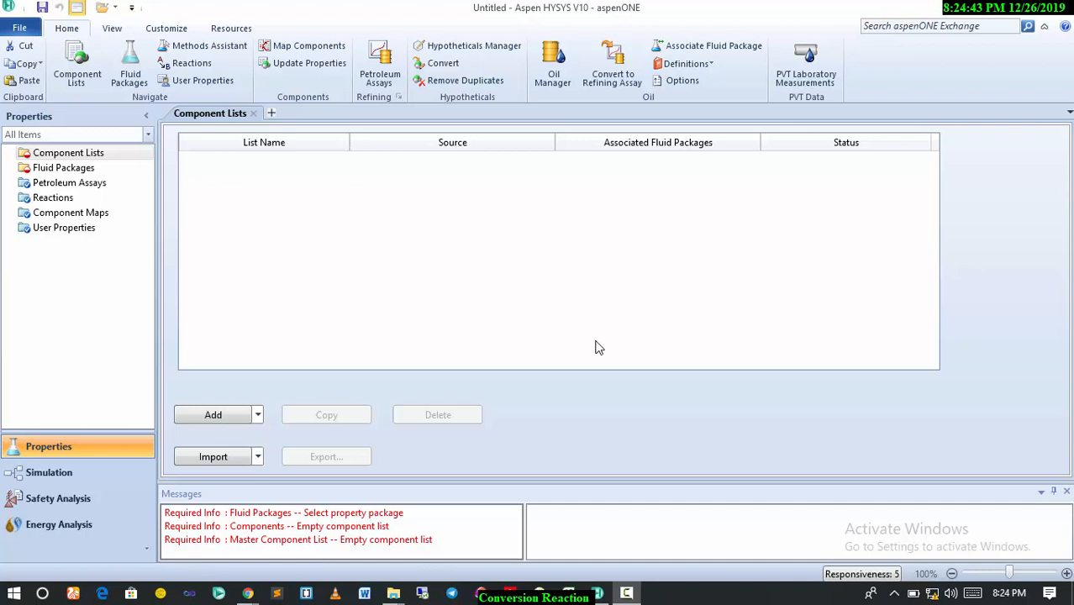
mouse_move(240, 226)
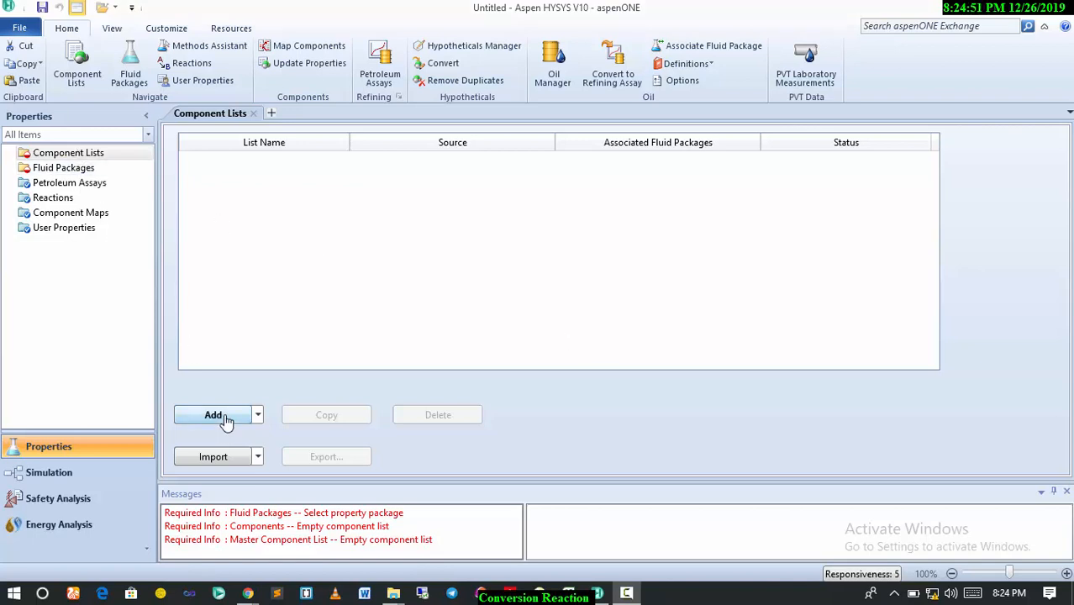
Add Component List - 1, drawing on the HYSYS pure-component databank
left_click(212, 414)
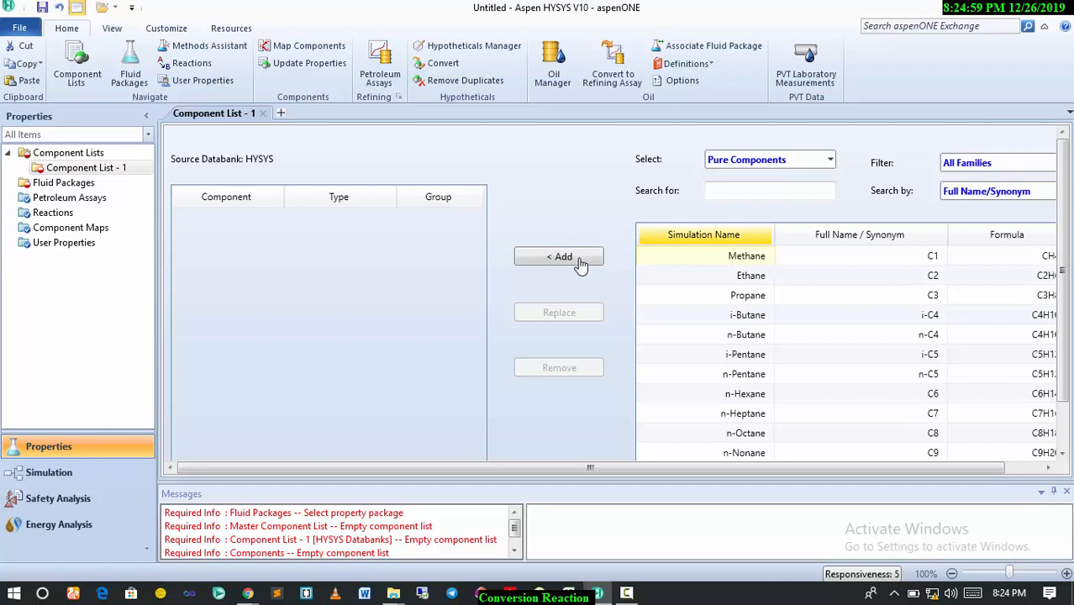
Add Methane, Nitrogen and Oxygen to Component List - 1
left_click(559, 257)
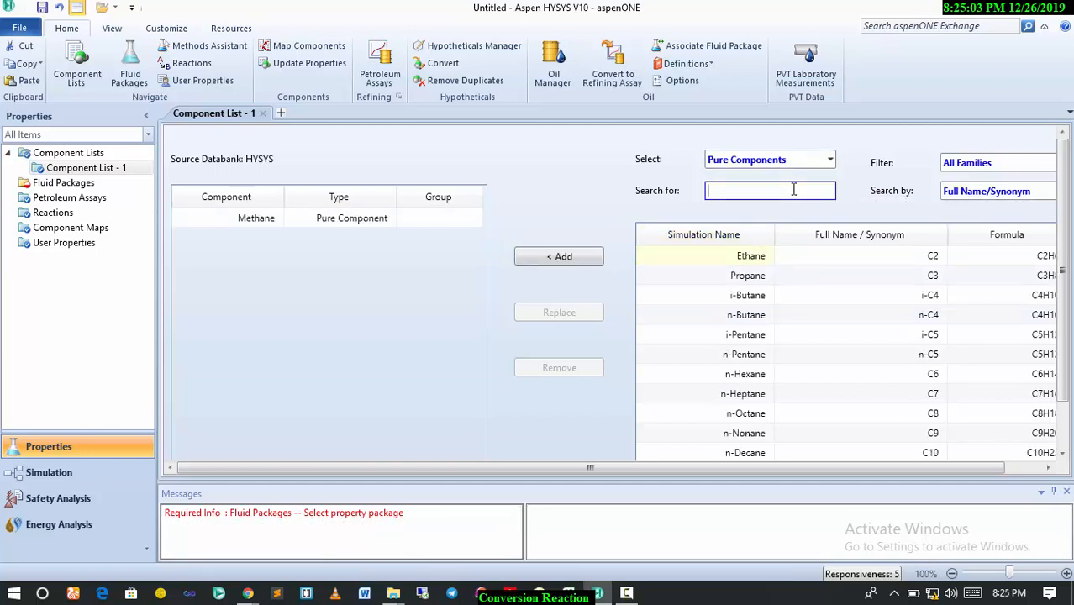
type("n")
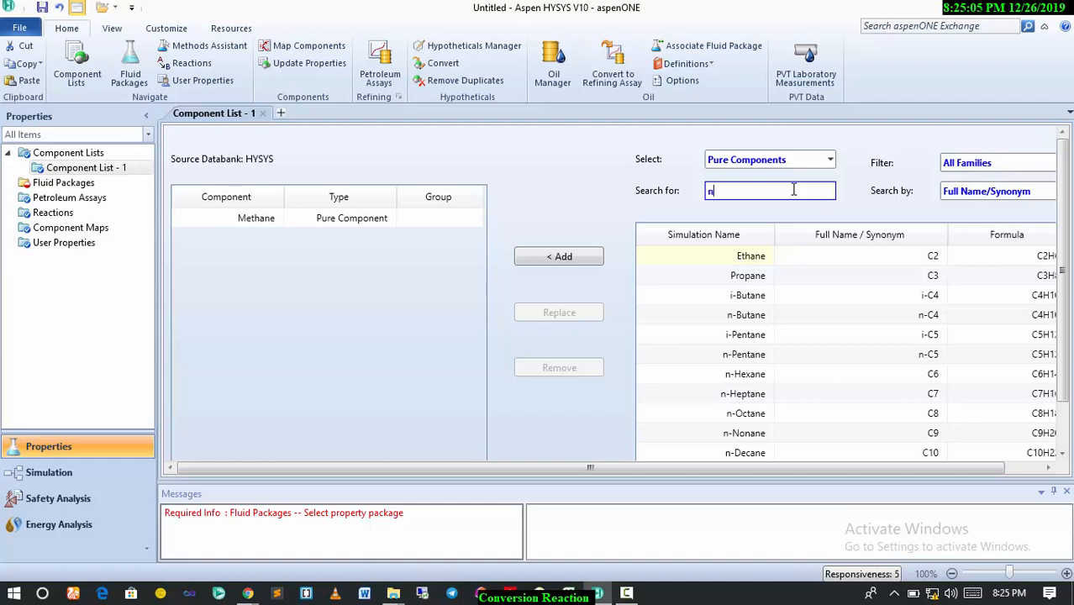
type("n")
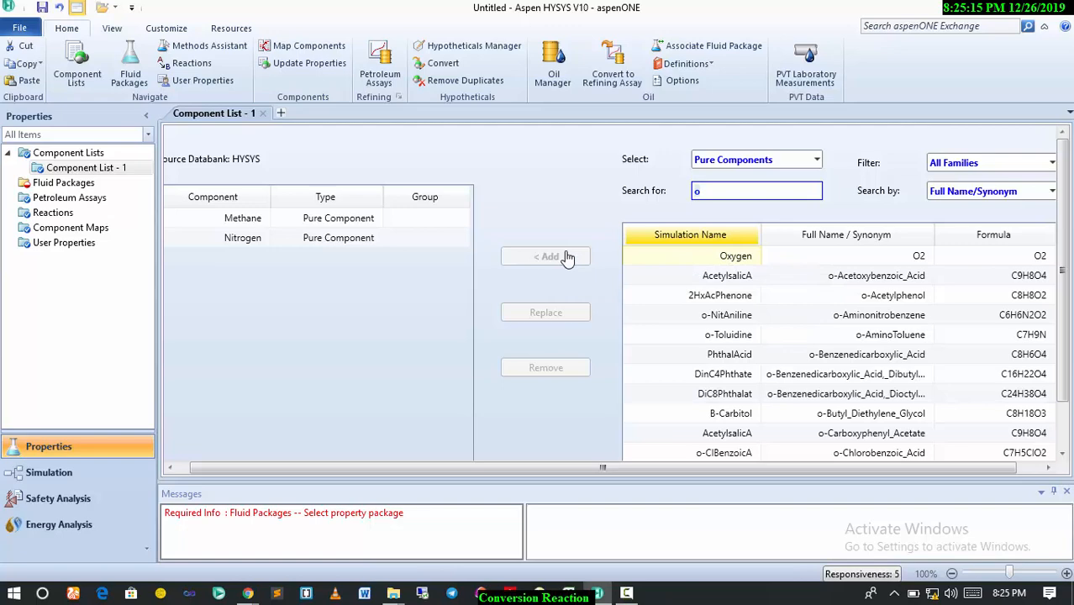
left_click(546, 256)
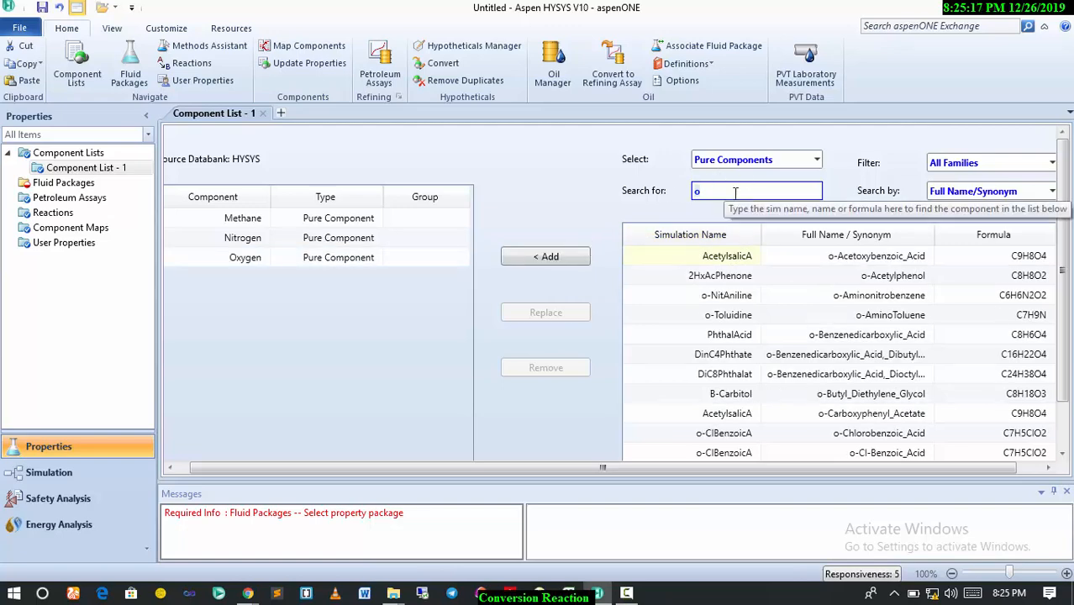
Add CO and CO2 to the list, then view the Fluid Packages overview
type("c")
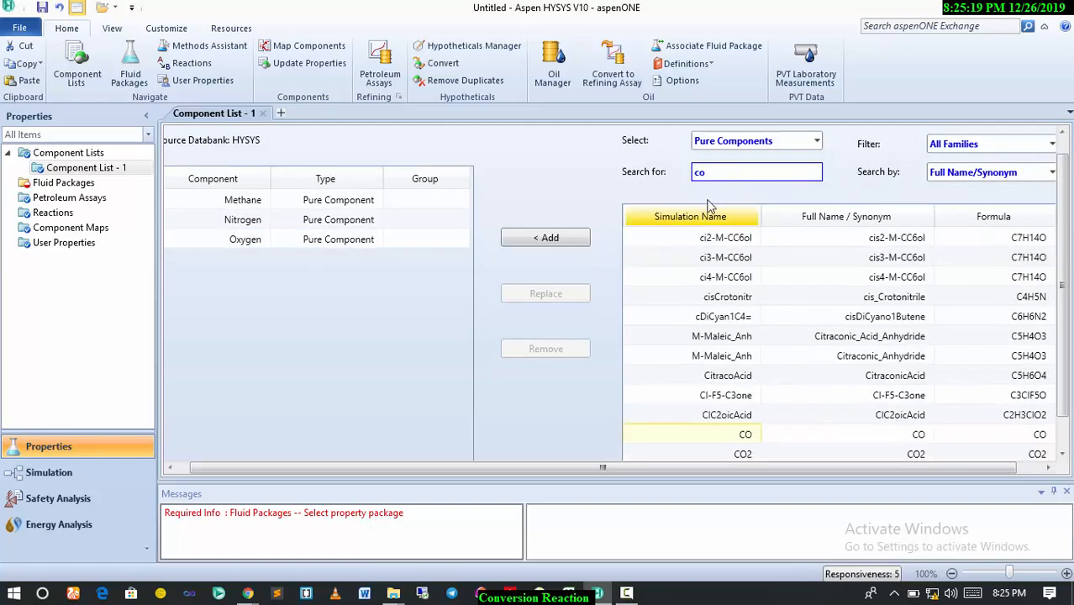
left_click(545, 237)
type("2")
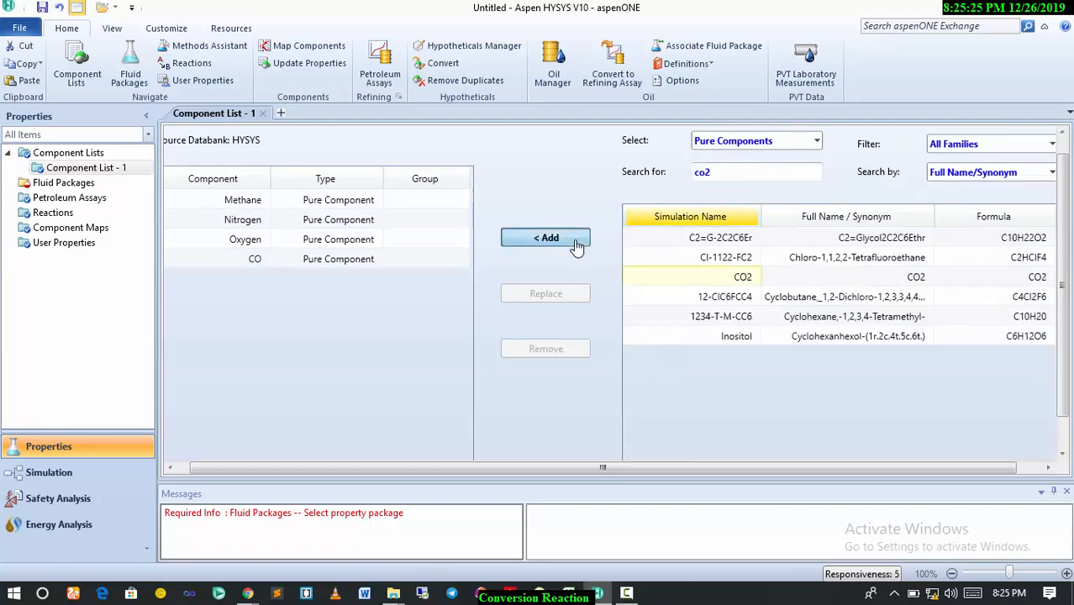
left_click(546, 237)
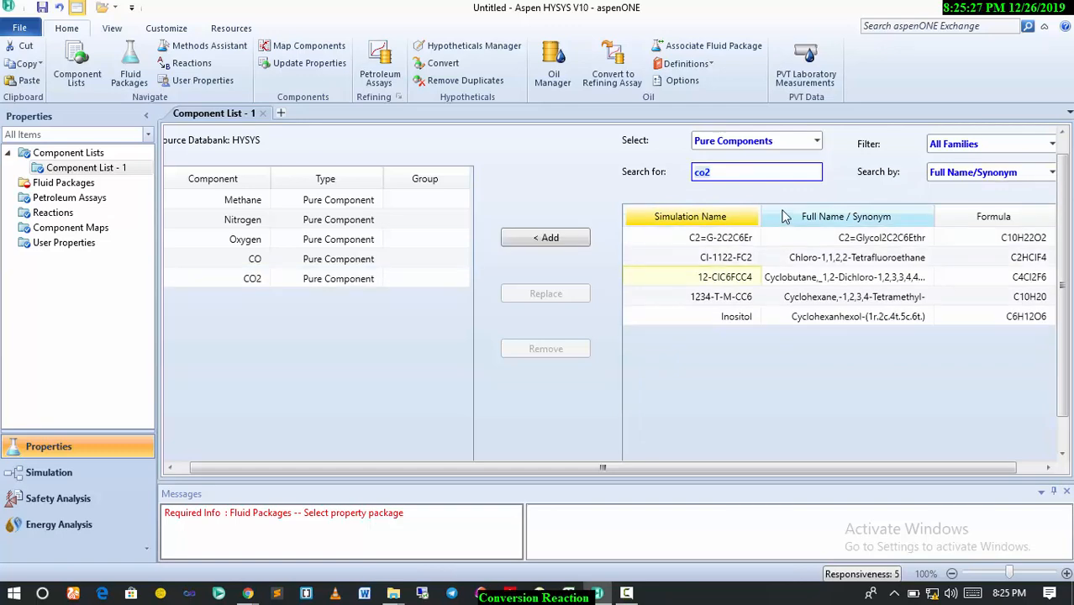
type("hy")
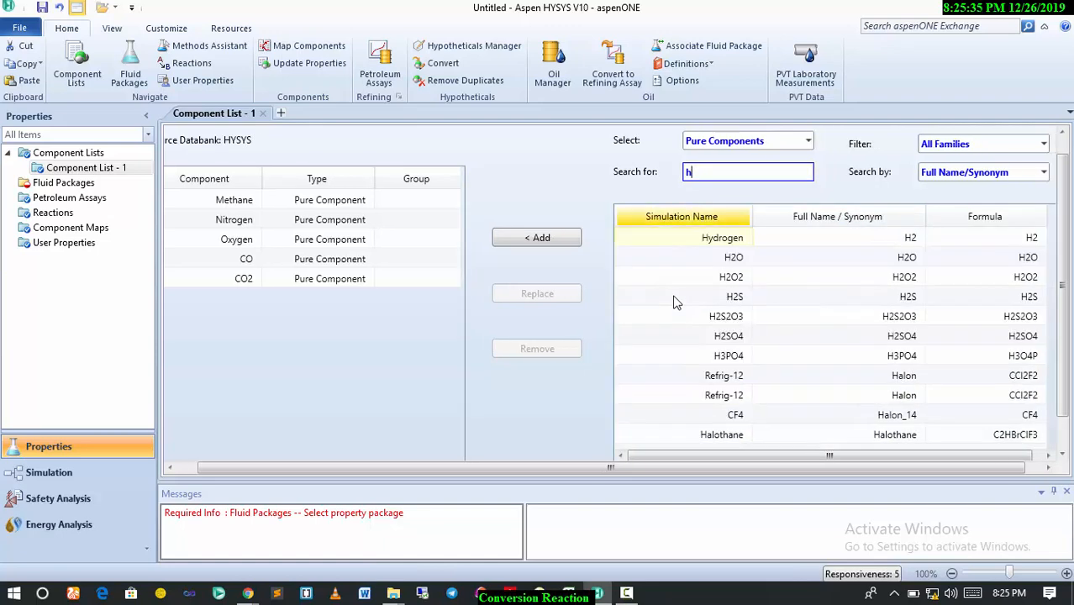
type("2")
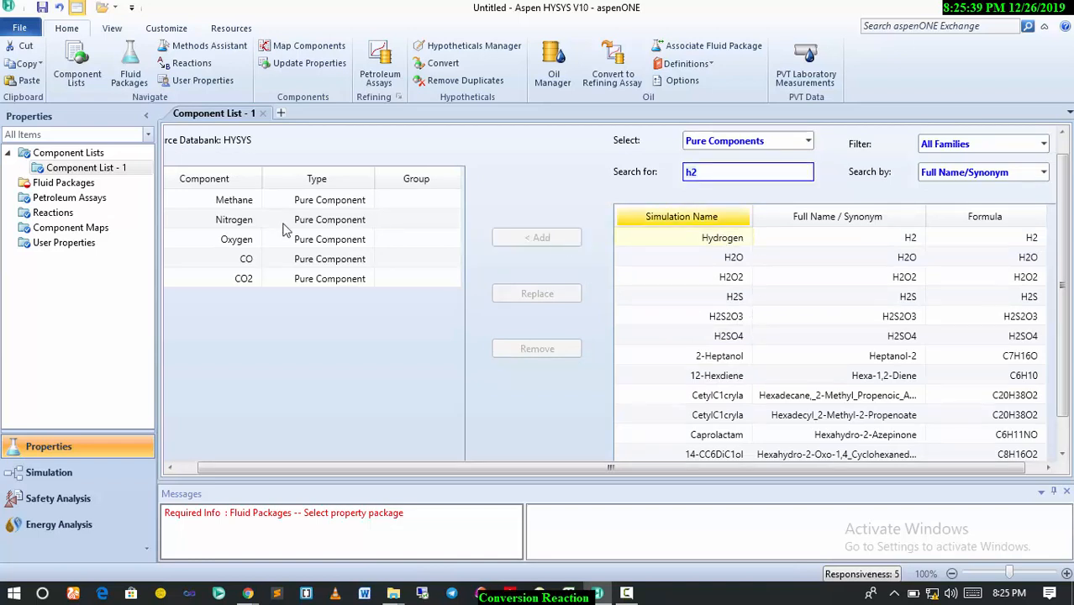
left_click(63, 183)
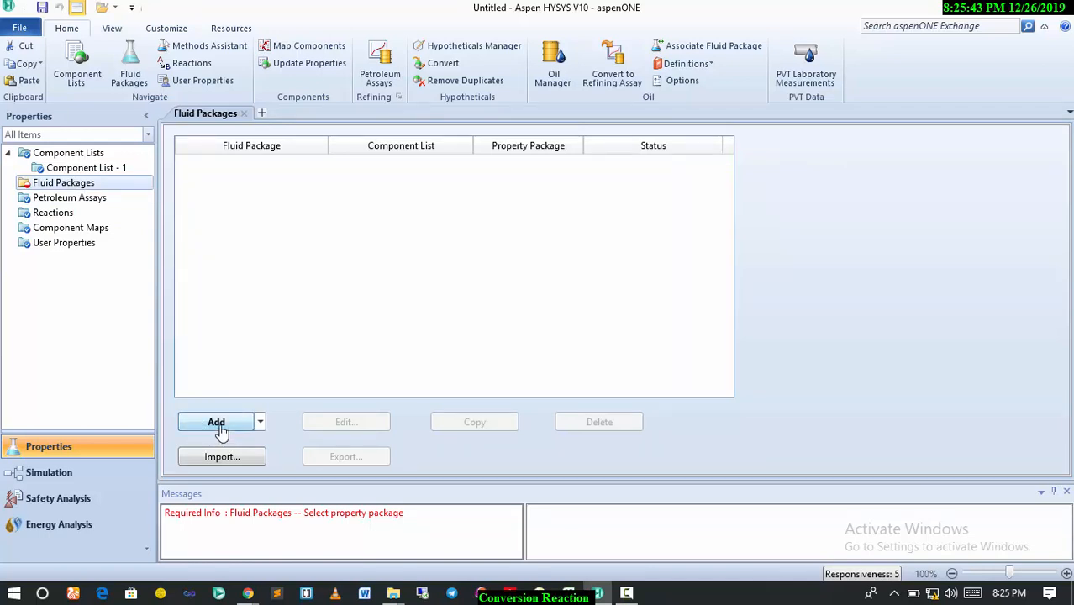
Create fluid package Basis-1 with Peng-Robinson, then go to the Reactions overview
left_click(216, 422)
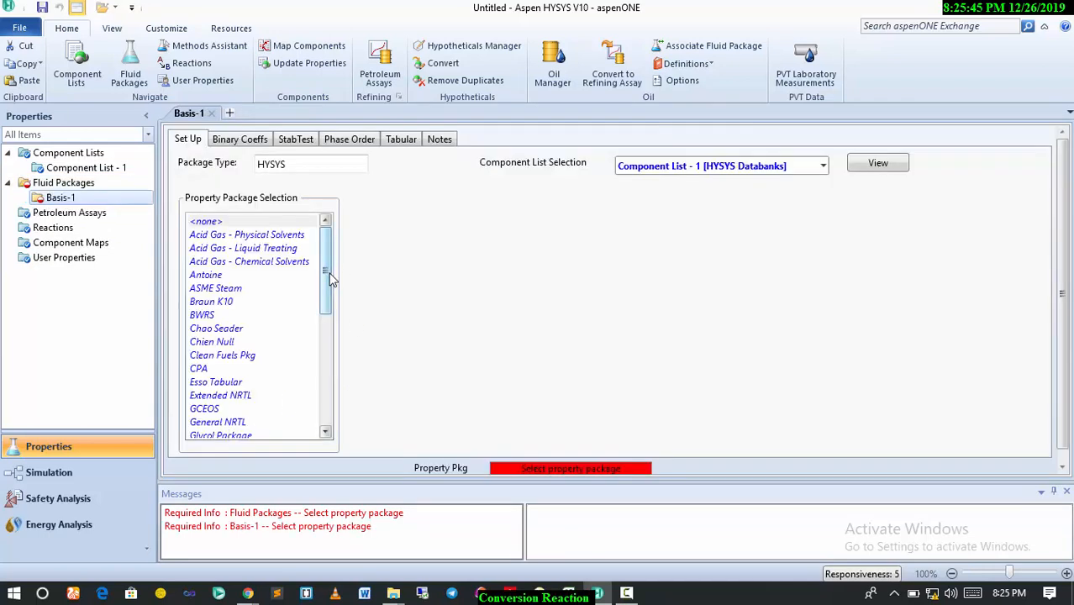
scroll("down", 3)
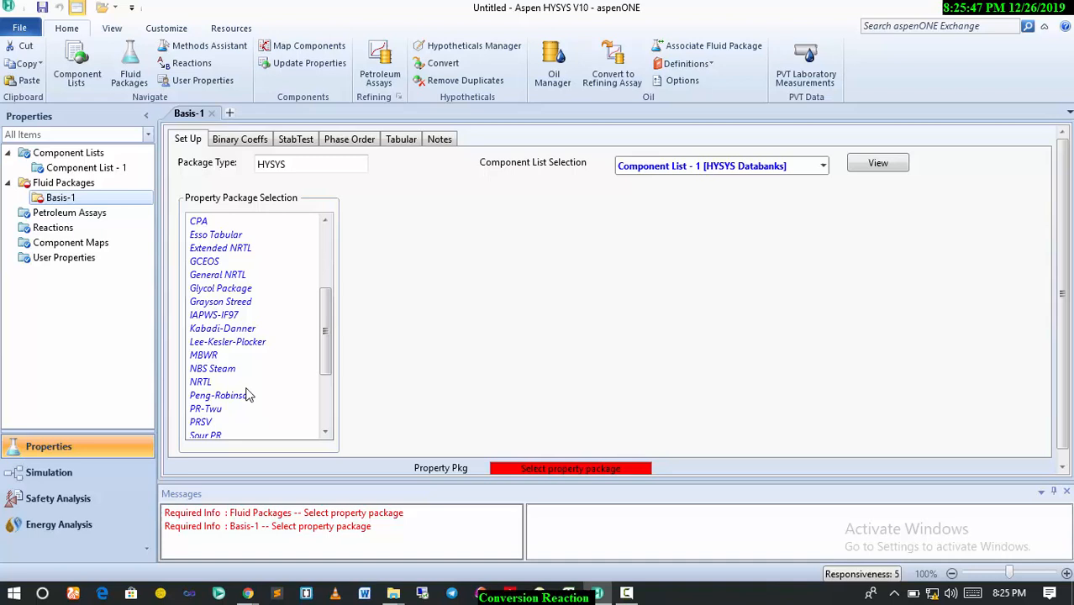
left_click(221, 395)
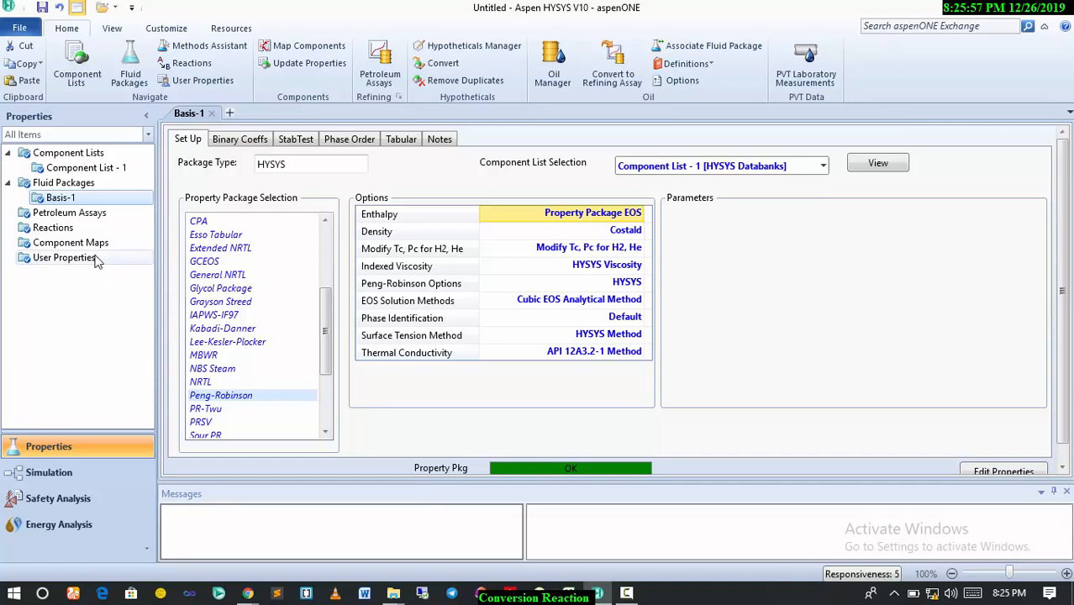
mouse_move(65, 258)
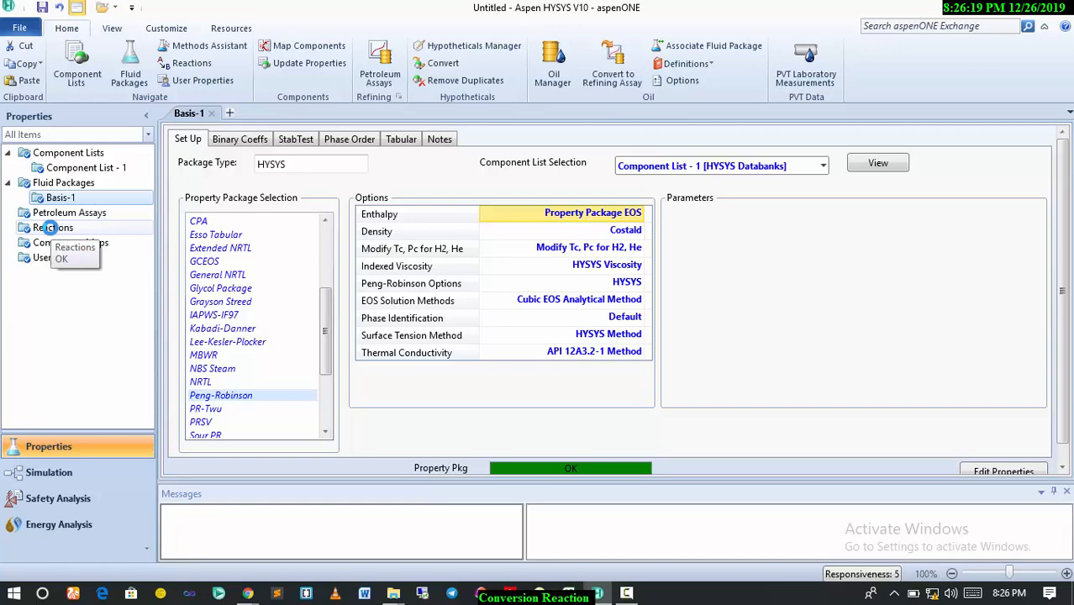
left_click(55, 227)
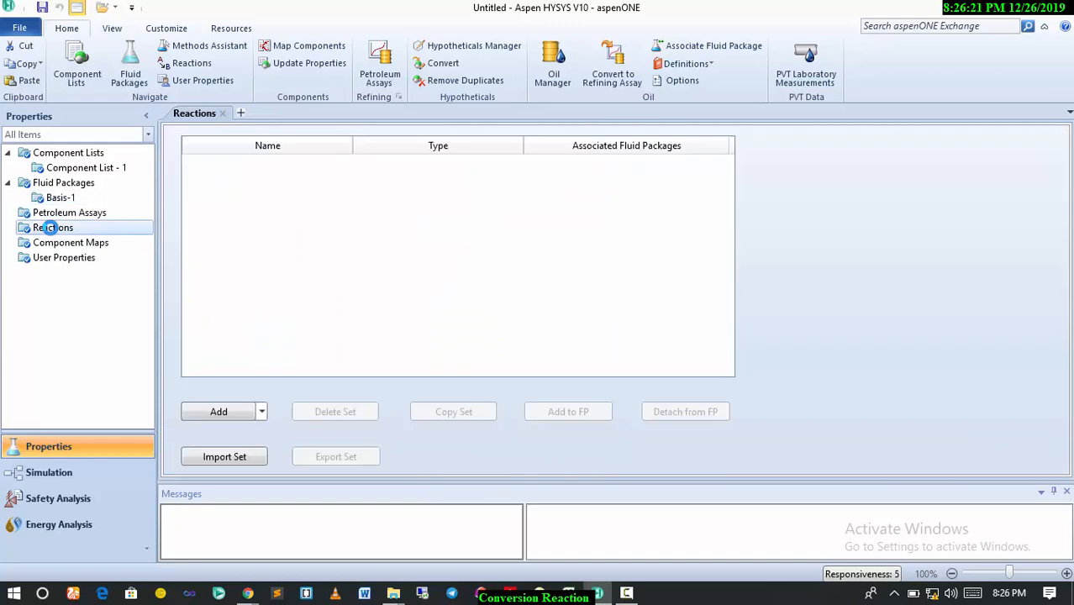
Create reaction set Set-1 with two Conversion reactions, Rxn-1 and Rxn-2
left_click(218, 411)
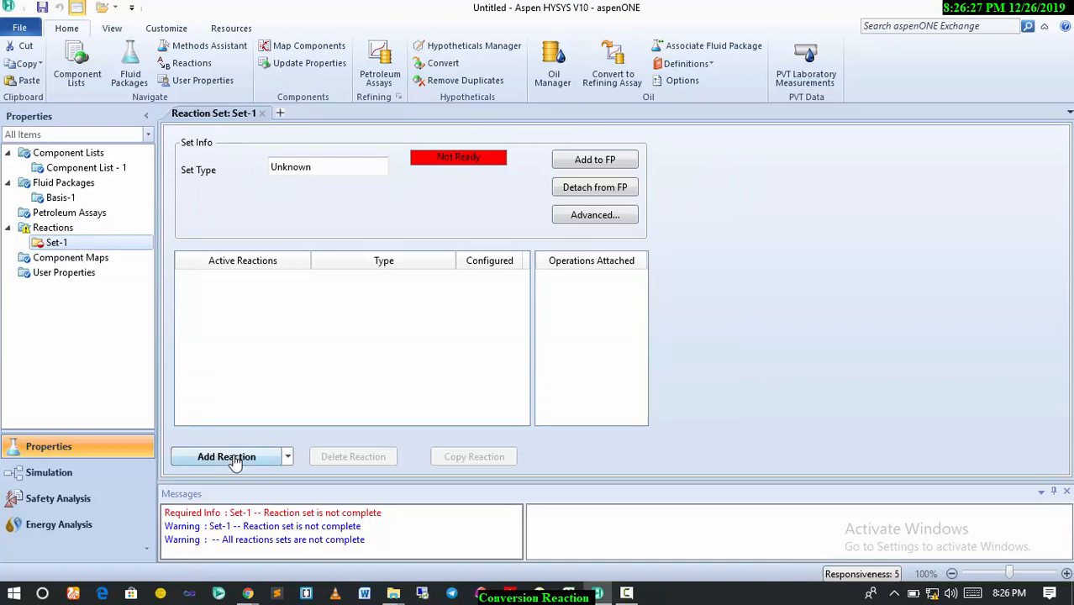
left_click(225, 457)
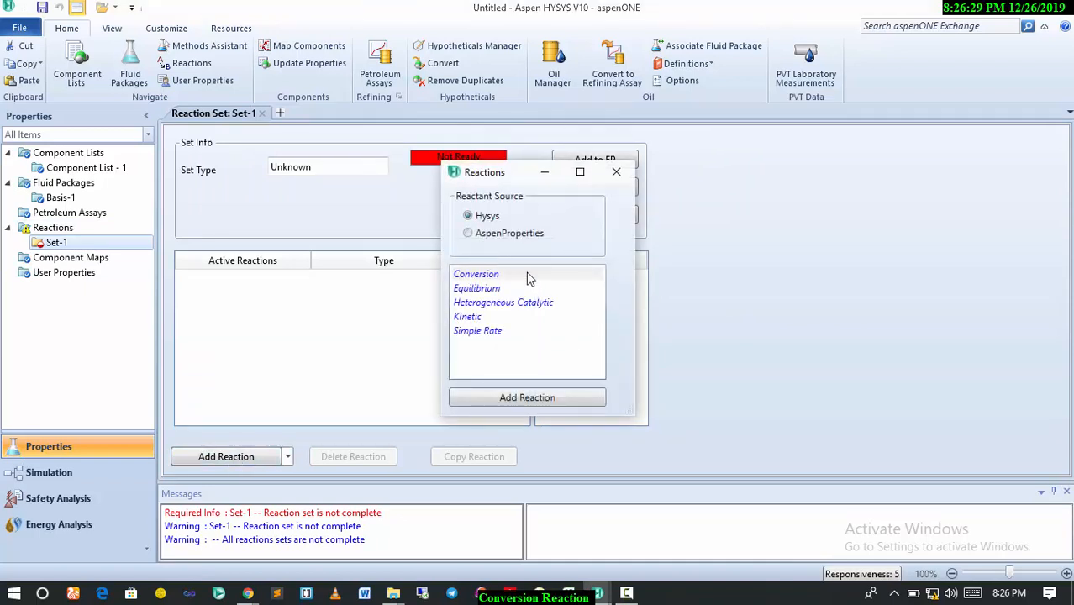
mouse_move(475, 274)
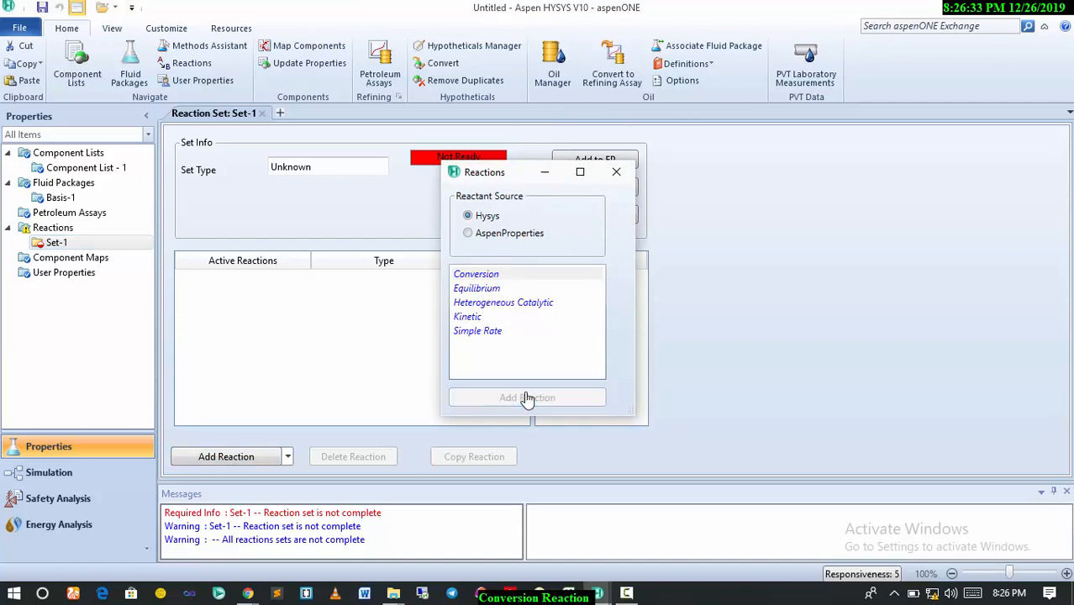
left_click(527, 398)
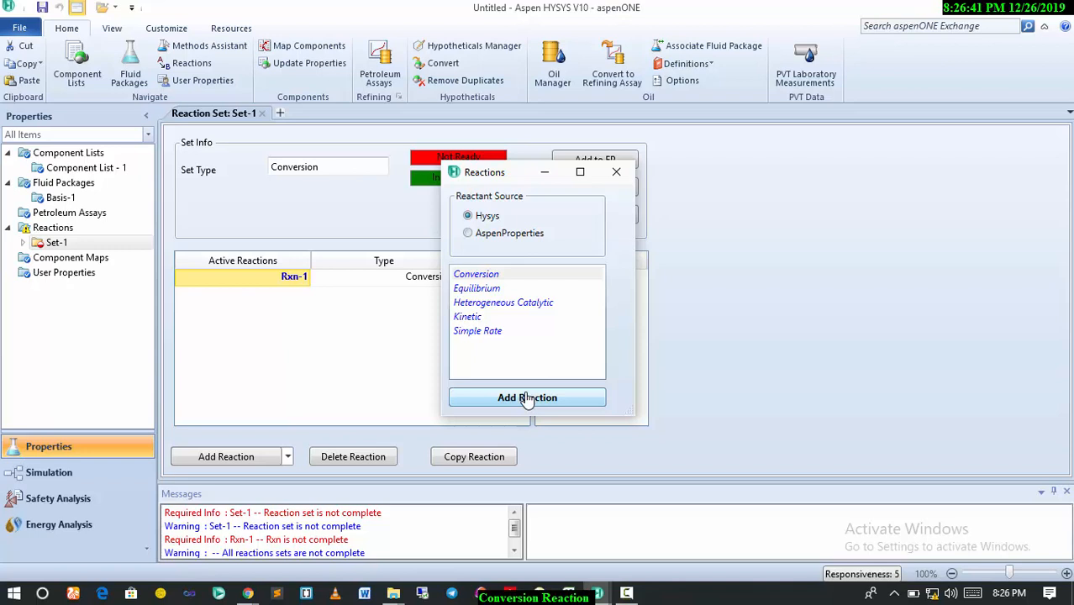
left_click(527, 398)
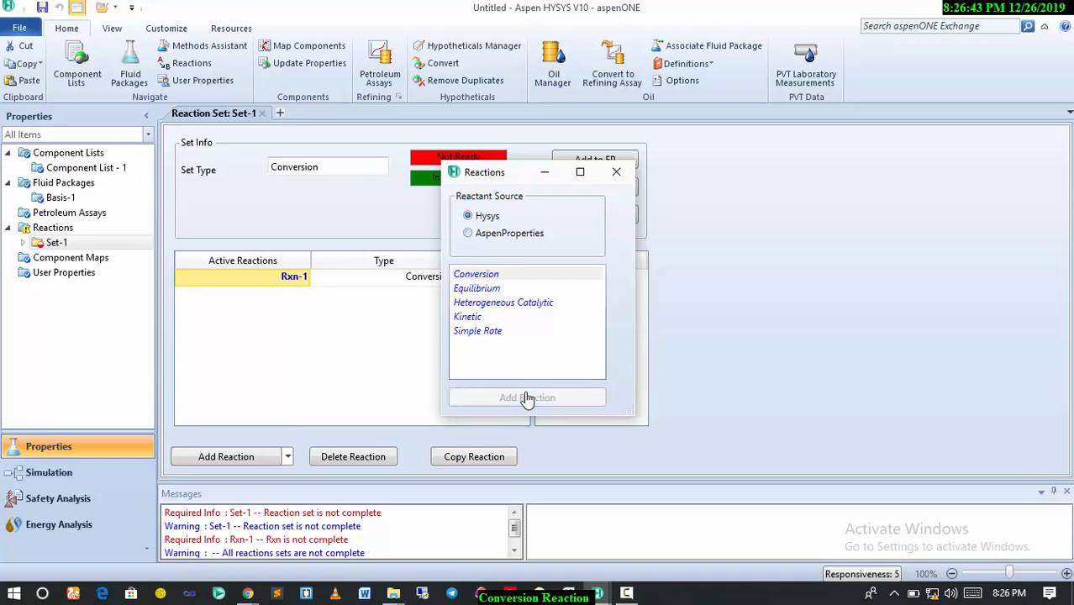
left_click(527, 397)
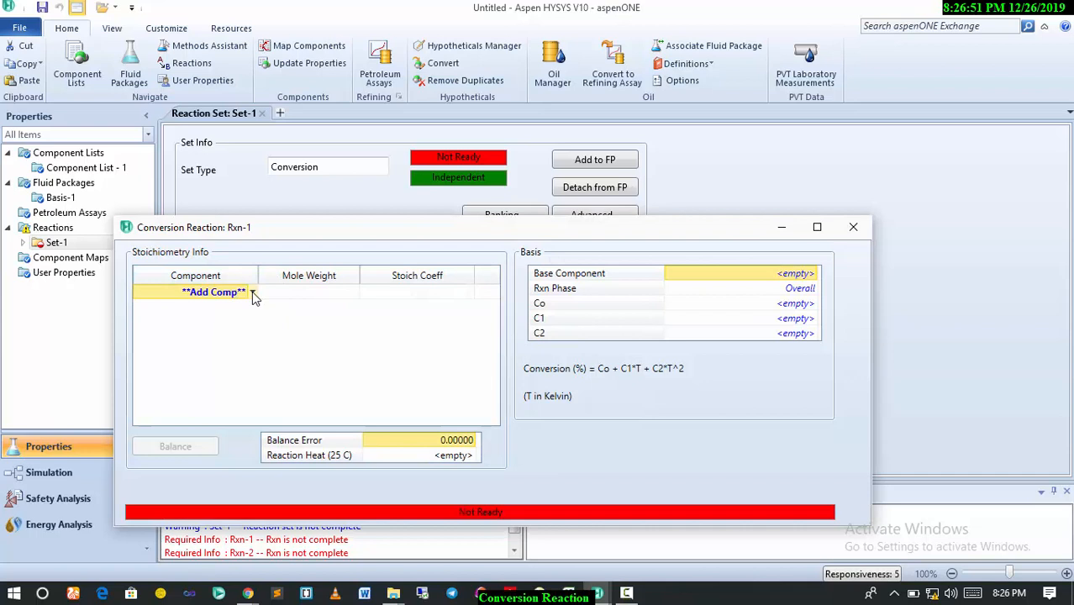
Add Methane, CO and Hydrogen to Rxn-1 and set Methane's coefficient to -1
left_click(253, 292)
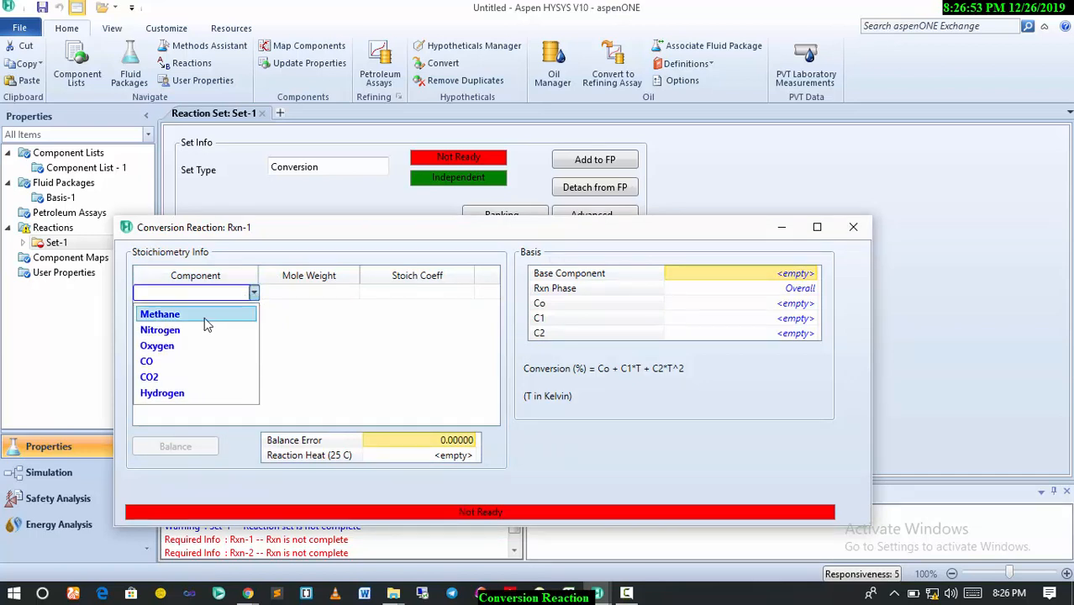
left_click(160, 314)
type("Oxygen")
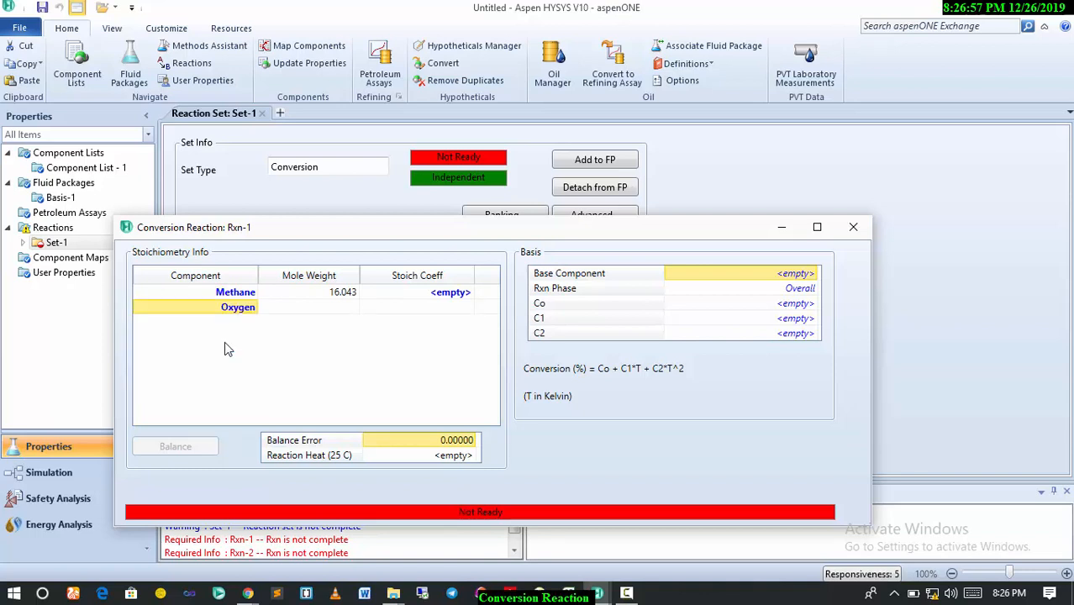
left_click(253, 324)
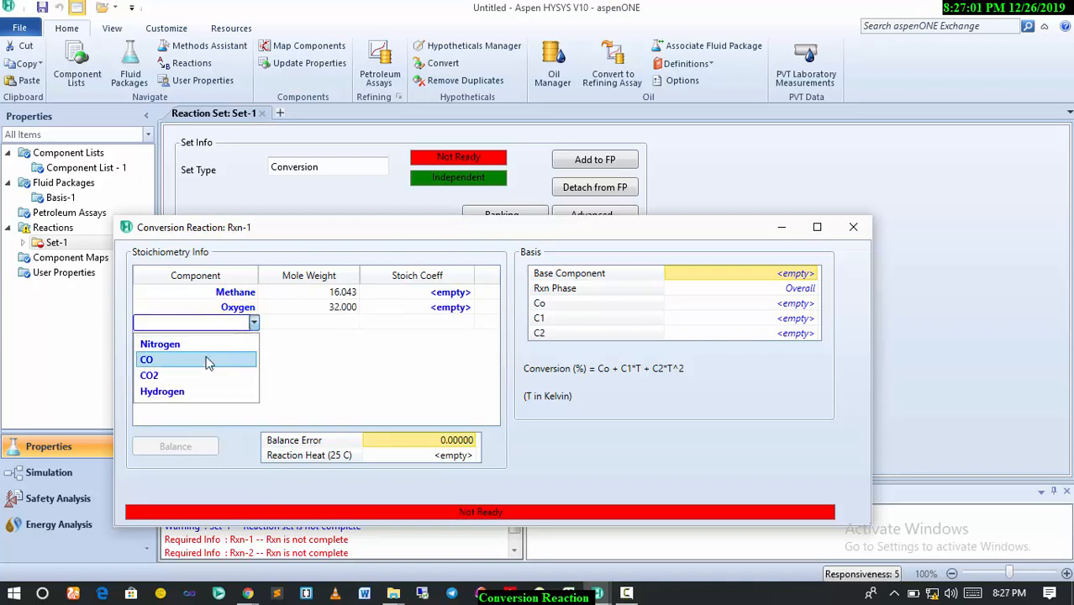
left_click(147, 359)
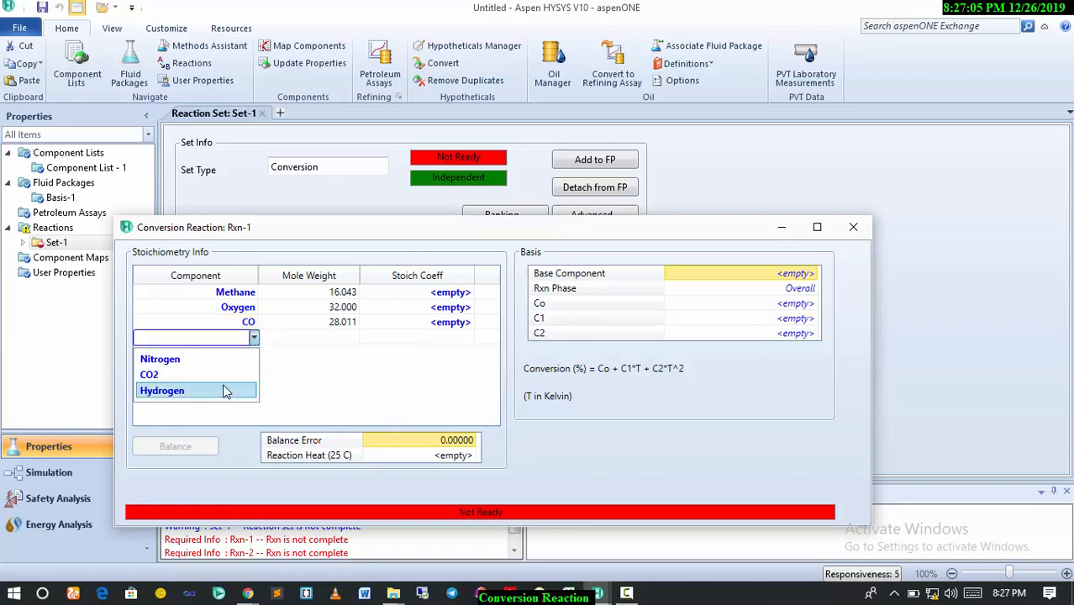
left_click(163, 391)
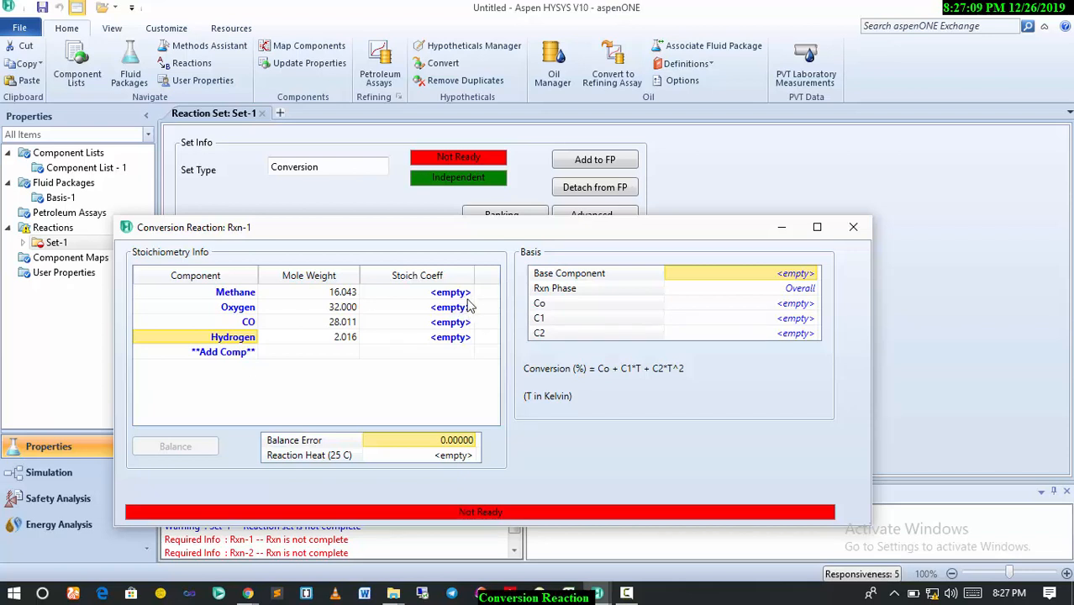
mouse_move(448, 305)
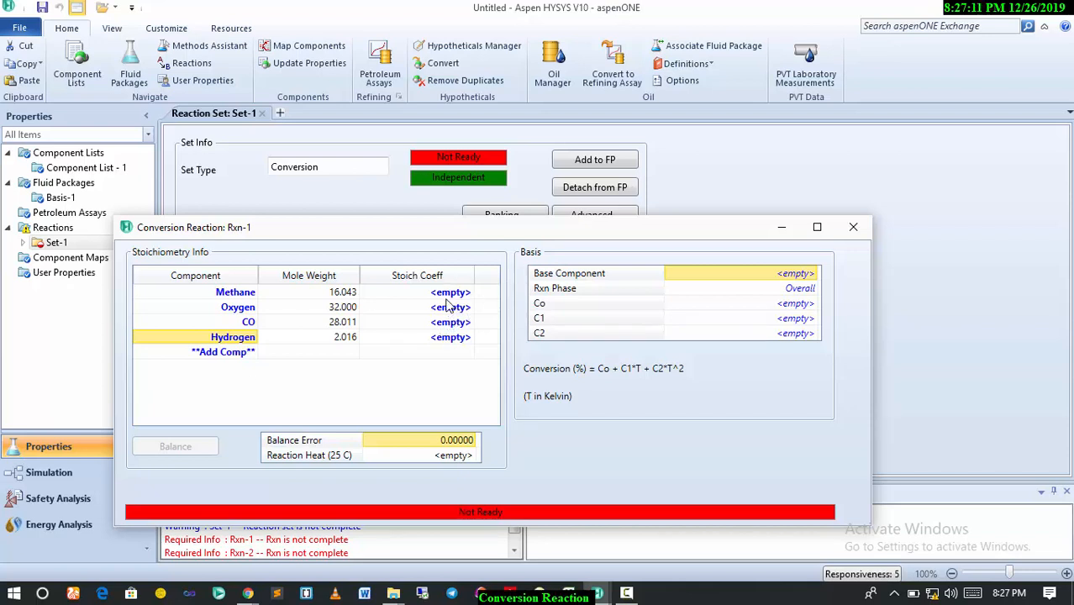
left_click(450, 292)
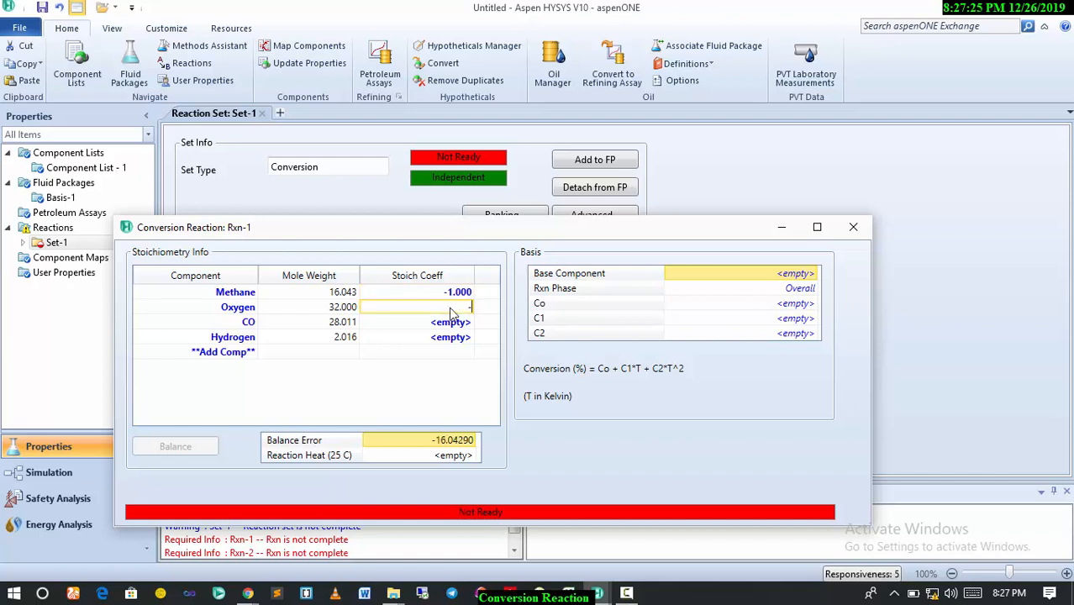
Give Rxn-1 Oxygen -0.5, CO 1, Hydrogen 2, Methane as base, conversion 40
type("-0.500")
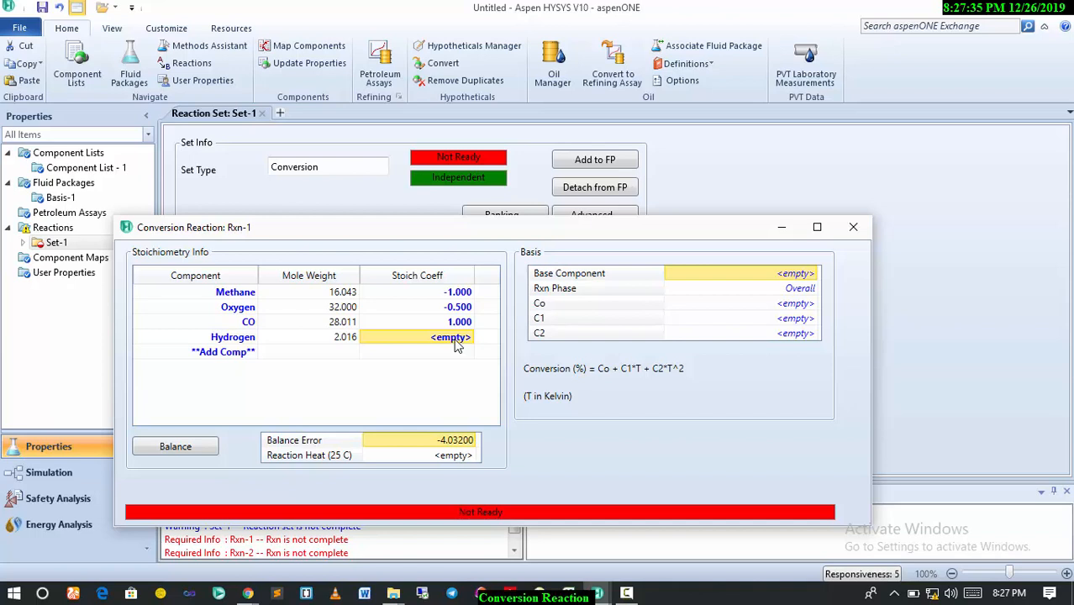
type("2.000")
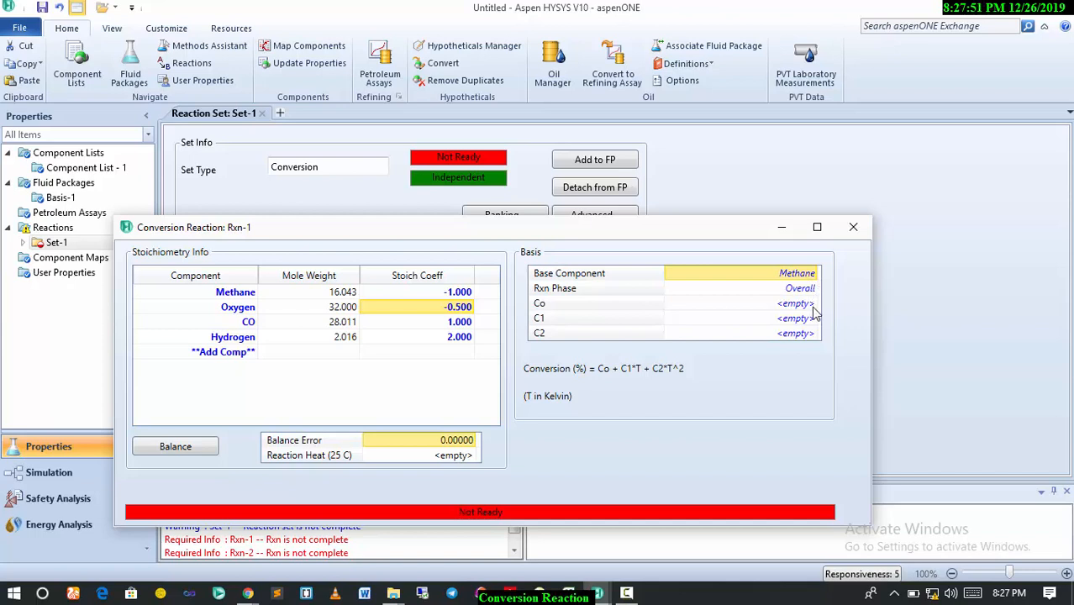
left_click(794, 303)
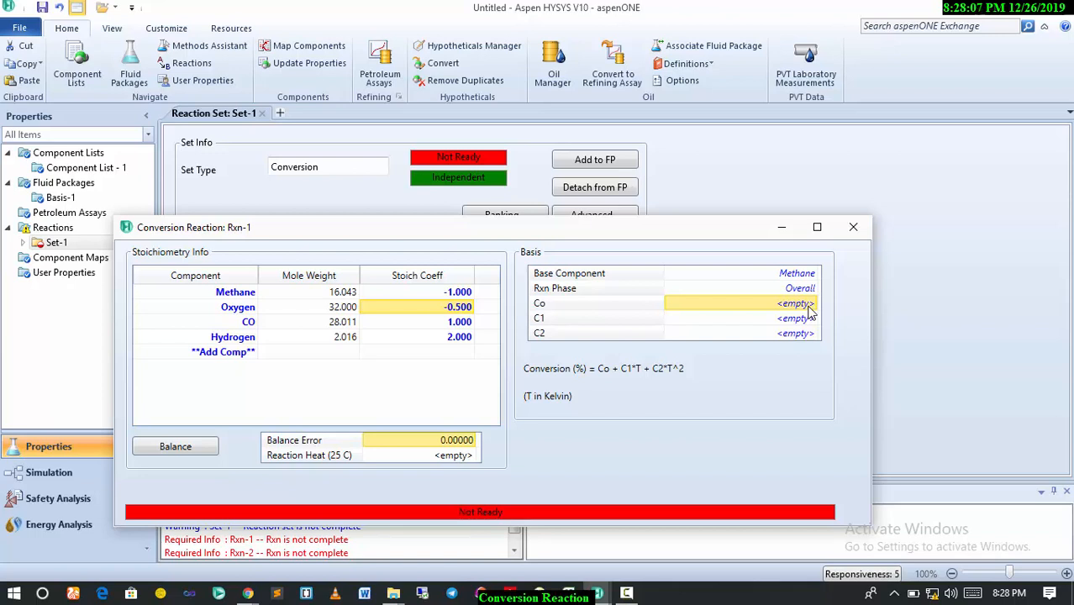
type("40")
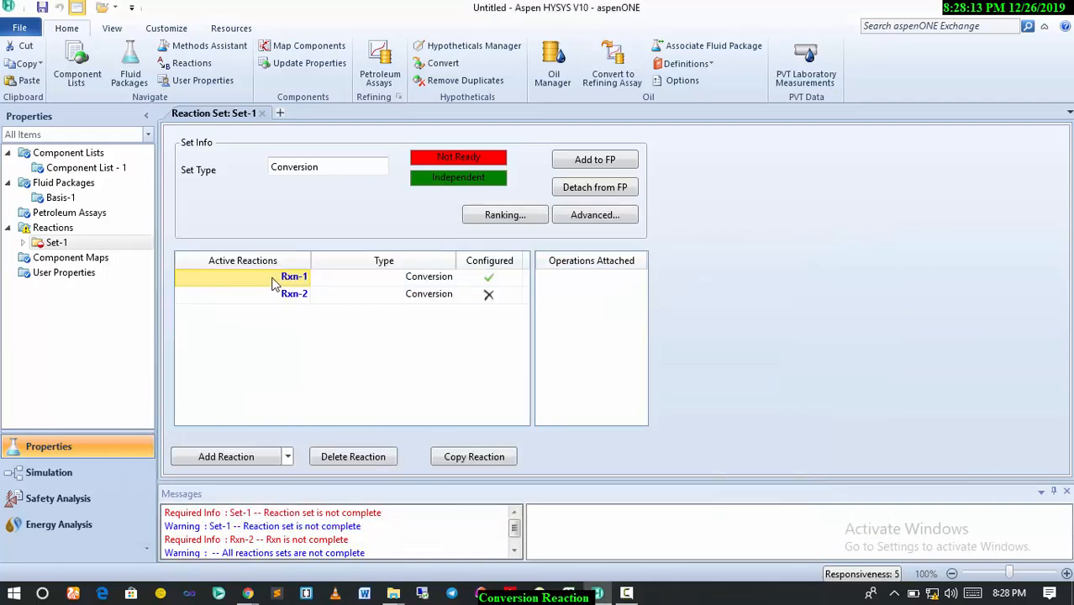
Open Rxn-2 and add Methane, Oxygen, CO2 and Hydrogen as components
left_click(294, 294)
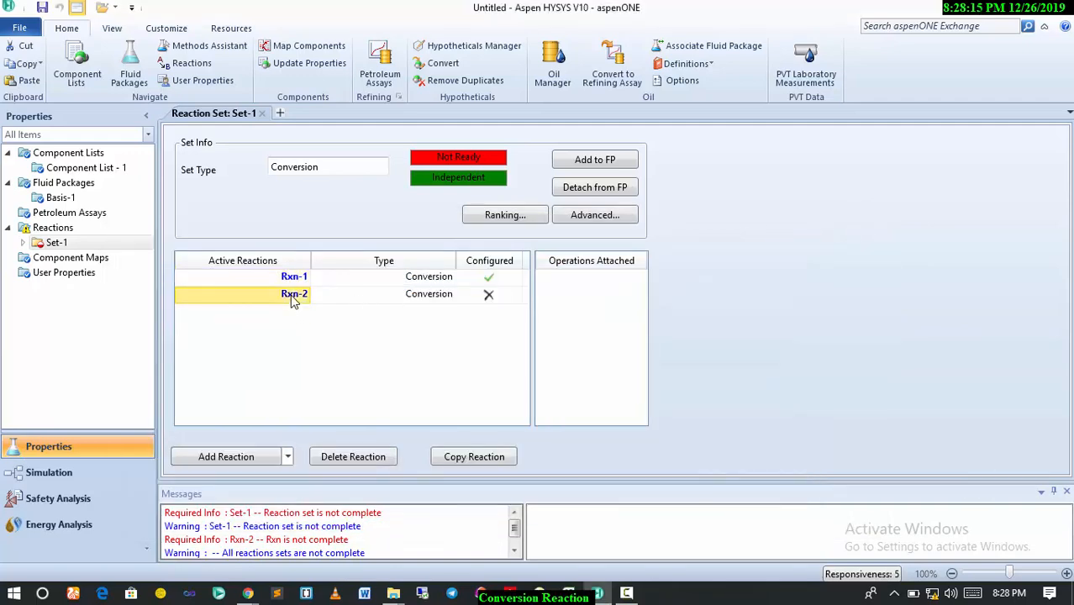
double_click(294, 293)
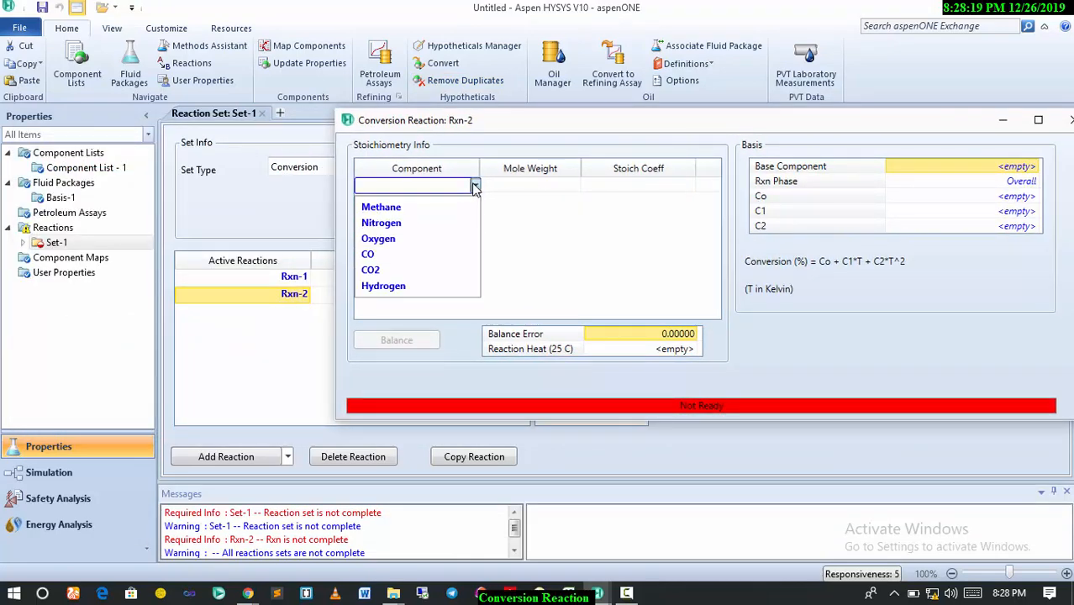
left_click(381, 207)
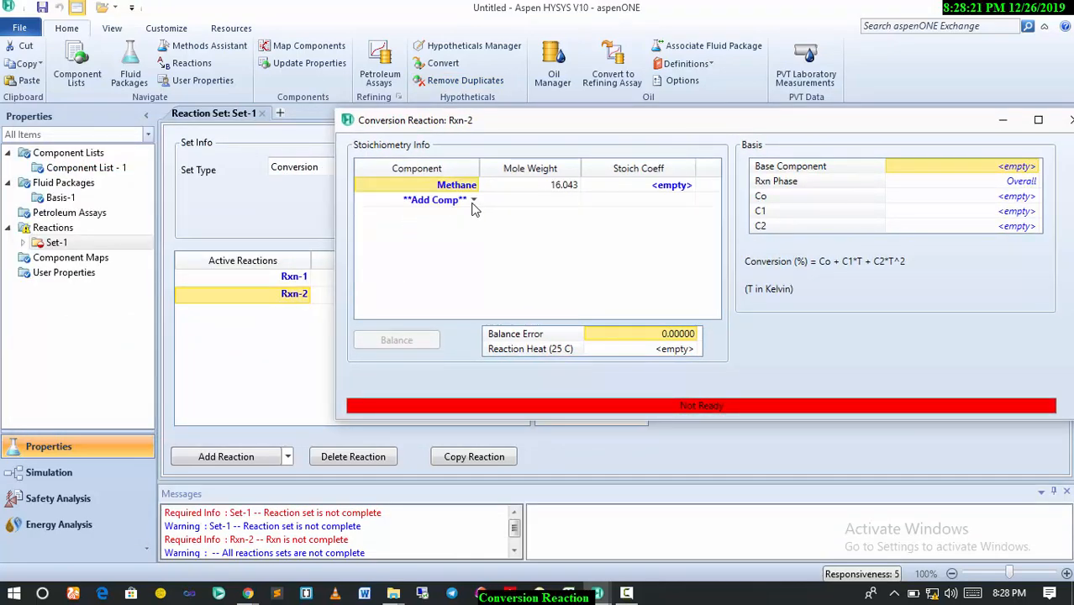
left_click(474, 201)
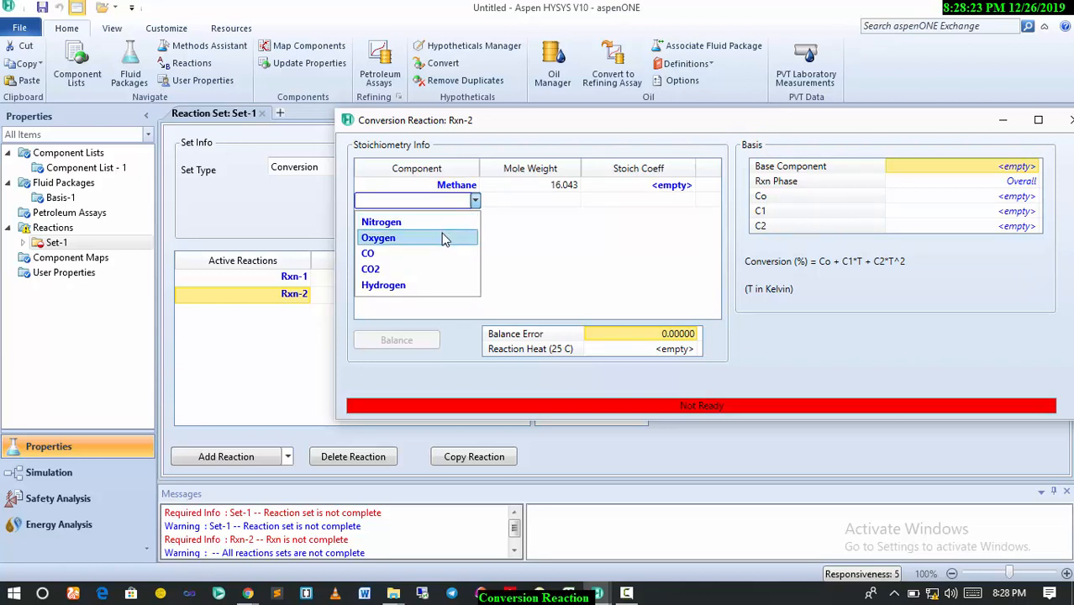
left_click(379, 238)
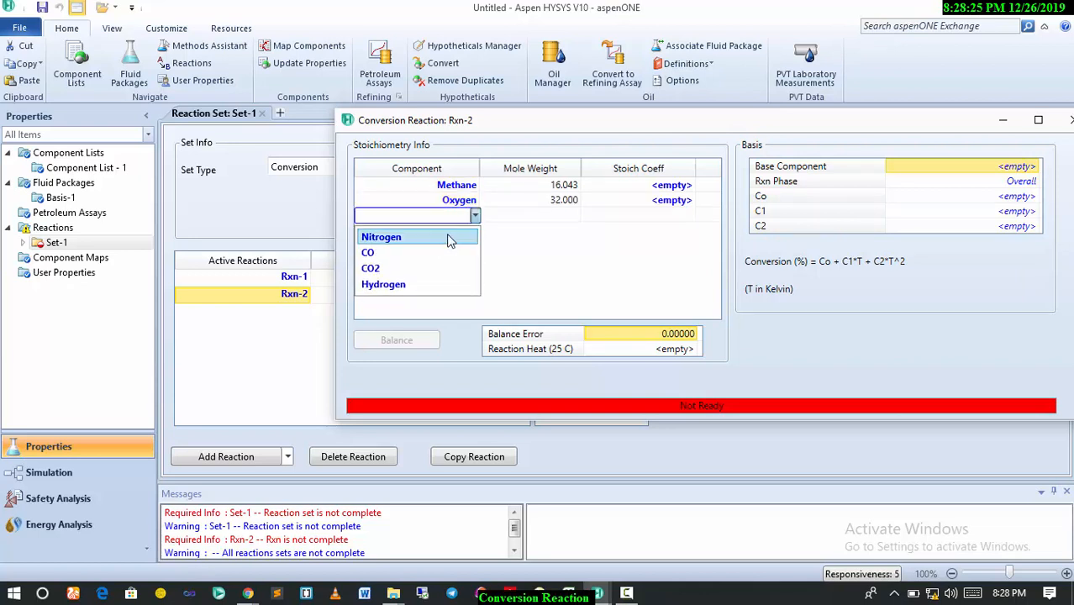
mouse_move(446, 268)
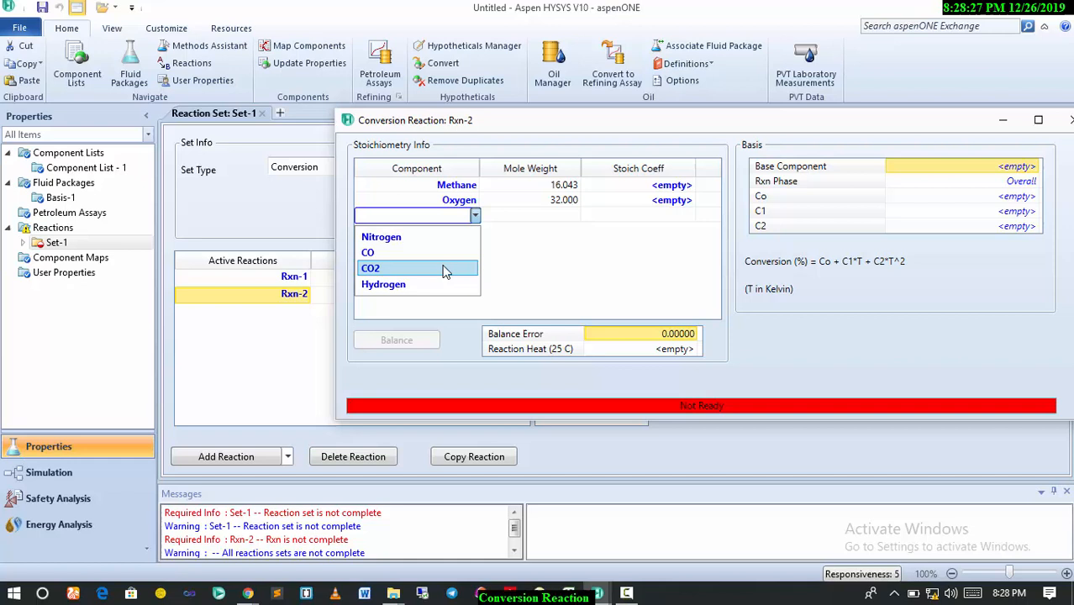
left_click(371, 268)
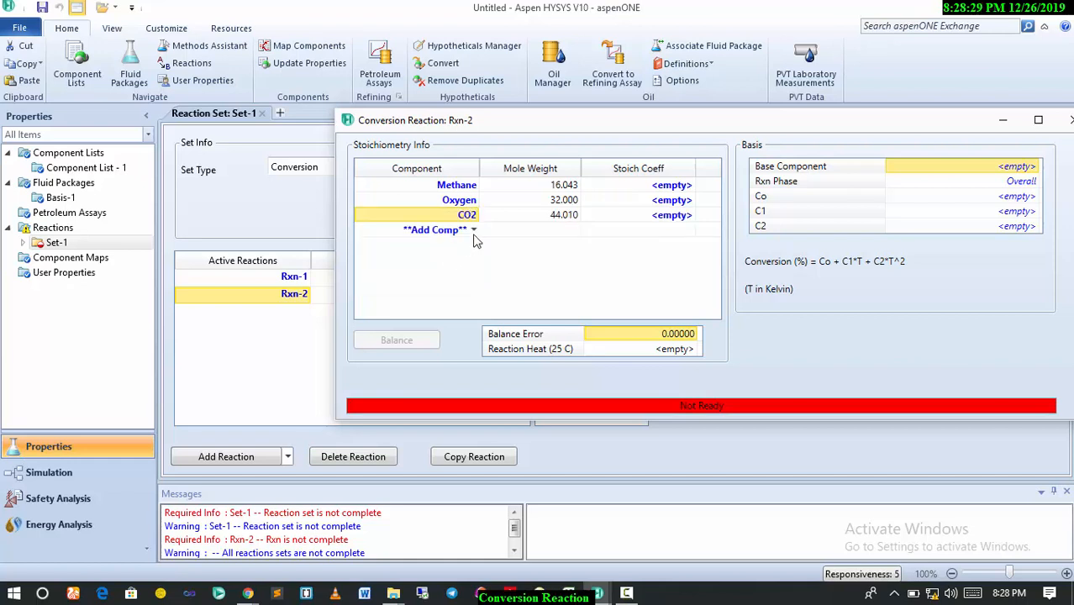
left_click(437, 230)
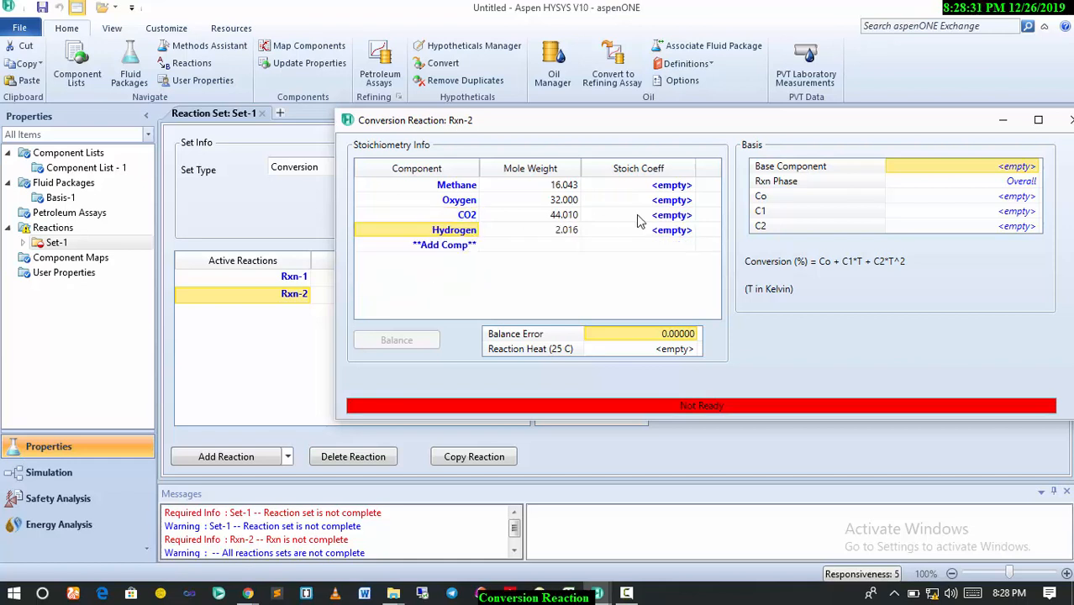
Enter Rxn-2 coefficients -1, -1, 1, 2 and conversion 60, then close it
left_click(671, 185)
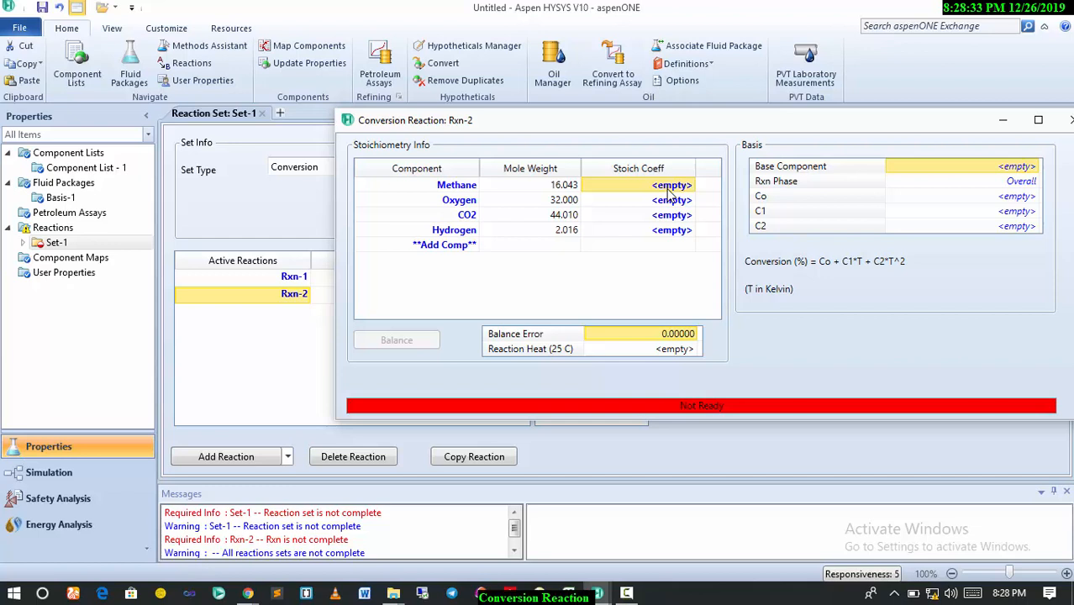
type("-1.000")
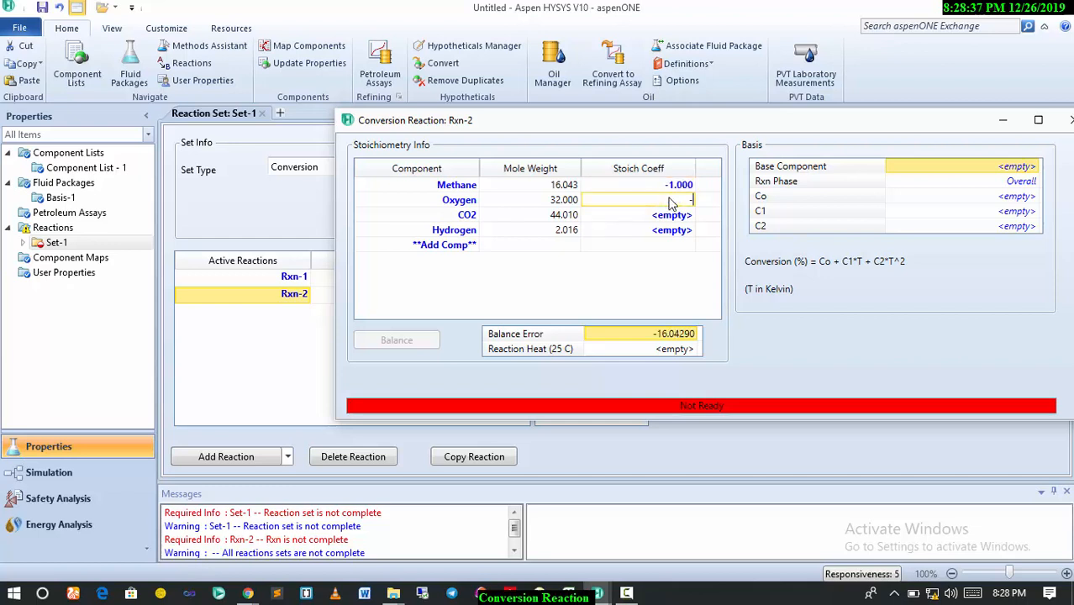
type("-1.000")
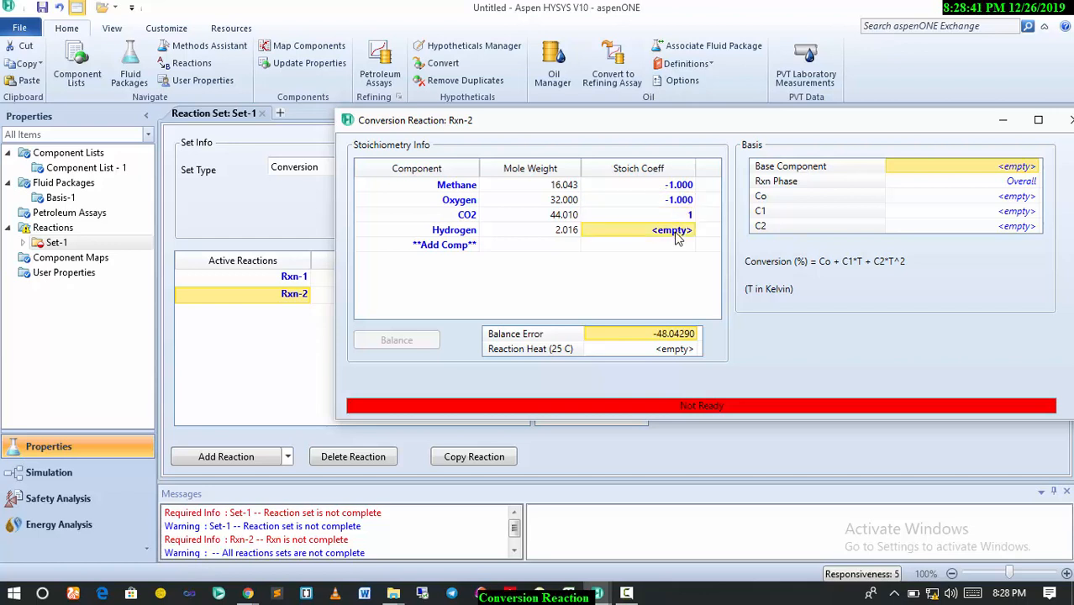
type("2.000")
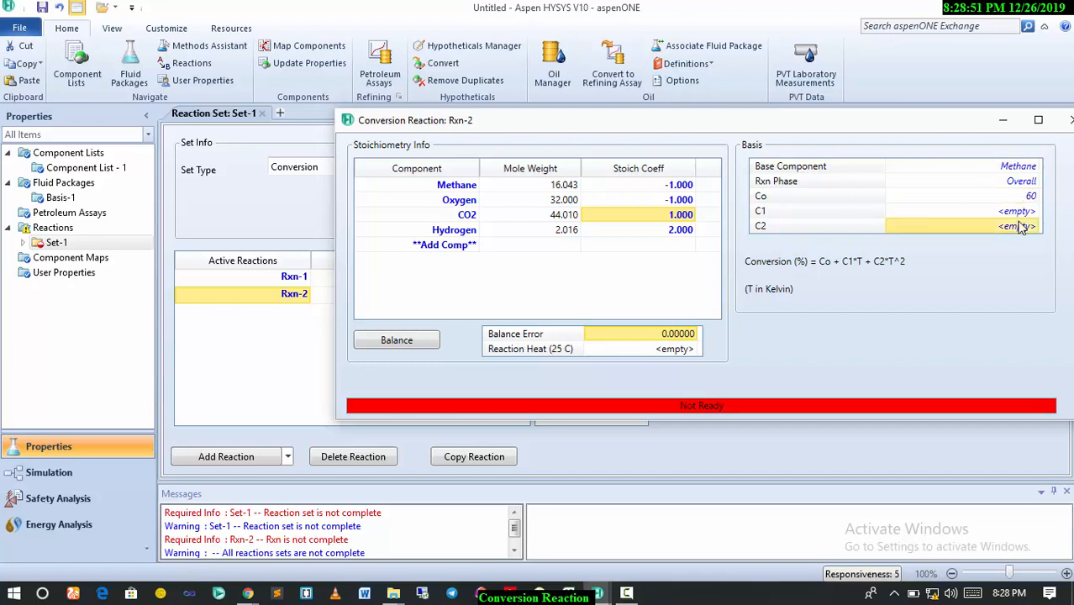
type("60.00")
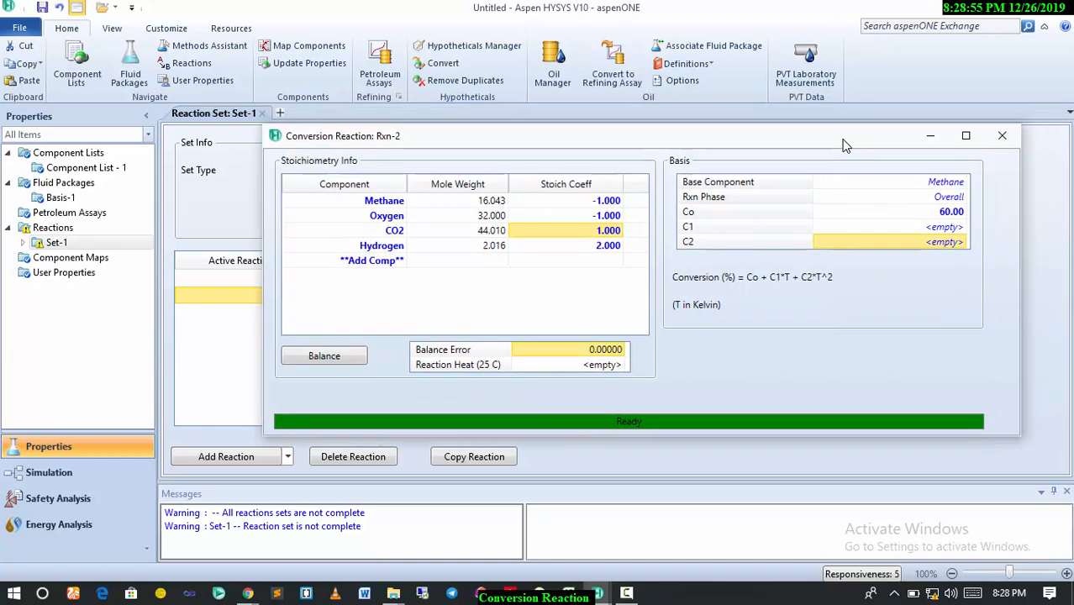
left_click(1002, 135)
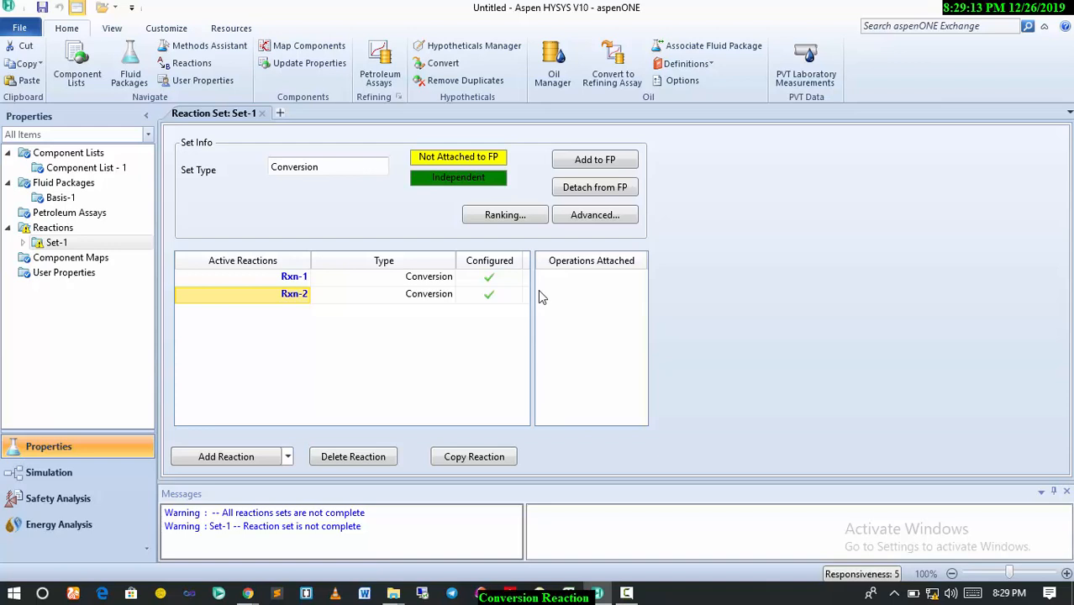
mouse_move(523, 240)
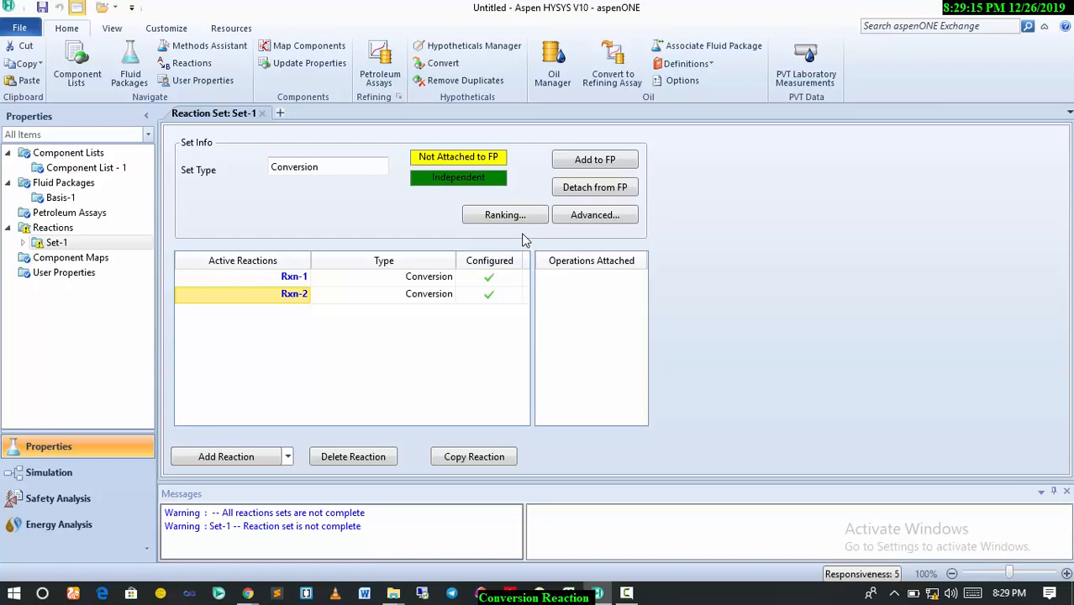
mouse_move(505, 215)
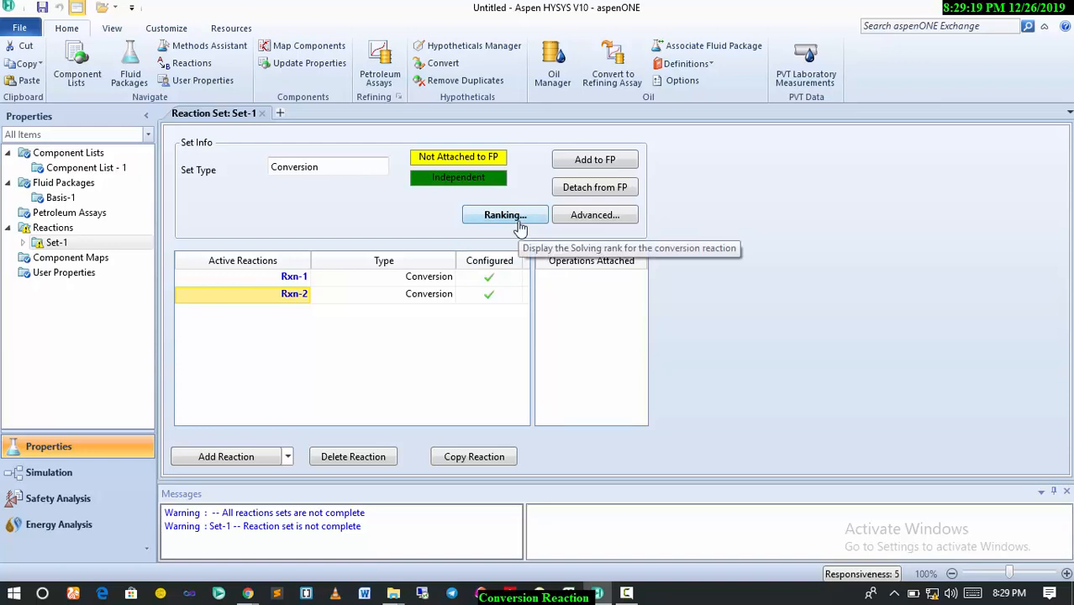
In the reaction Ranking, set Rxn-2's rank to 1 as a user spec
left_click(505, 214)
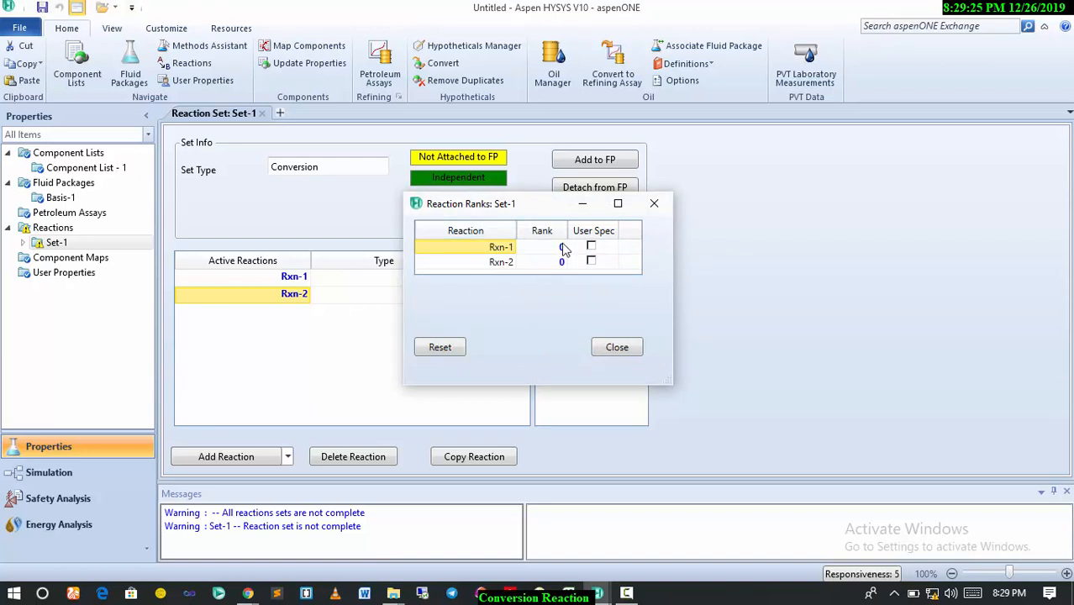
left_click(543, 261)
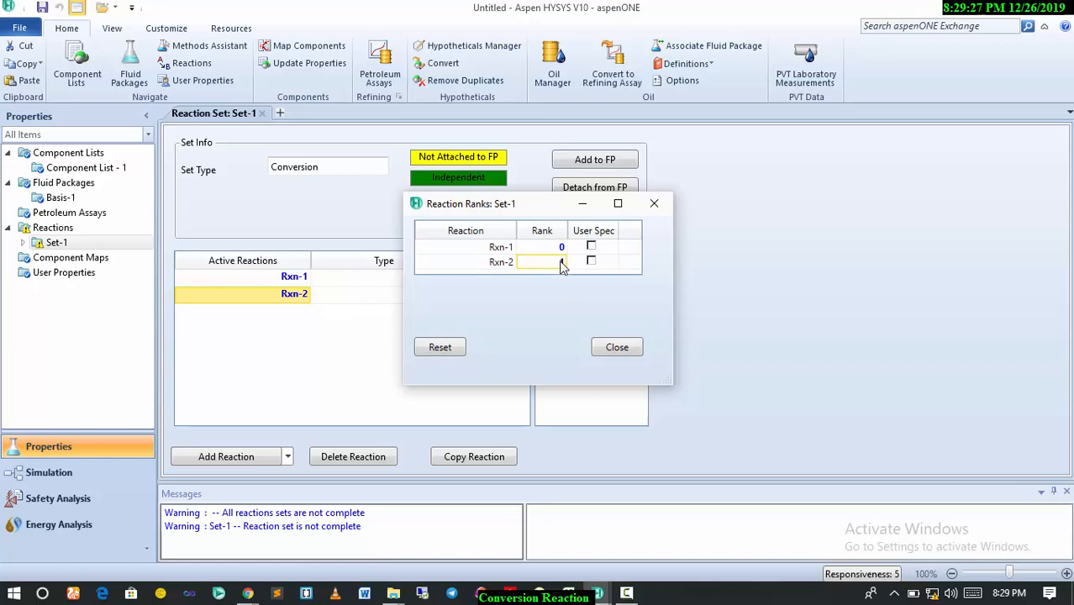
left_click(591, 262)
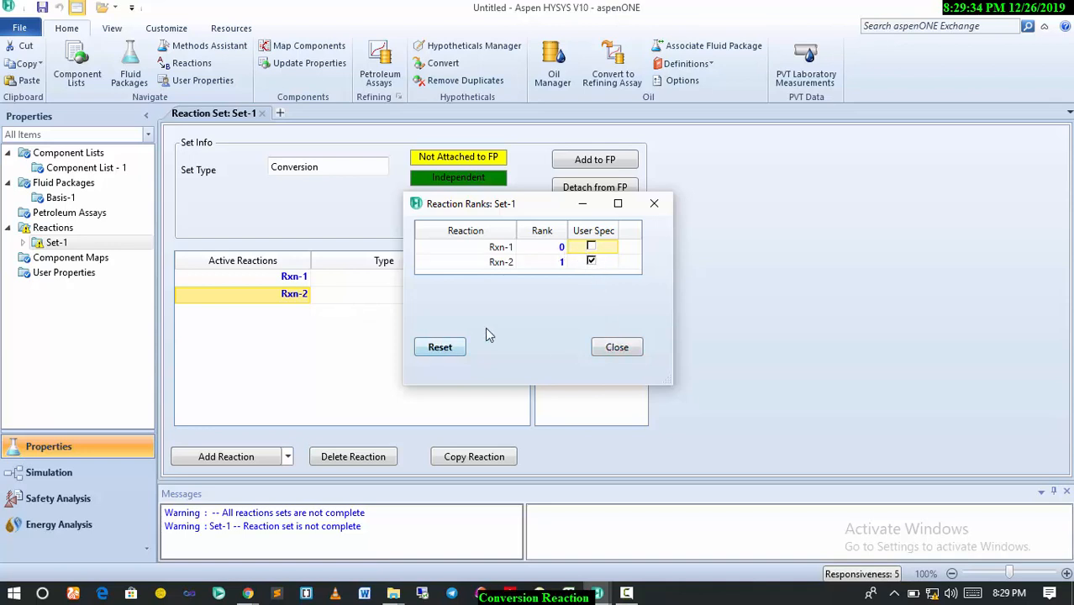
left_click(618, 347)
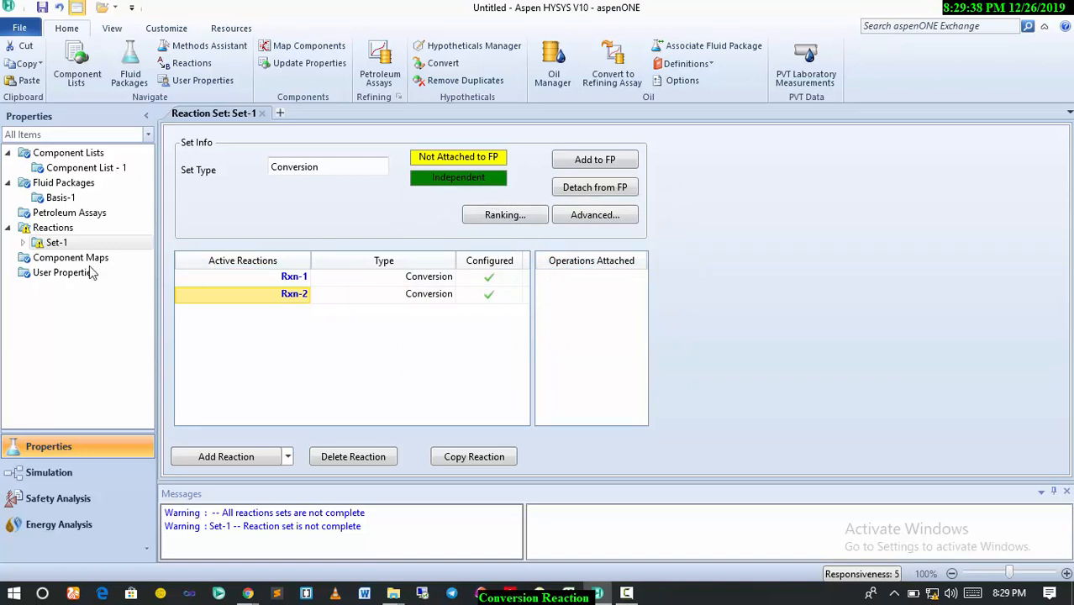
Rename reaction set Set-1 to 'Oxidation Rxn' from the navigation tree
right_click(57, 242)
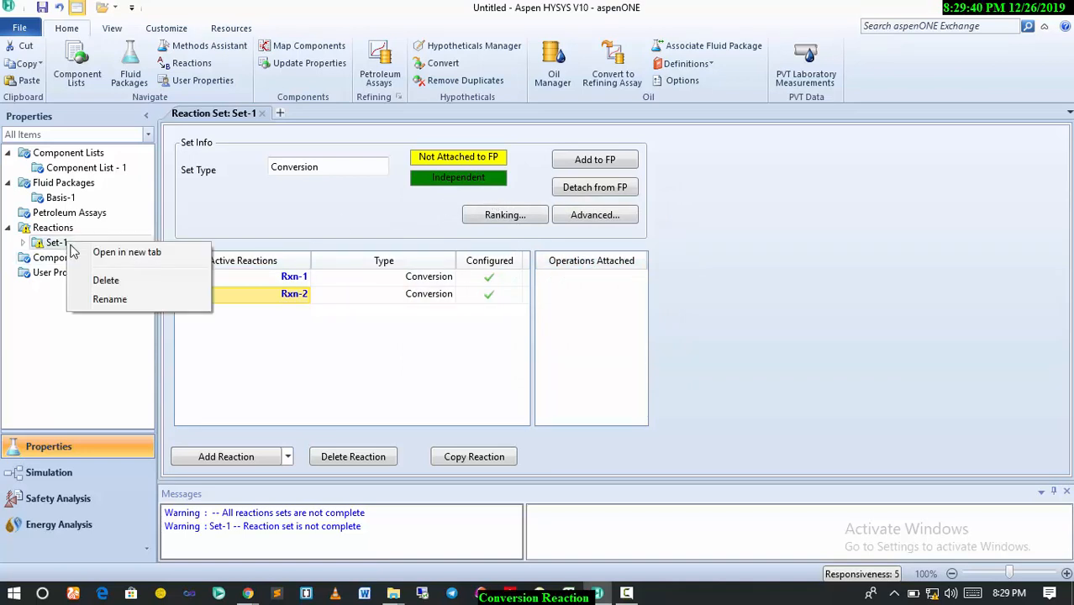
left_click(110, 299)
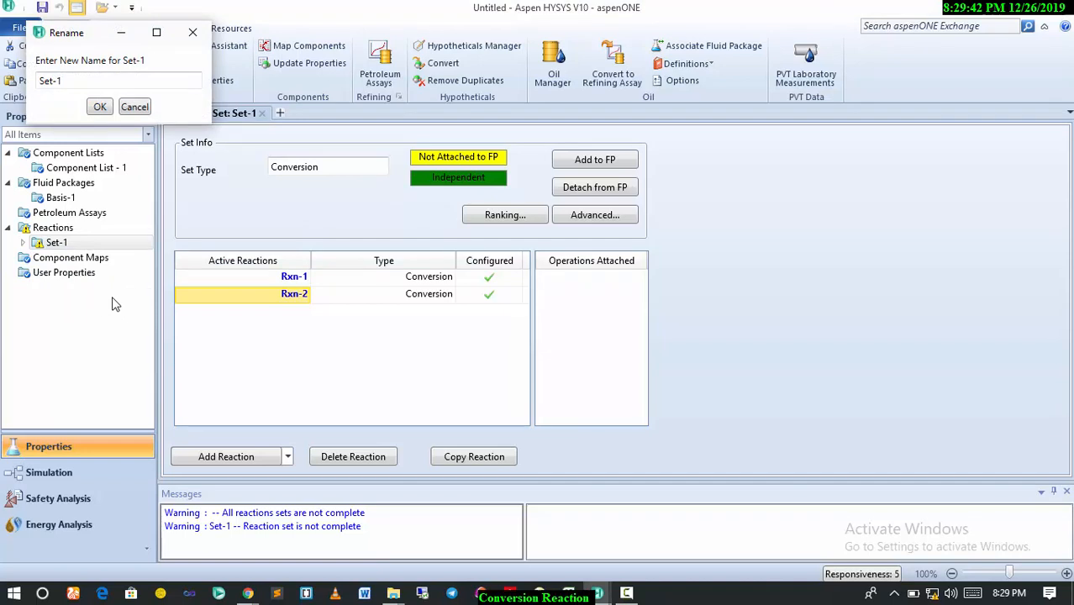
left_click(110, 80)
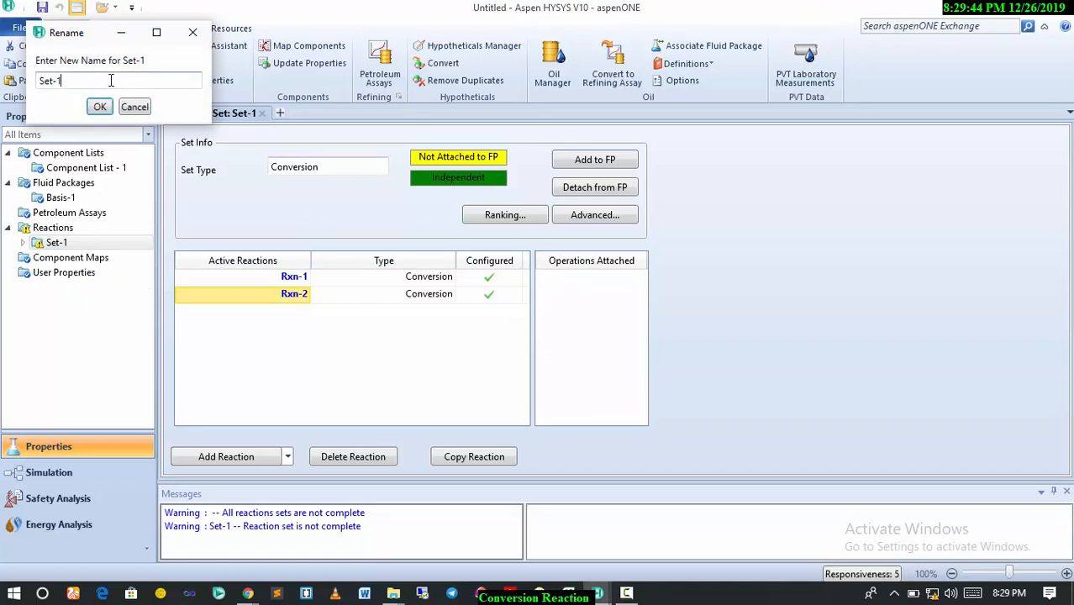
key("ctrl+a")
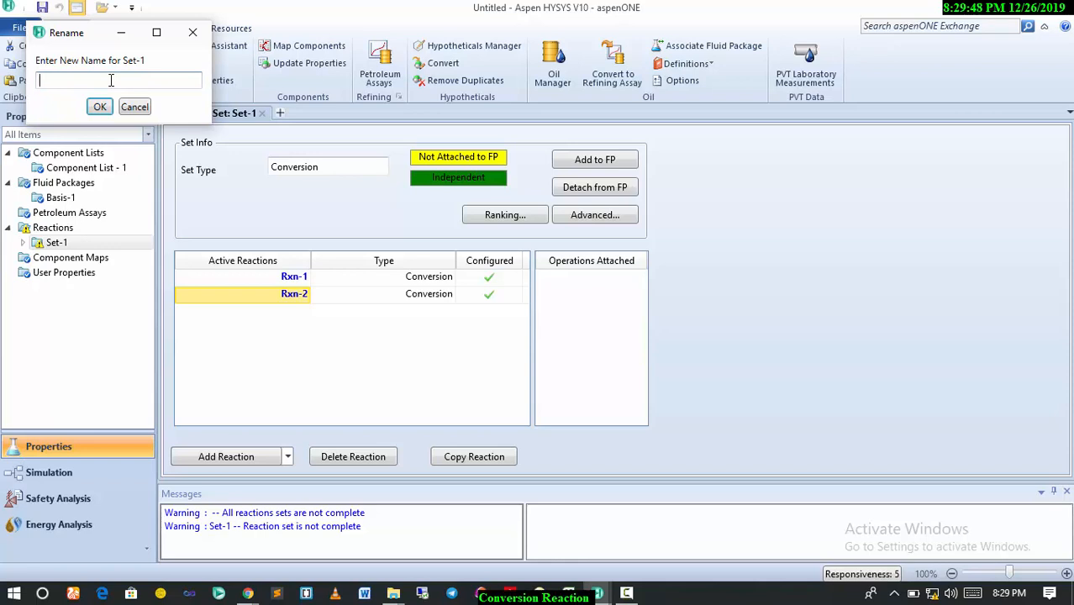
type("Oxidation Rxn")
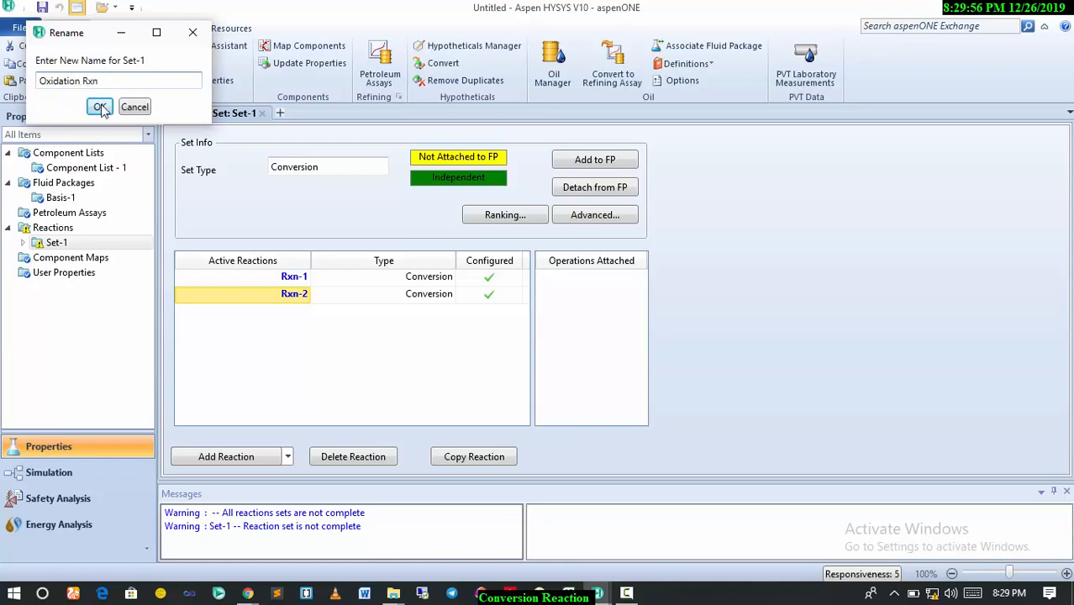
left_click(99, 107)
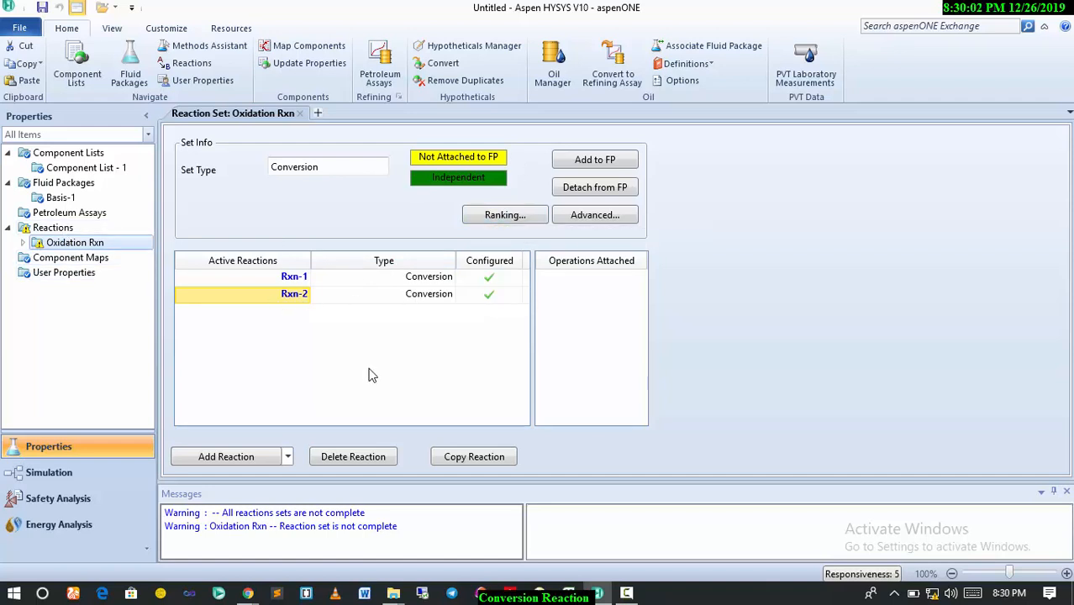
mouse_move(379, 378)
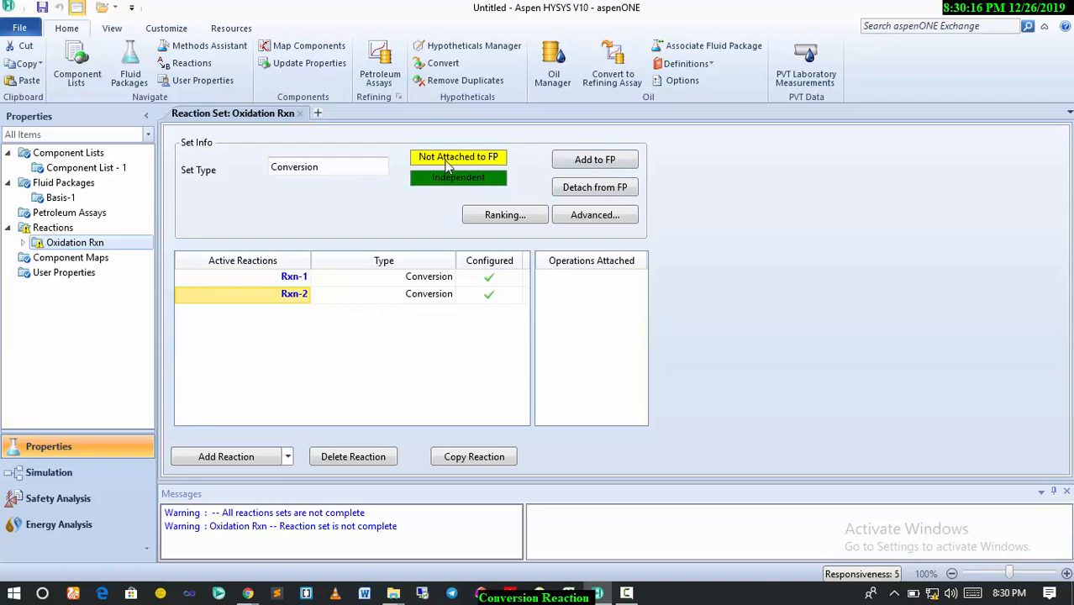
mouse_move(491, 171)
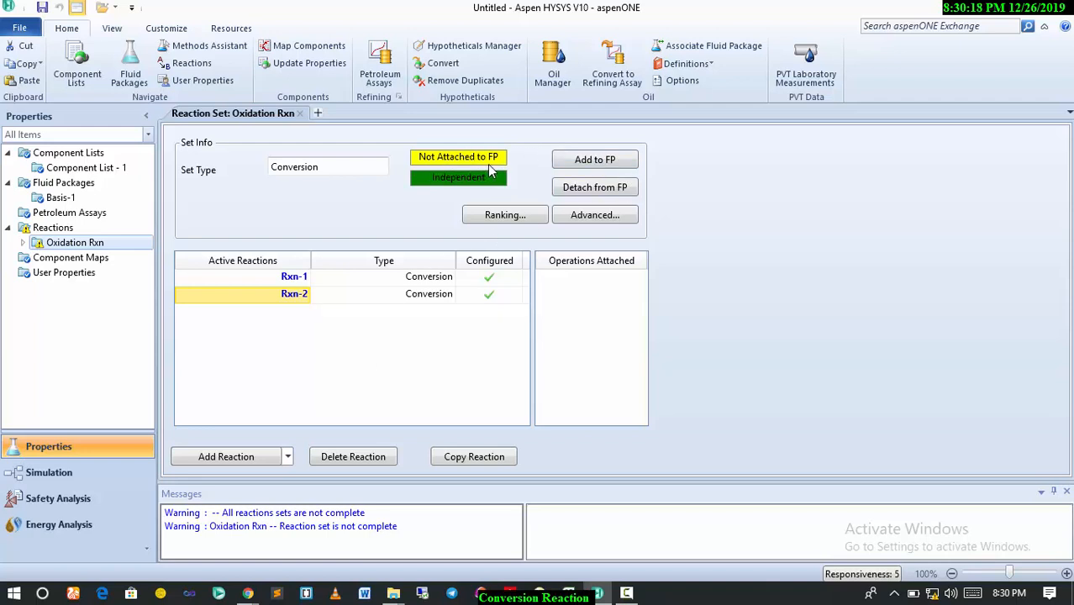
Add Oxidation Rxn to the fluid package and switch to the Simulation environment
left_click(594, 159)
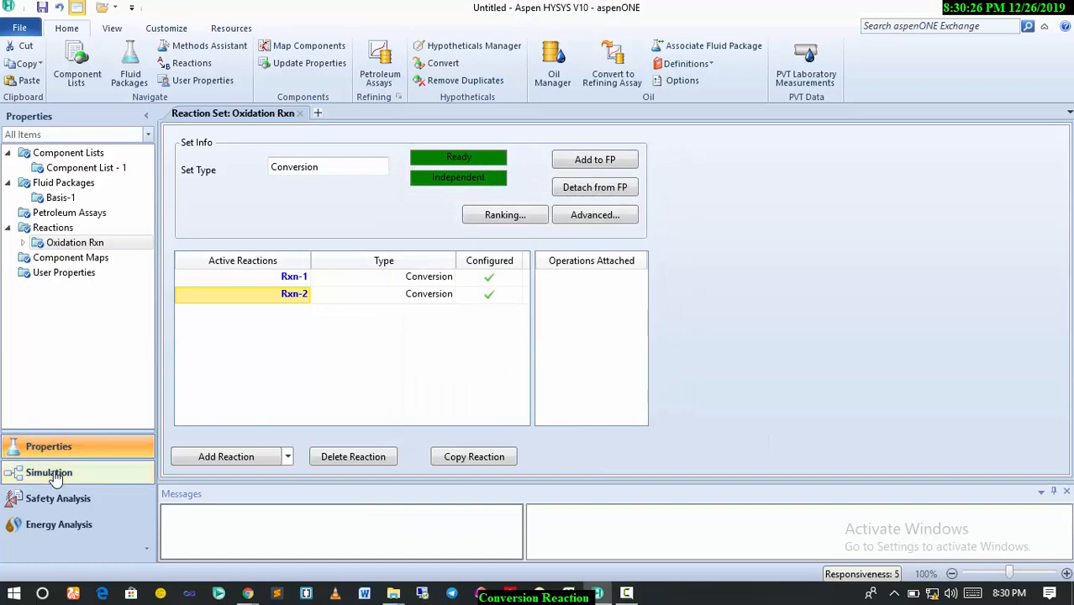
left_click(49, 472)
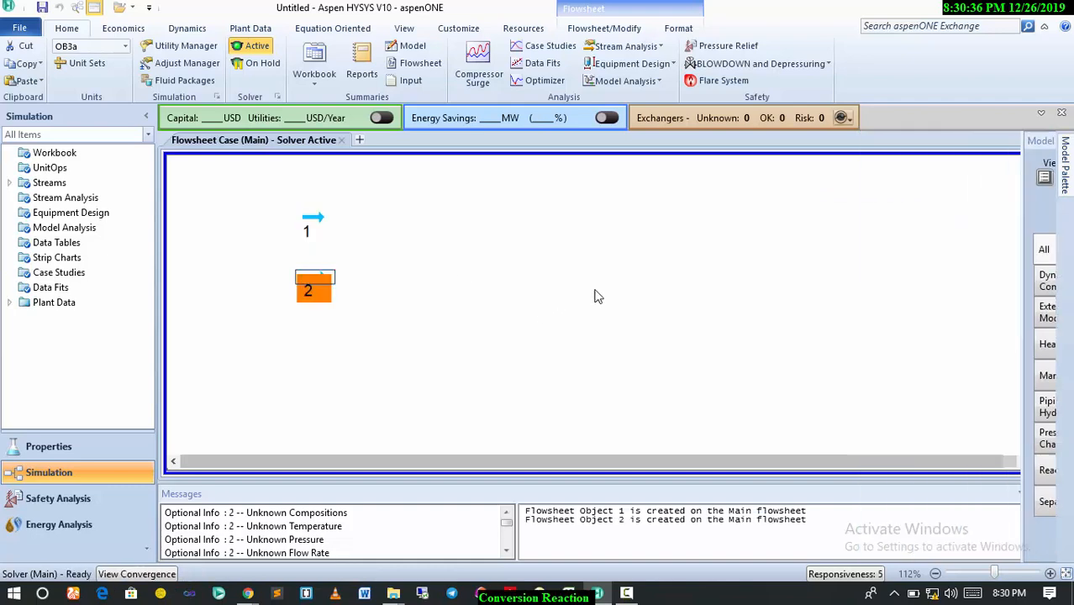
Rename stream 1 to Methane and set it to 25 C and 14.31 psig
double_click(313, 217)
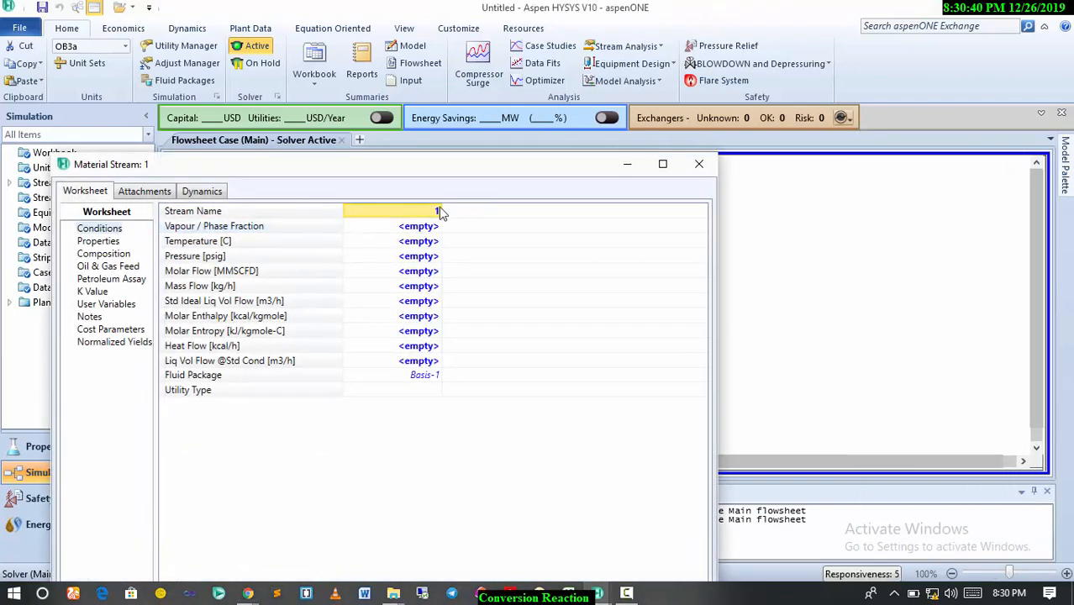
type("Methane")
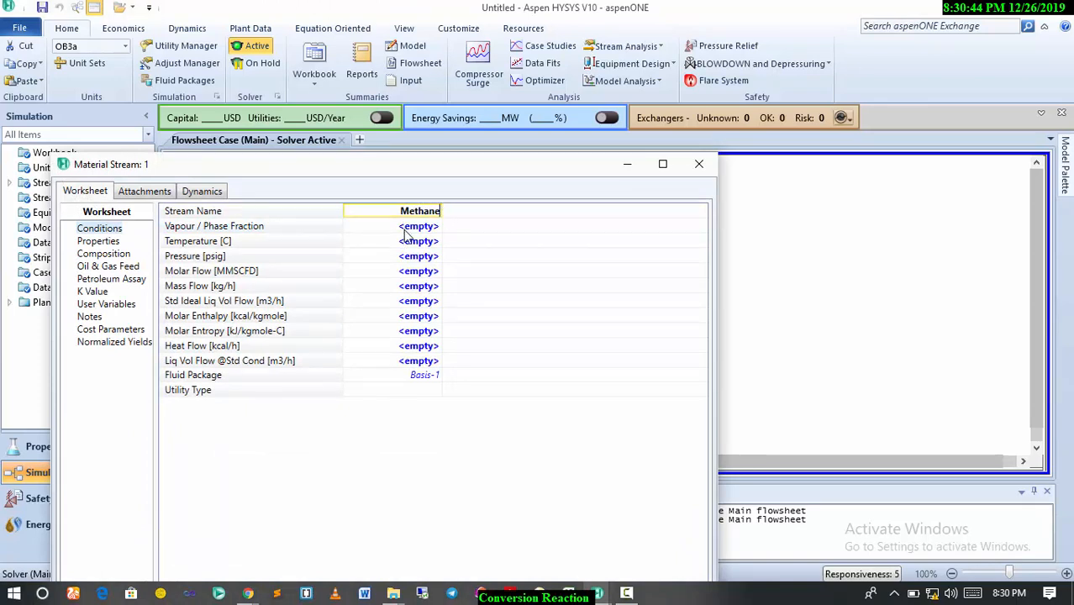
left_click(419, 240)
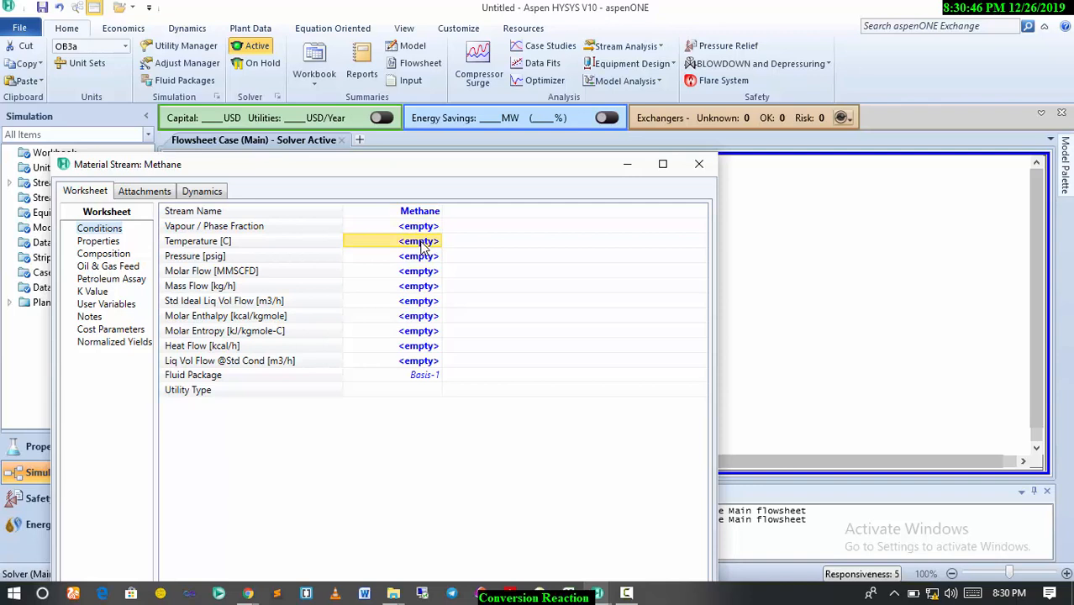
type("25.00")
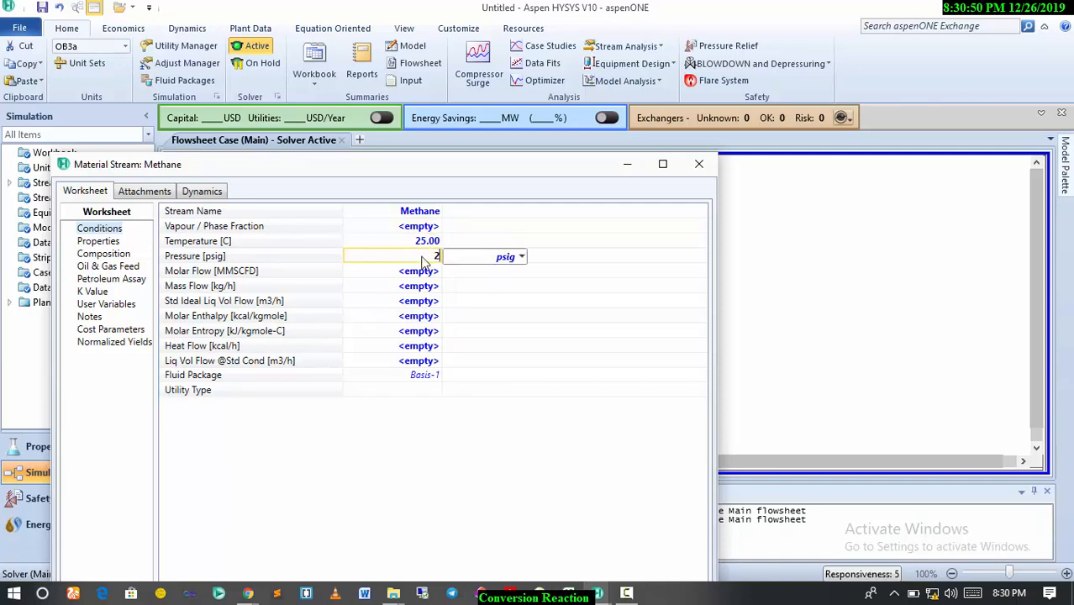
left_click(521, 256)
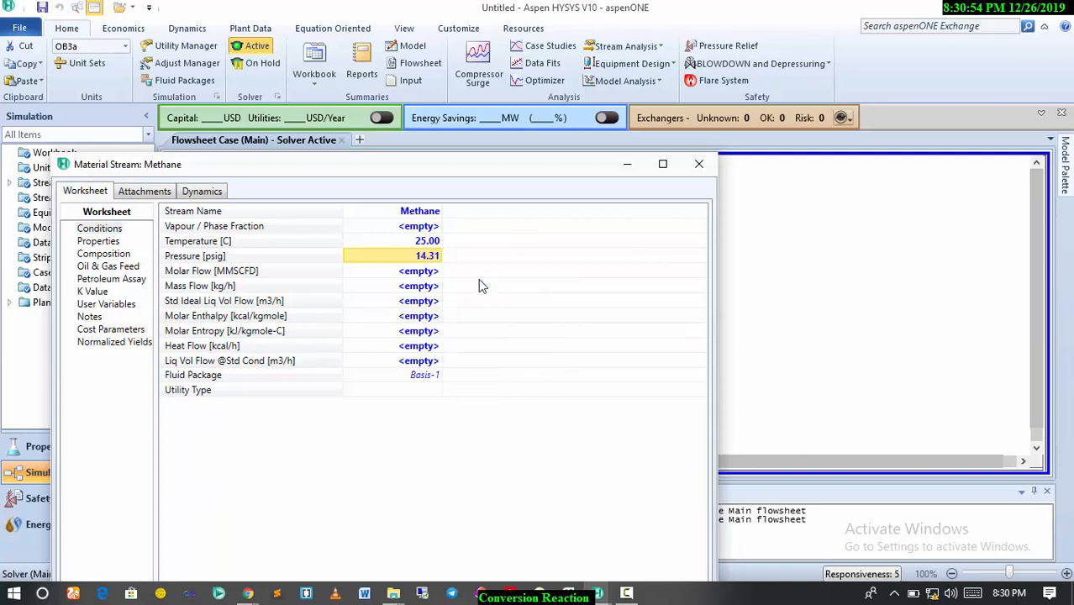
Give Methane a molar flow of 2.008 MMSCFD and bring up its composition page
left_click(418, 271)
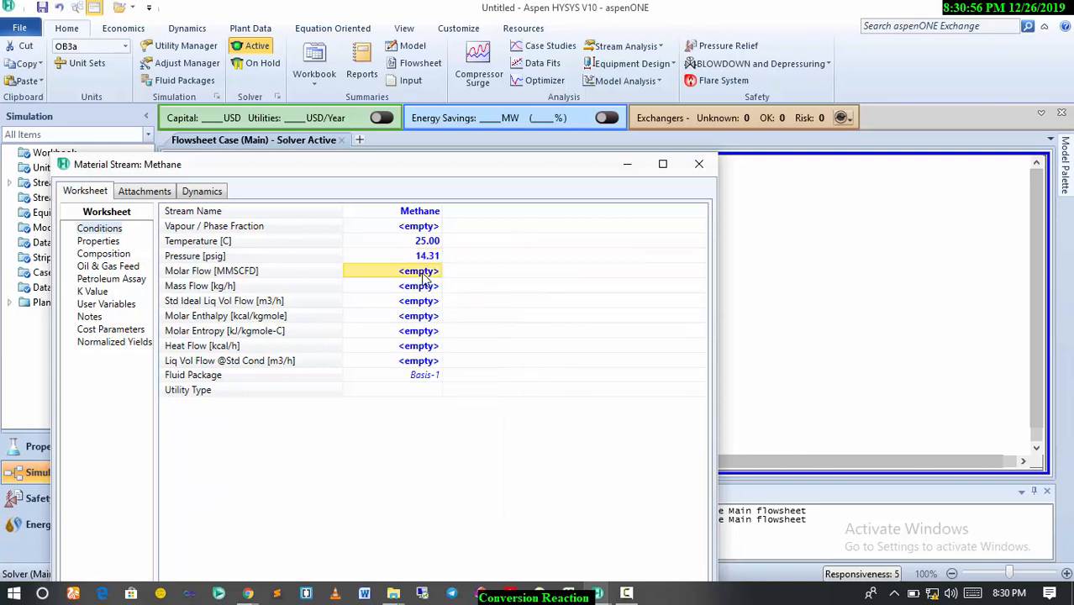
type("100")
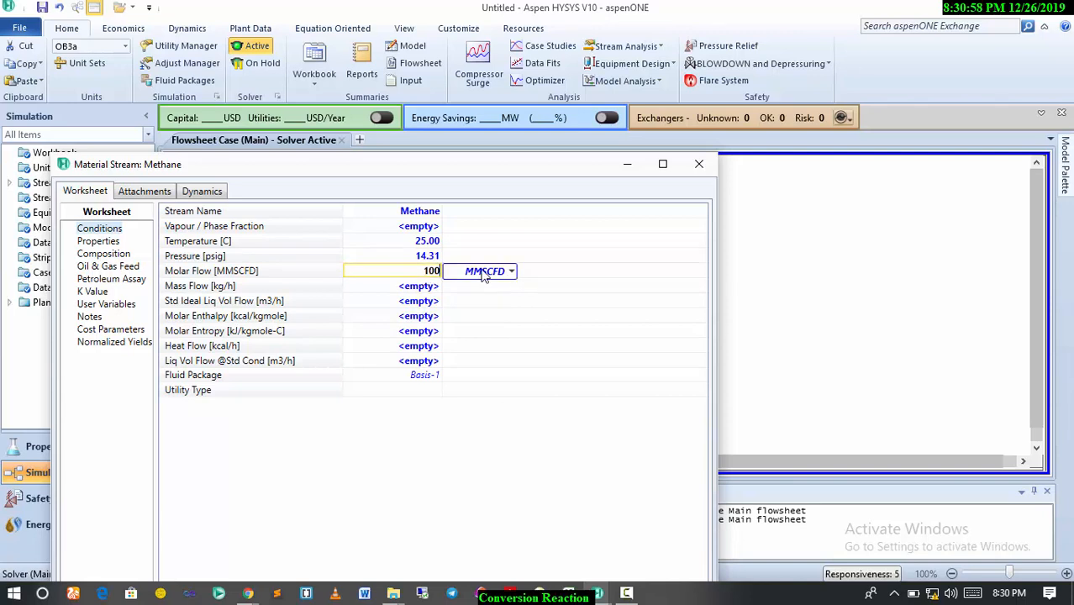
left_click(512, 271)
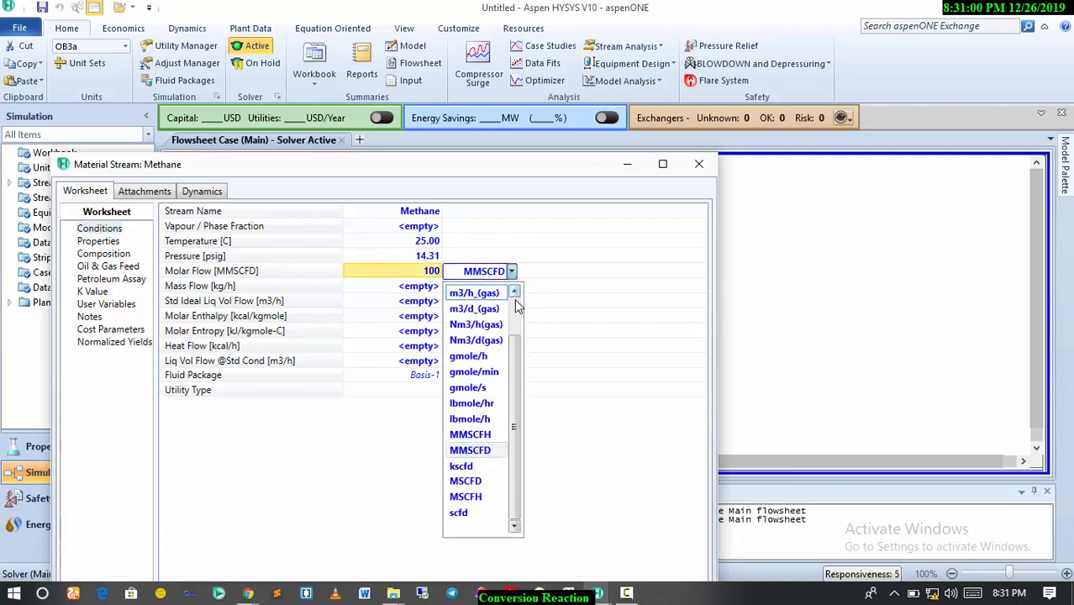
left_click(470, 450)
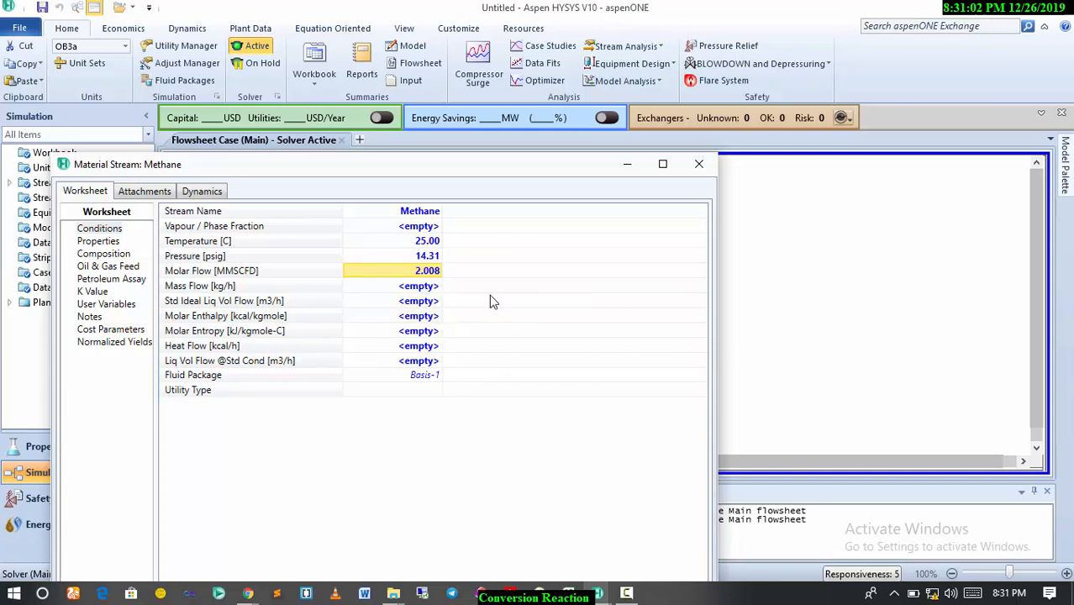
mouse_move(118, 259)
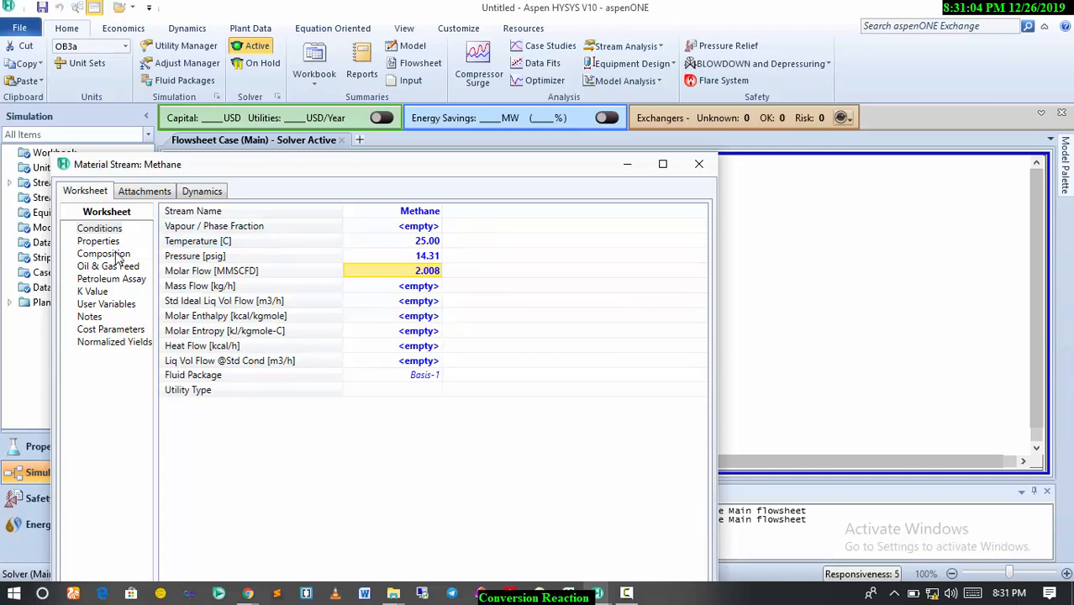
left_click(103, 253)
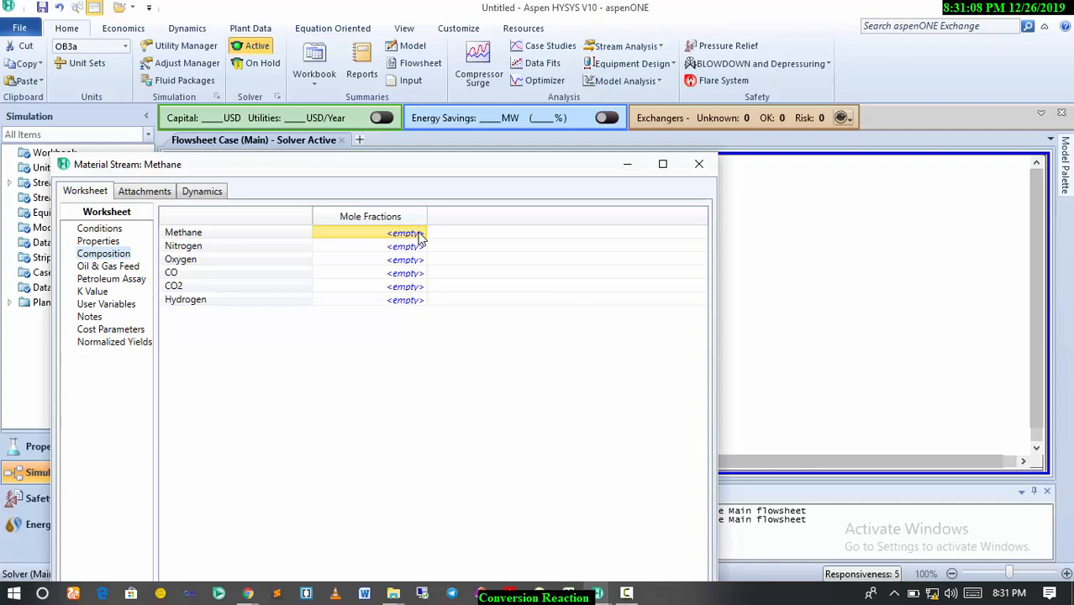
type("1")
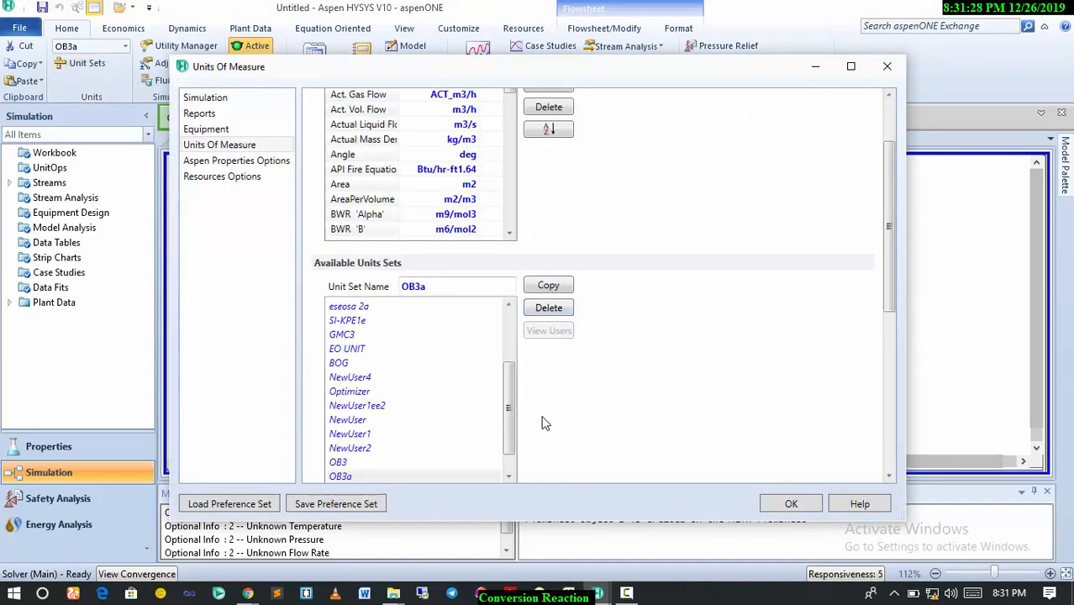
Copy the SI unit set into a new editable set named Oxidation
scroll("down", 3)
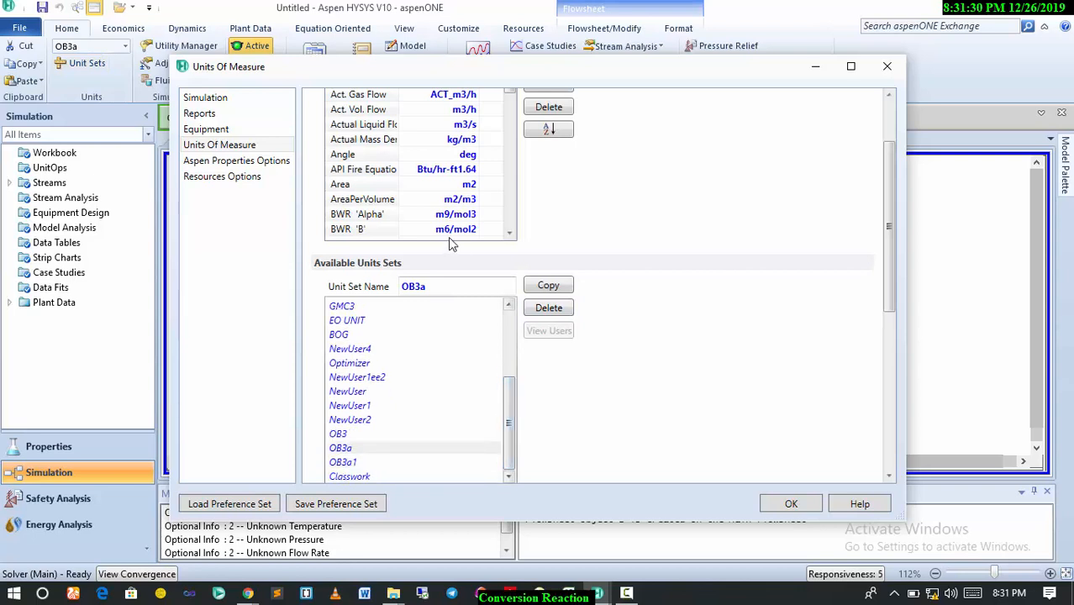
mouse_move(483, 267)
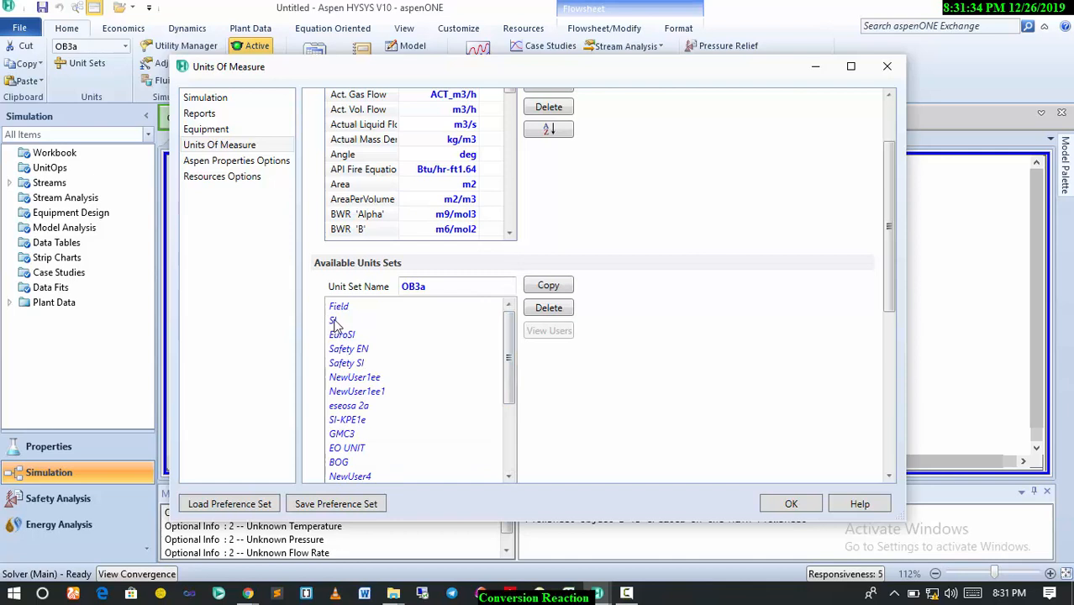
left_click(333, 320)
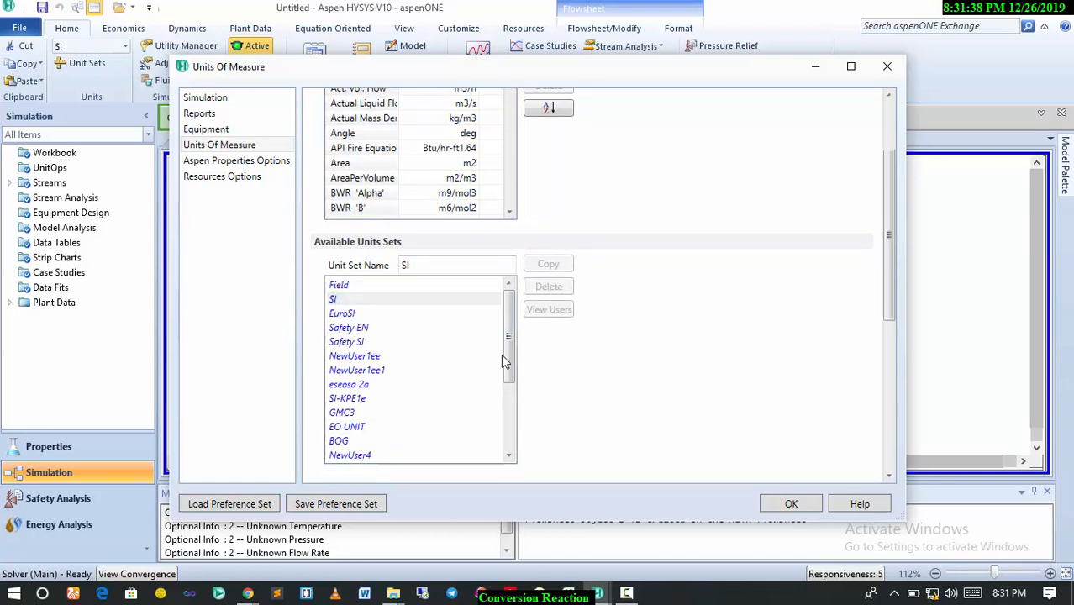
left_click(548, 263)
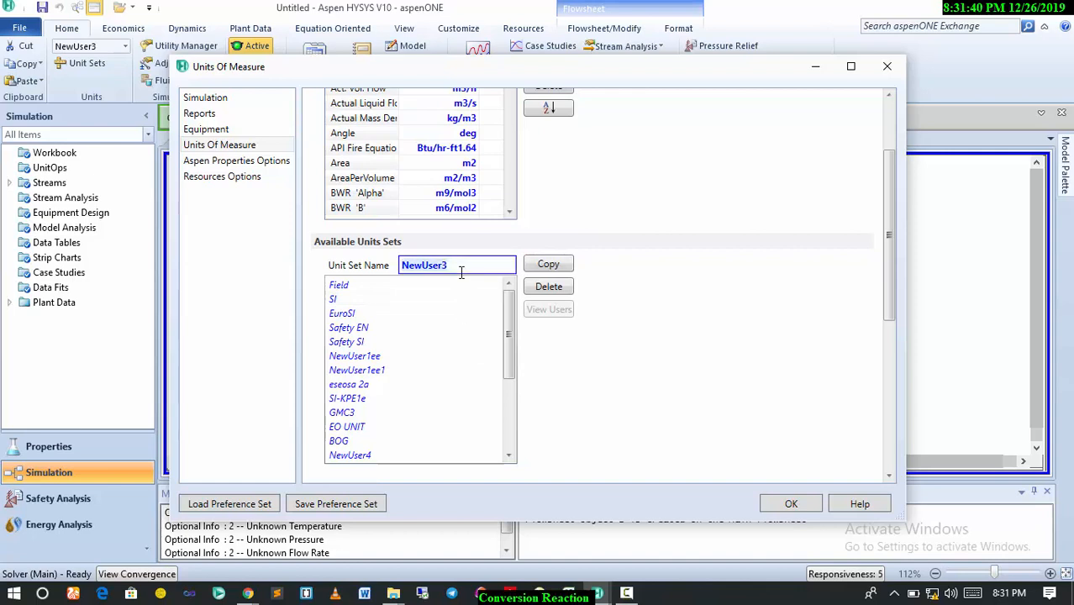
type("Oxidation")
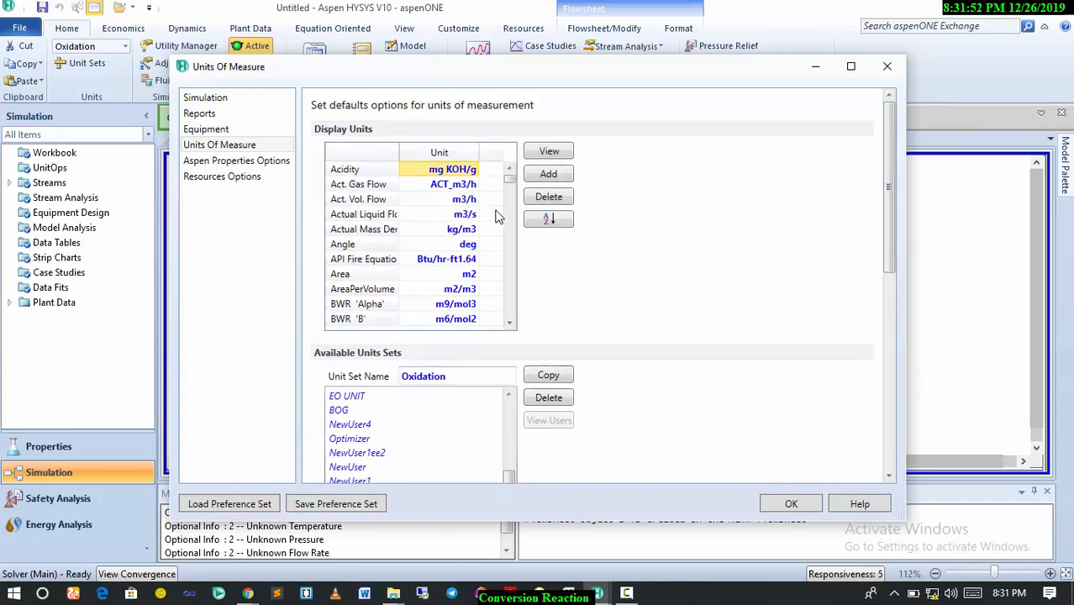
Switch the Oxidation set's pressure unit to bar and check the Methane stream
scroll("down", 3)
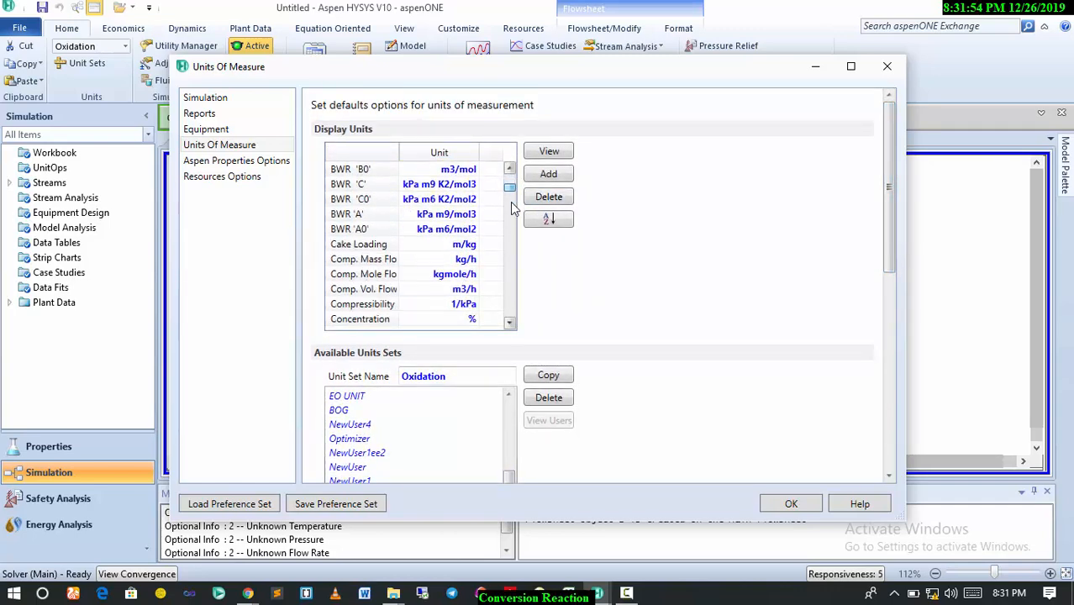
scroll("down", 3)
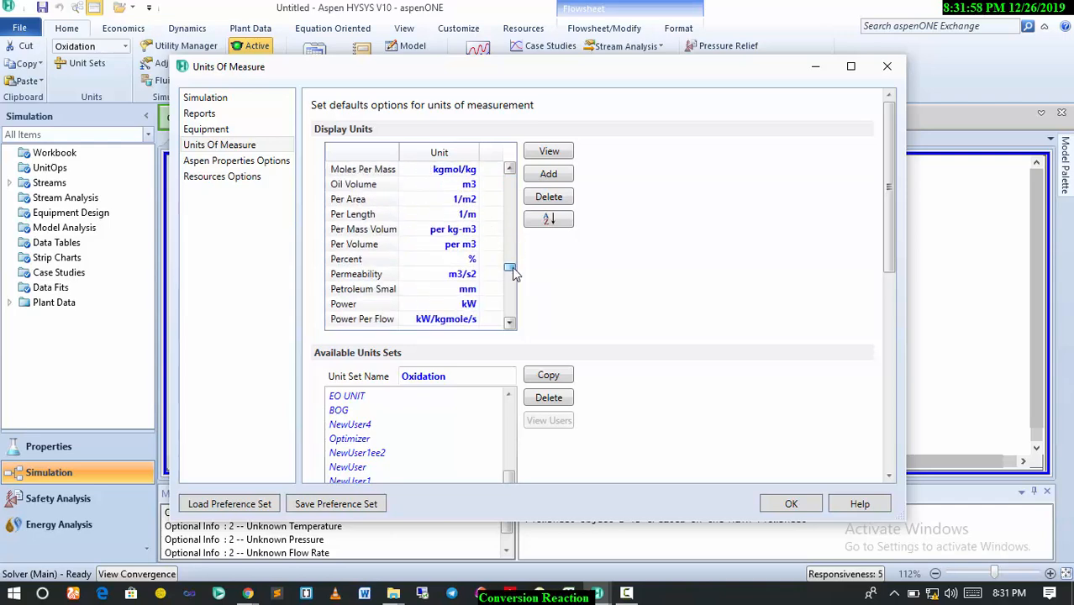
scroll("down", 3)
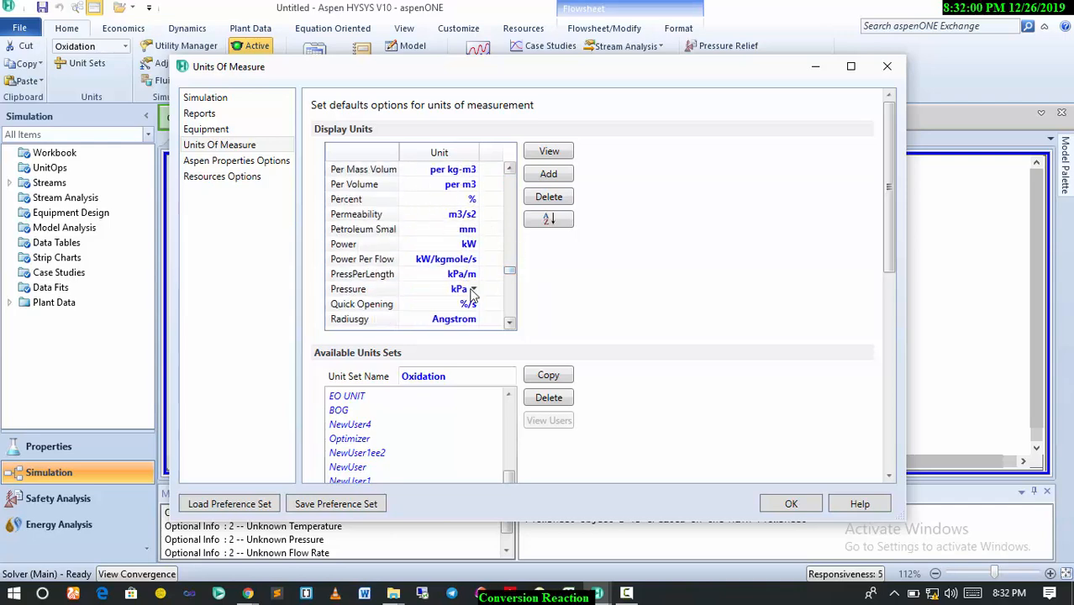
left_click(474, 289)
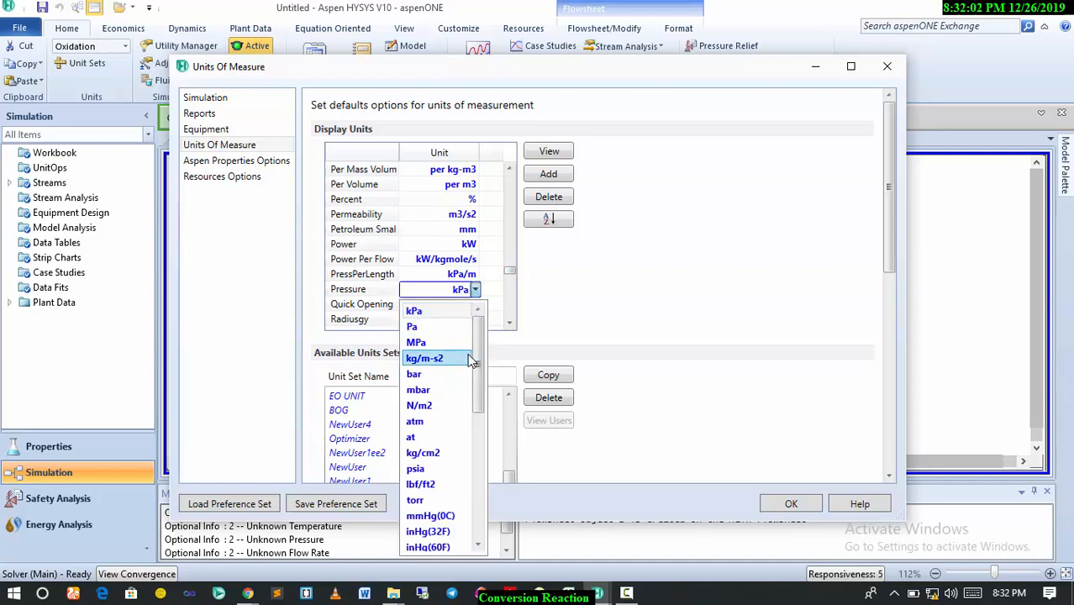
left_click(413, 374)
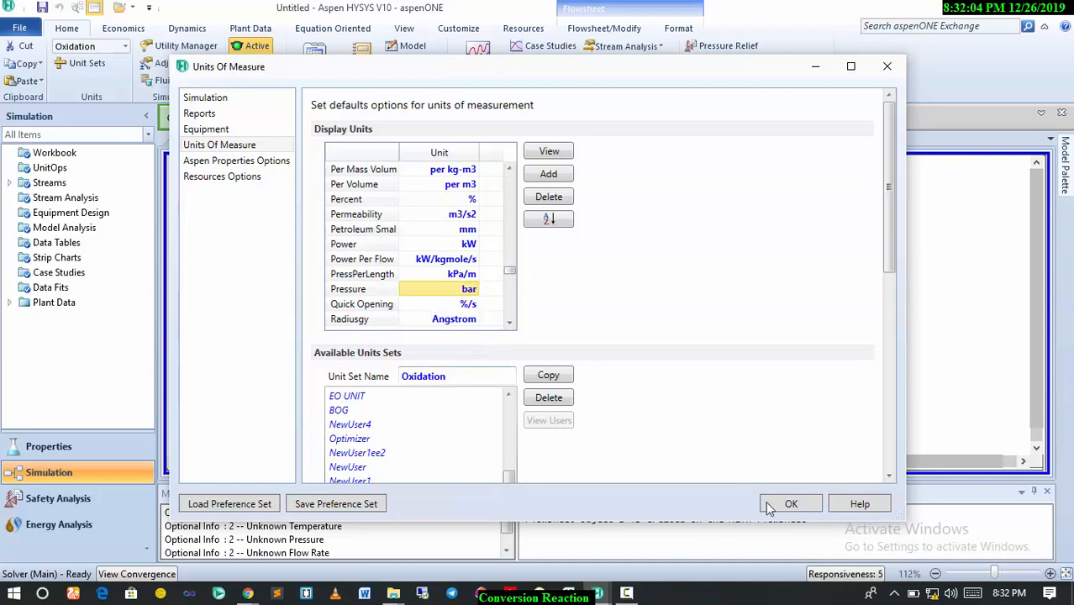
left_click(791, 503)
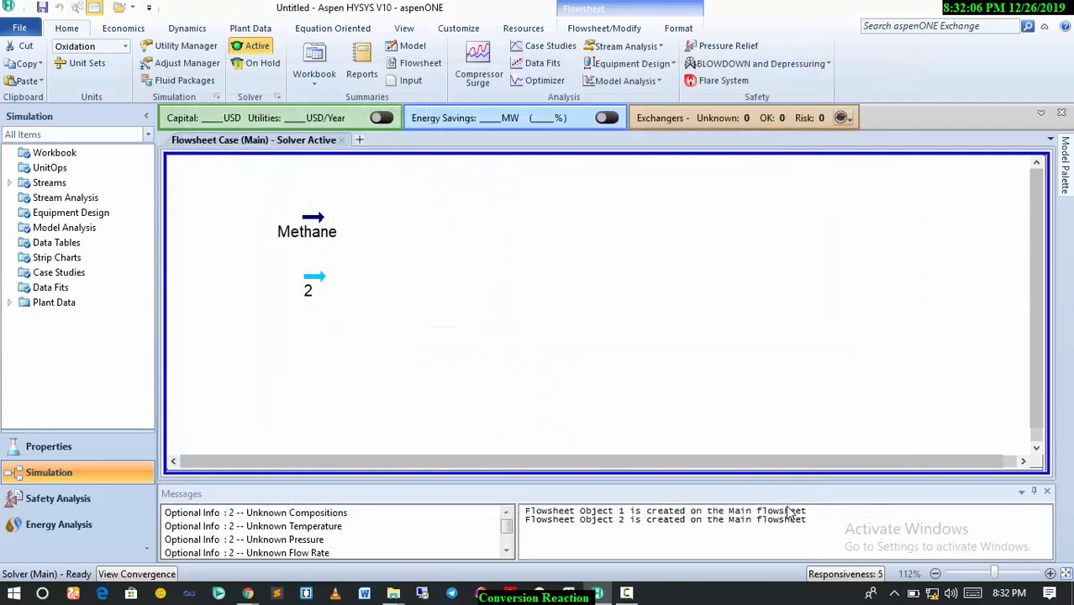
left_click(315, 231)
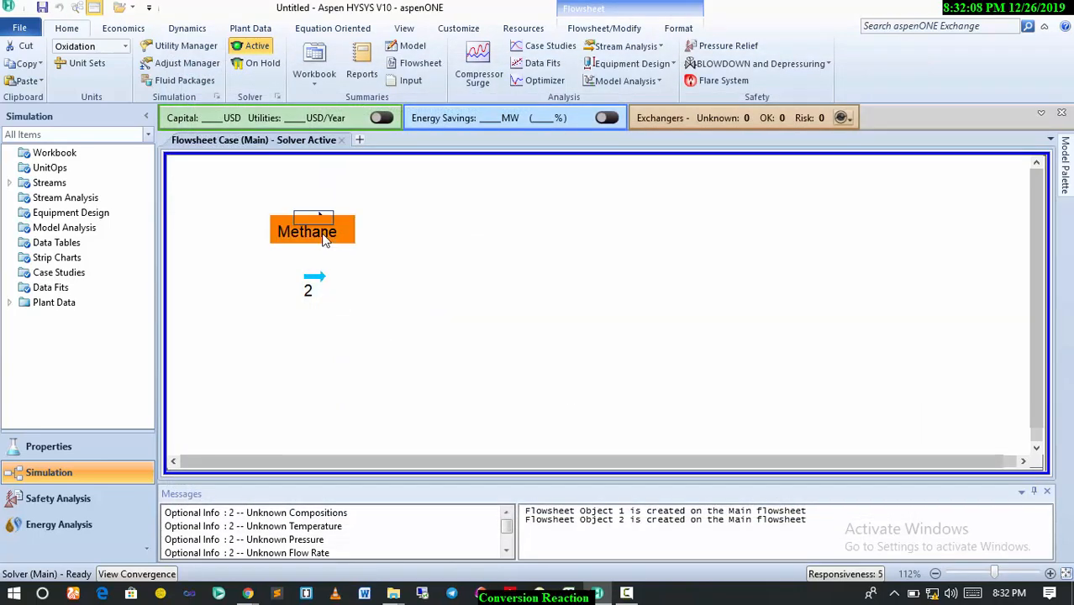
double_click(312, 232)
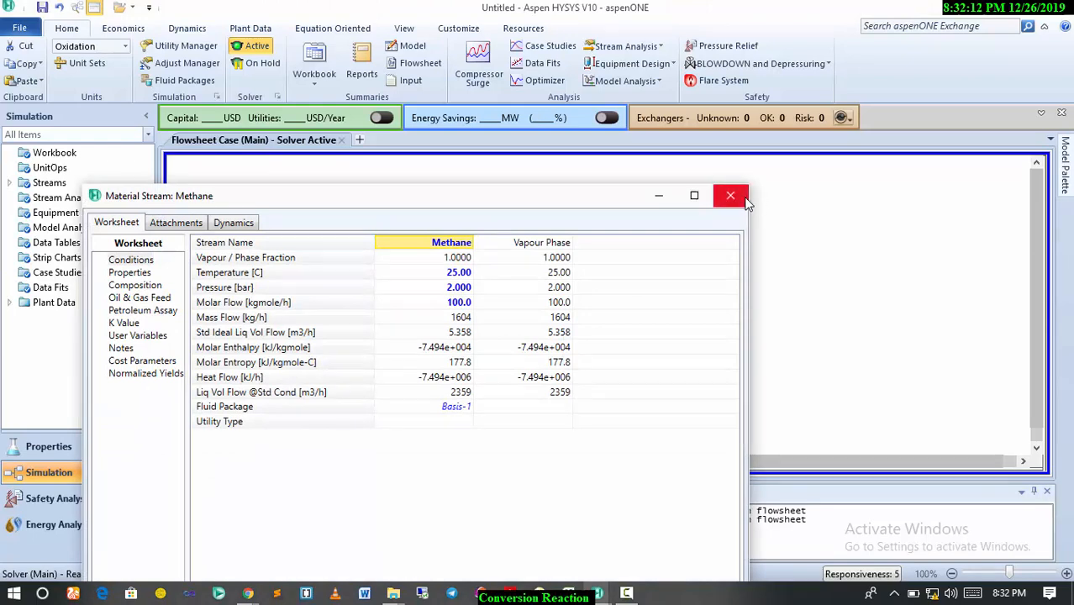
Close Methane and set stream 2 as Air at 25 C, 2 bar, 260 kgmole/h
left_click(731, 195)
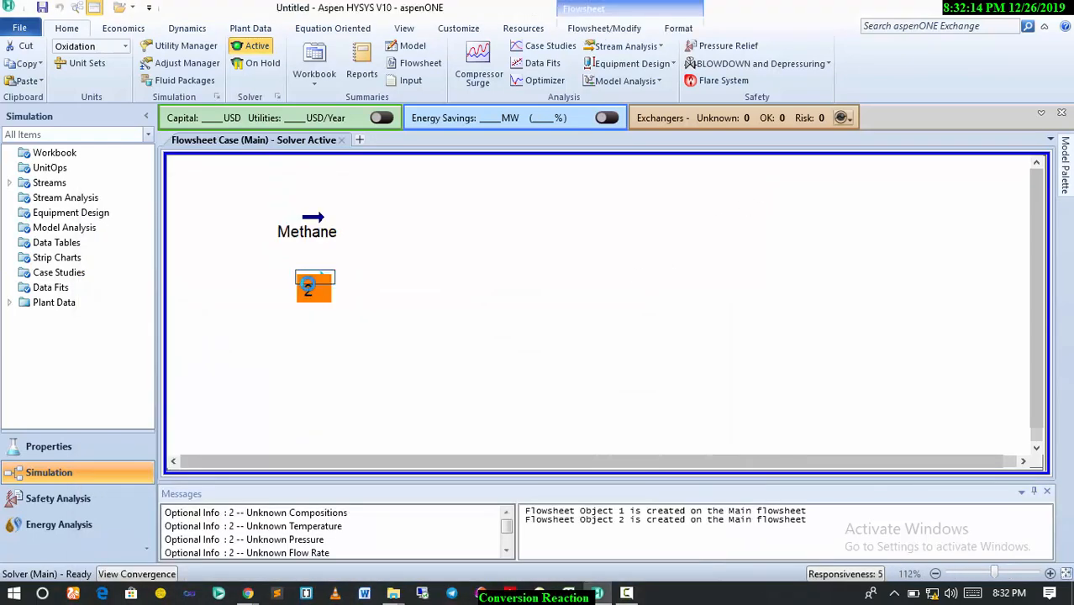
double_click(314, 286)
type("Air")
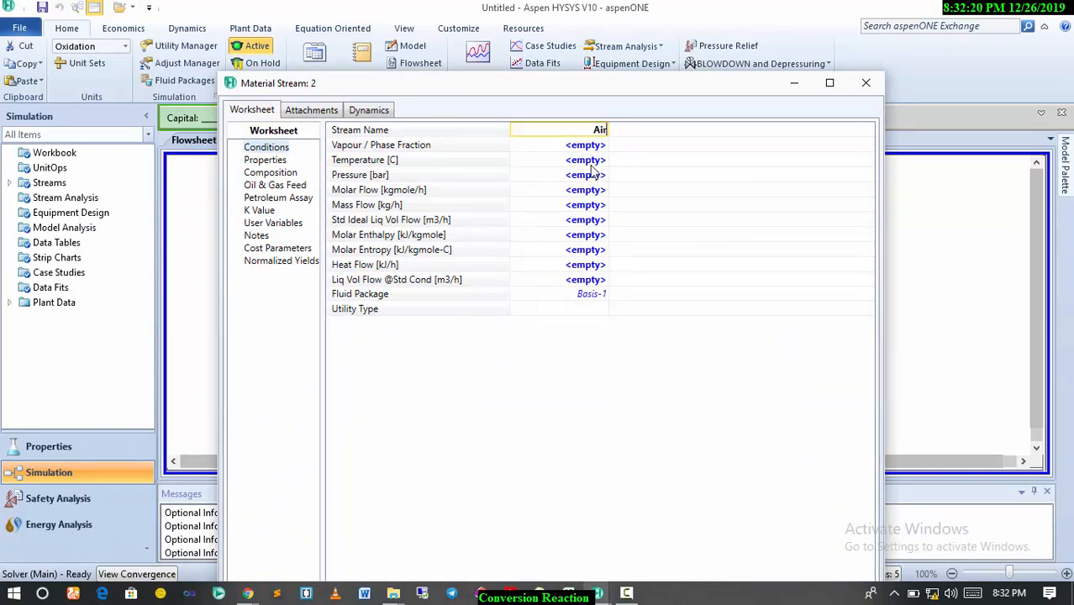
type("25")
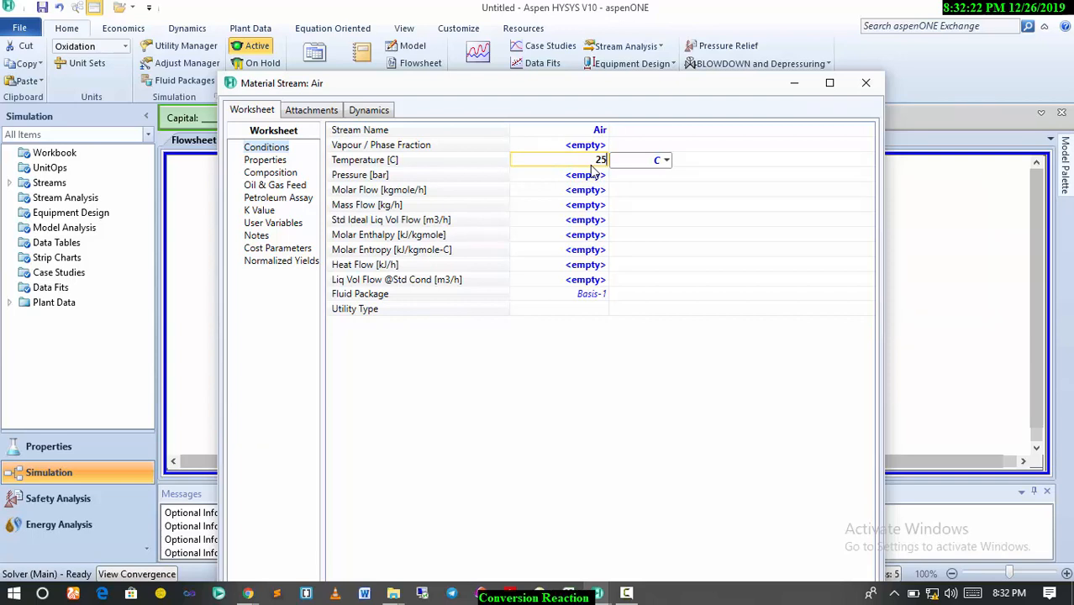
type("2.000")
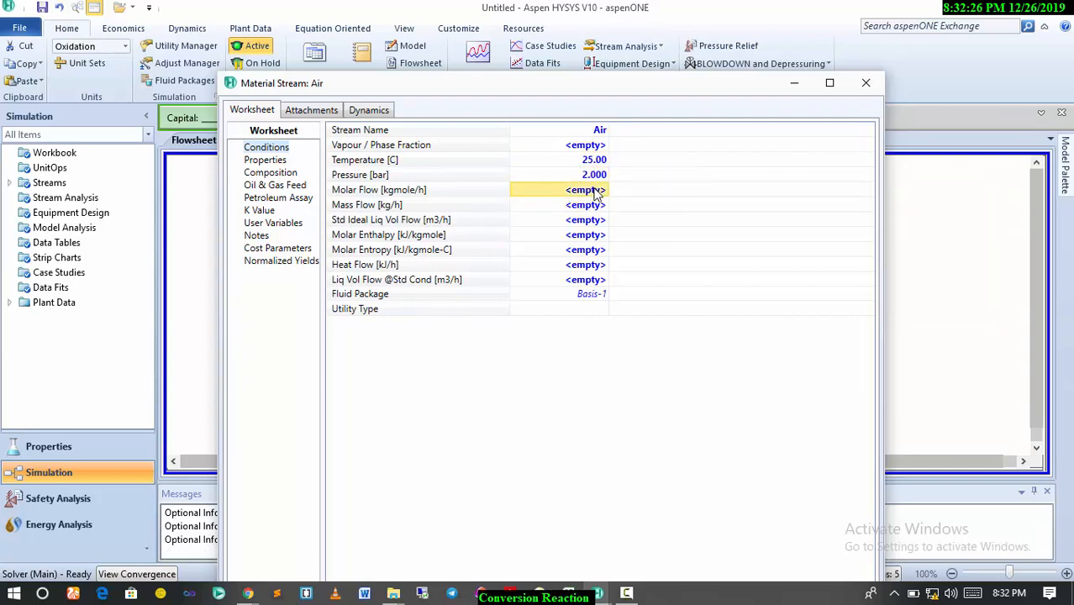
left_click(559, 189)
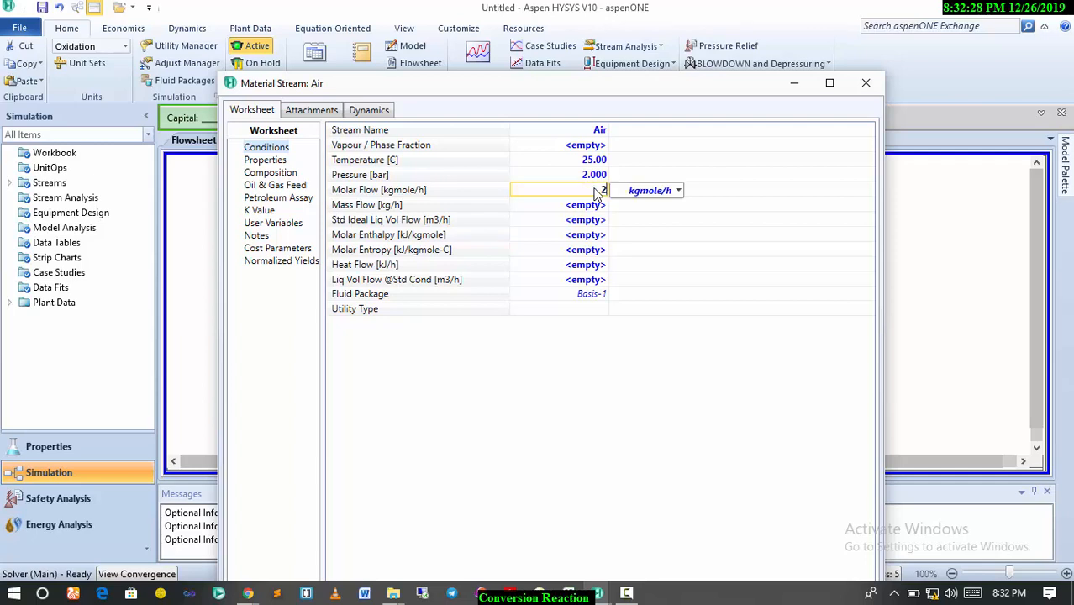
type("260")
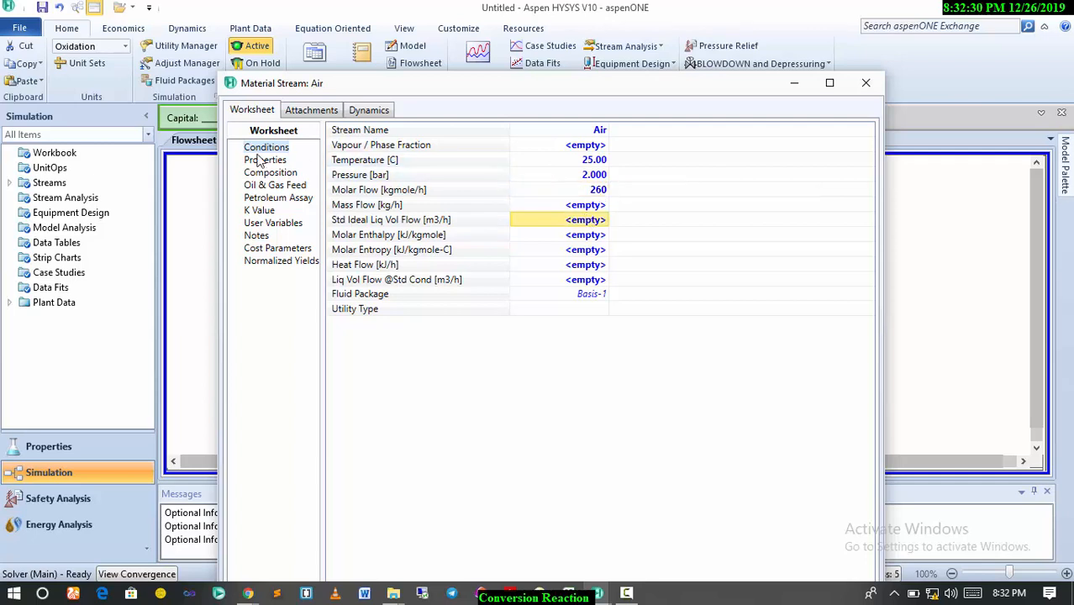
Enter Air mole fractions N2 0.79 and O2 0.21, confirm conditions, and close it
left_click(271, 172)
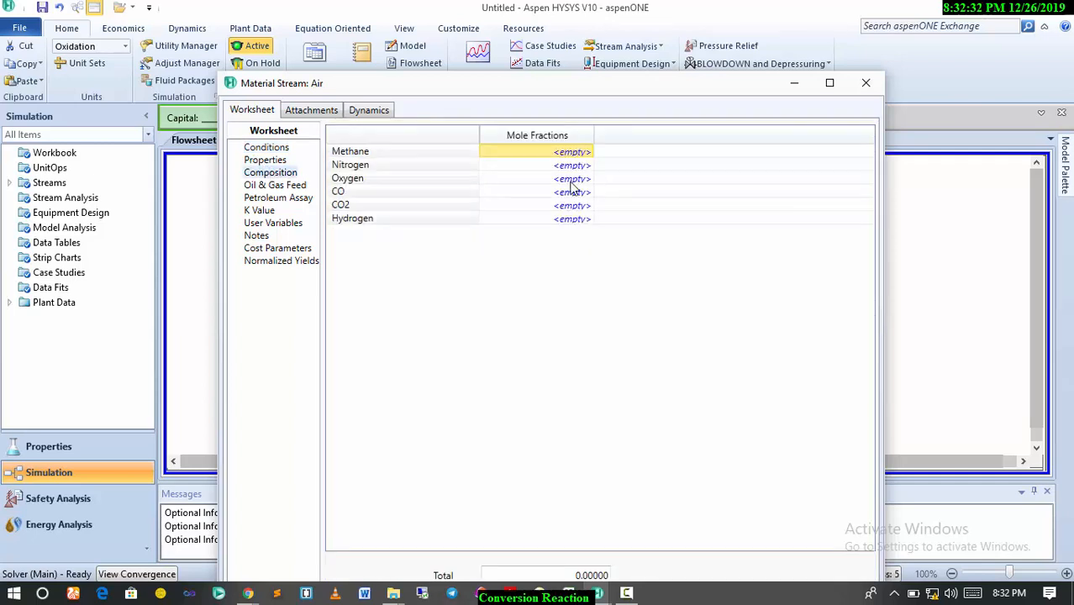
left_click(572, 165)
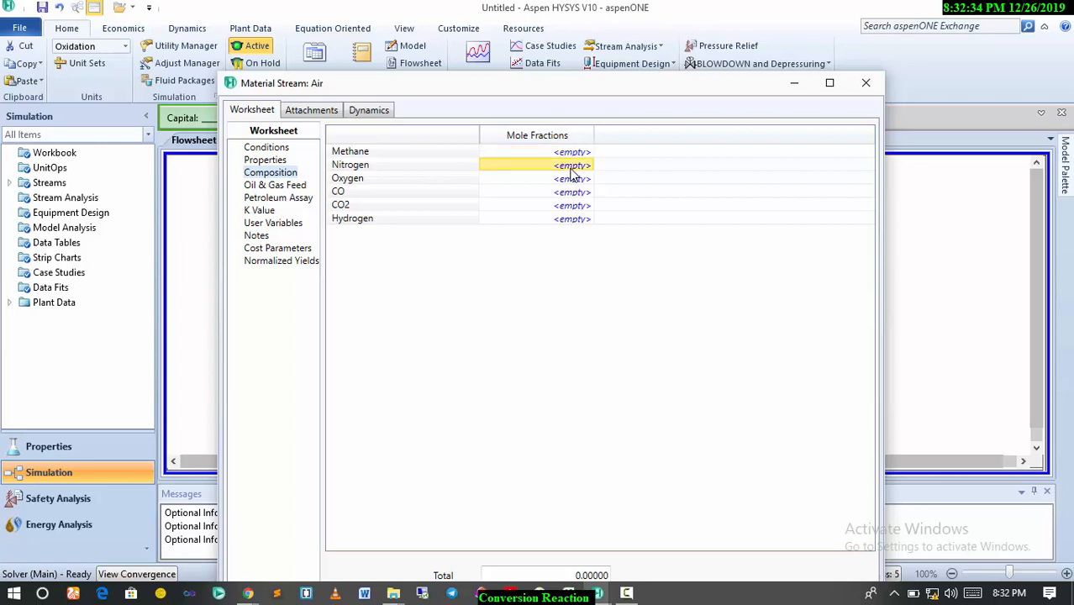
type("0.790")
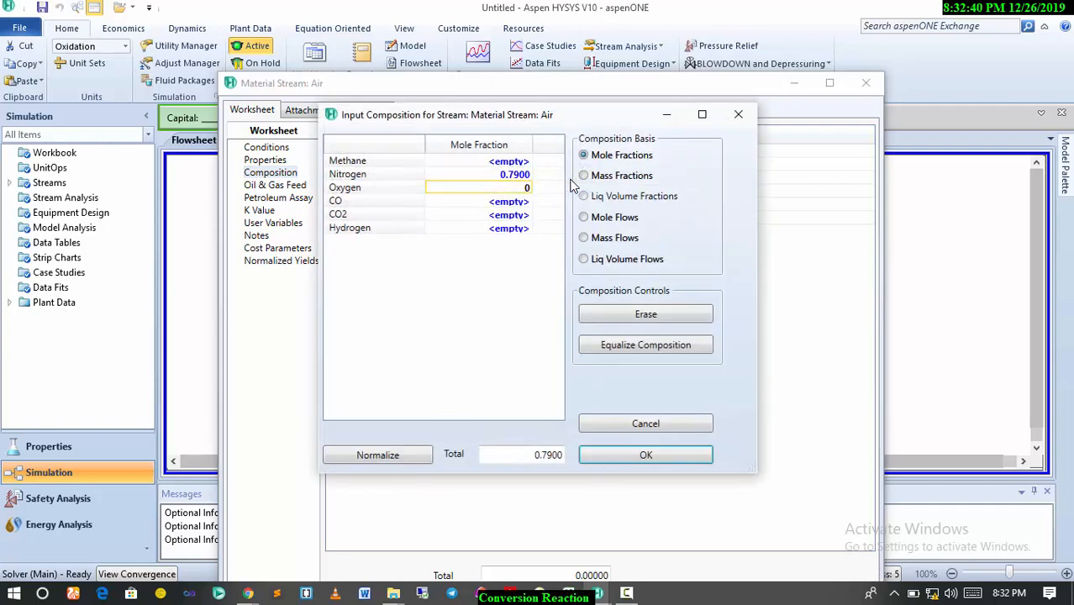
type("0.2100")
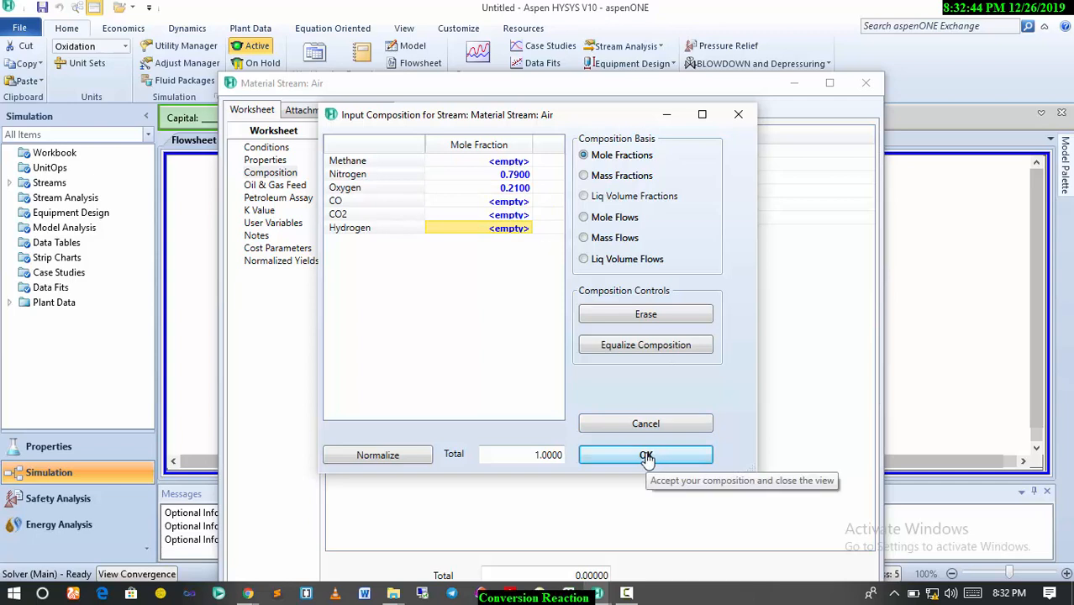
left_click(646, 455)
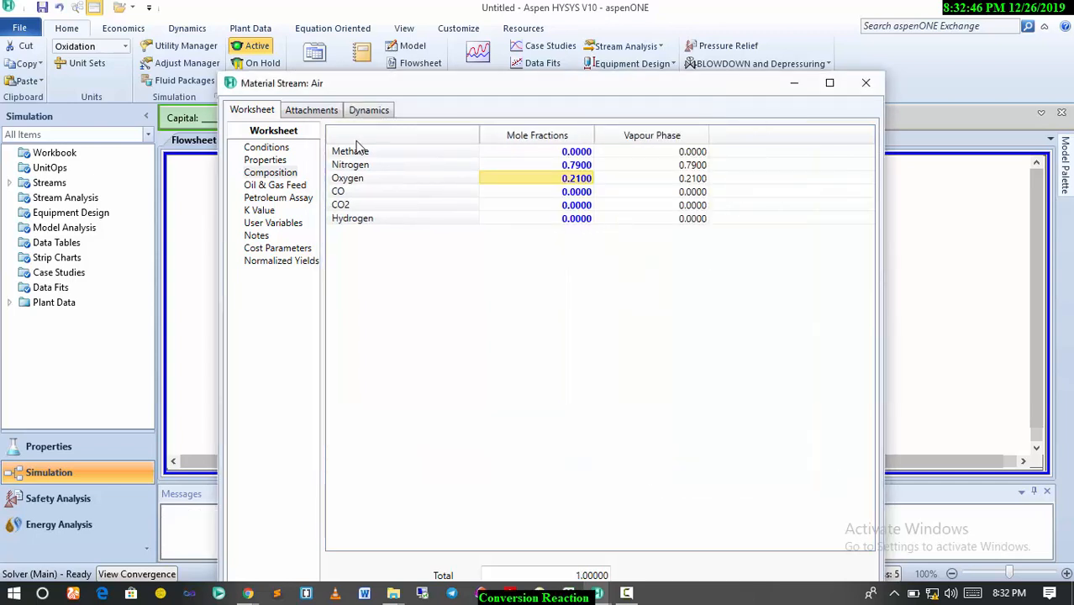
left_click(266, 147)
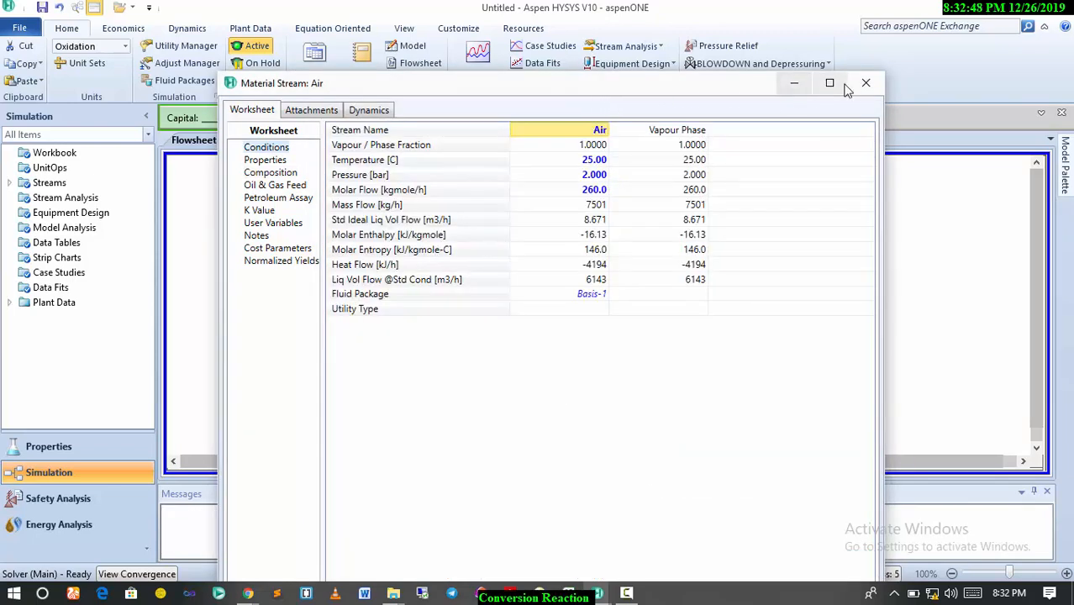
left_click(866, 82)
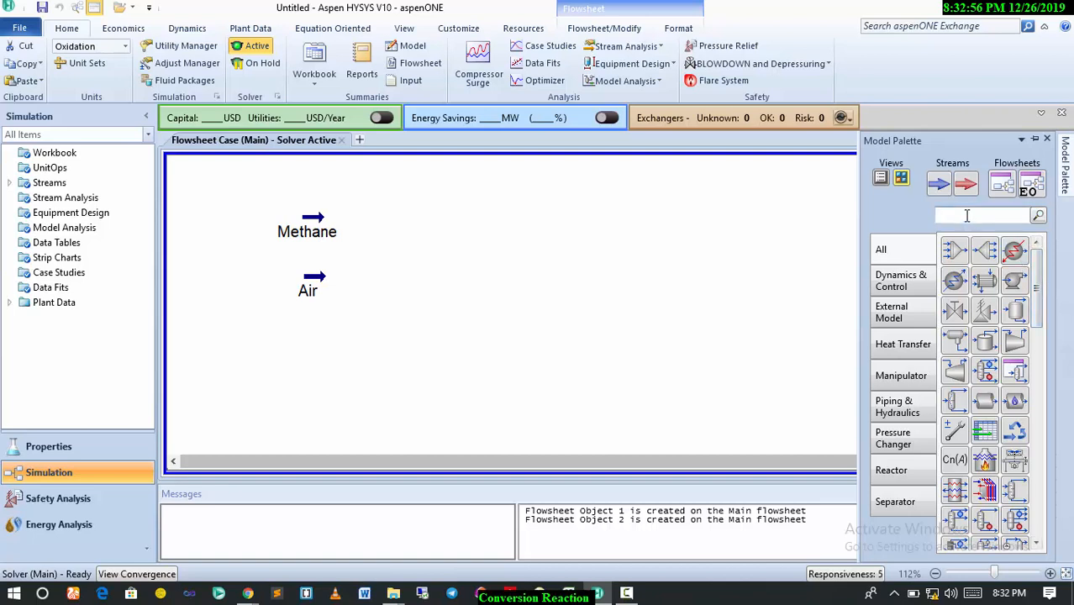
Search the Model Palette for 'react' to list reactor unit operations
type("r")
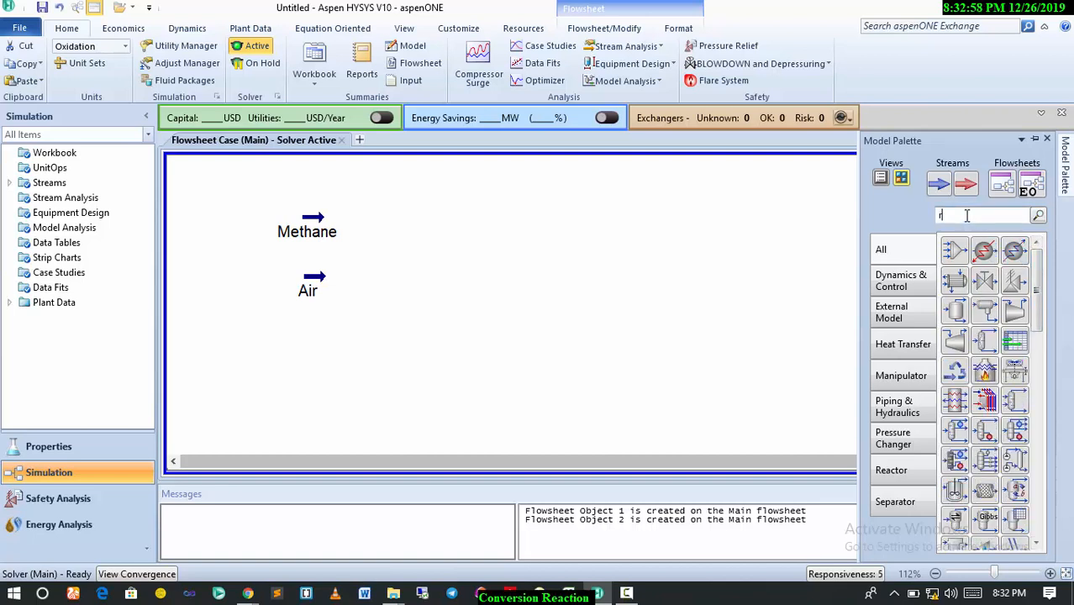
type("react")
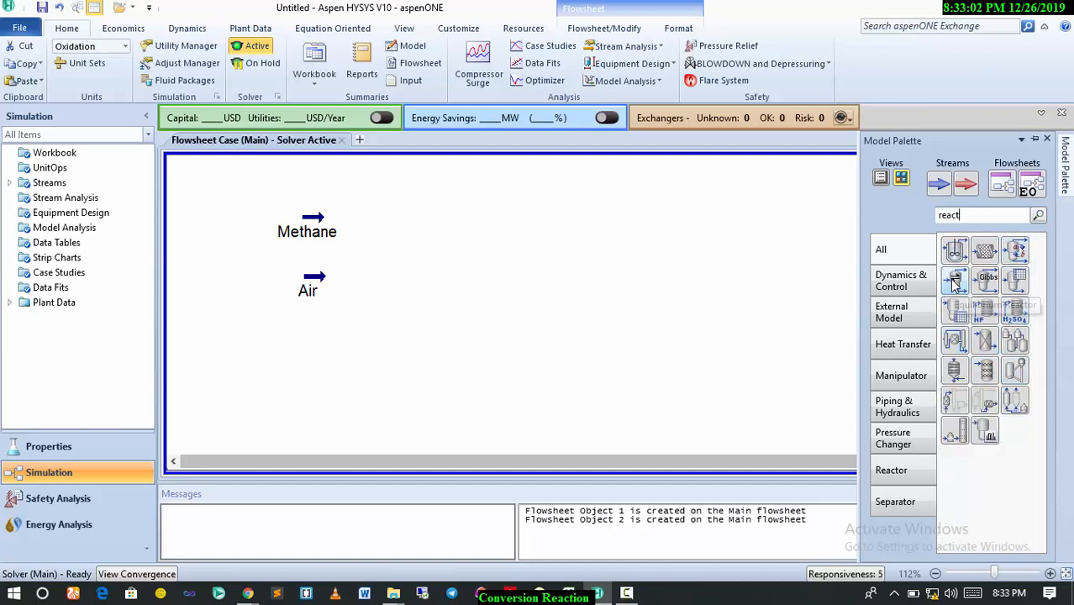
mouse_move(1017, 250)
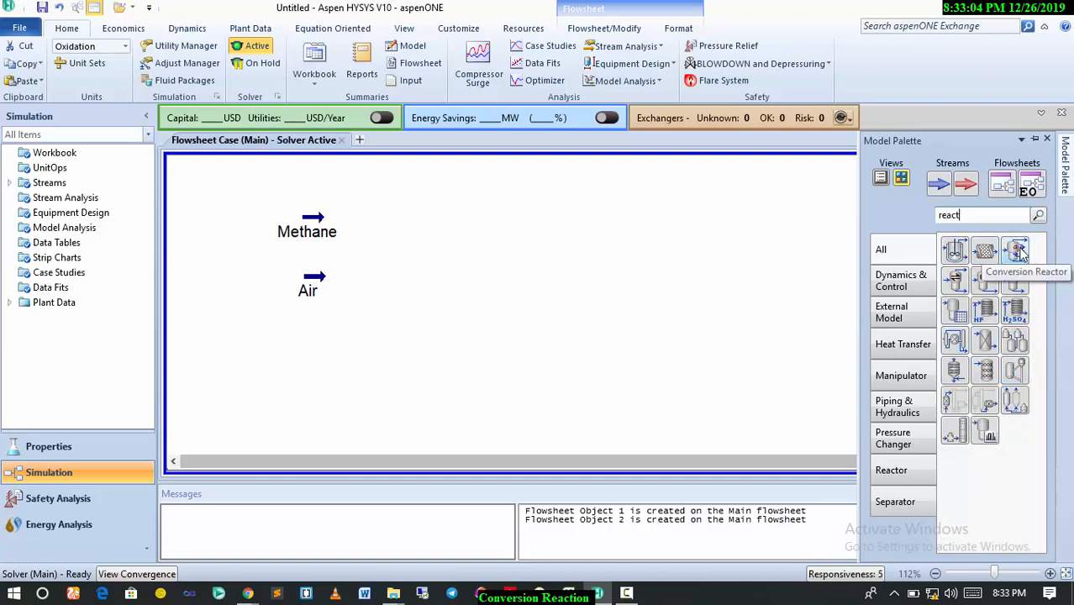
mouse_move(1016, 280)
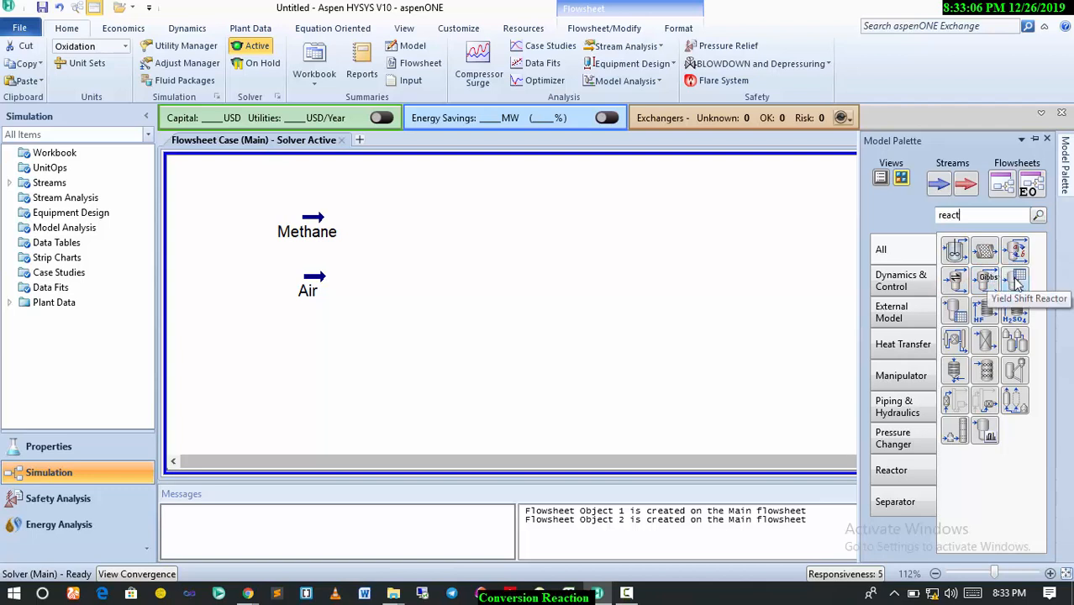
mouse_move(1016, 250)
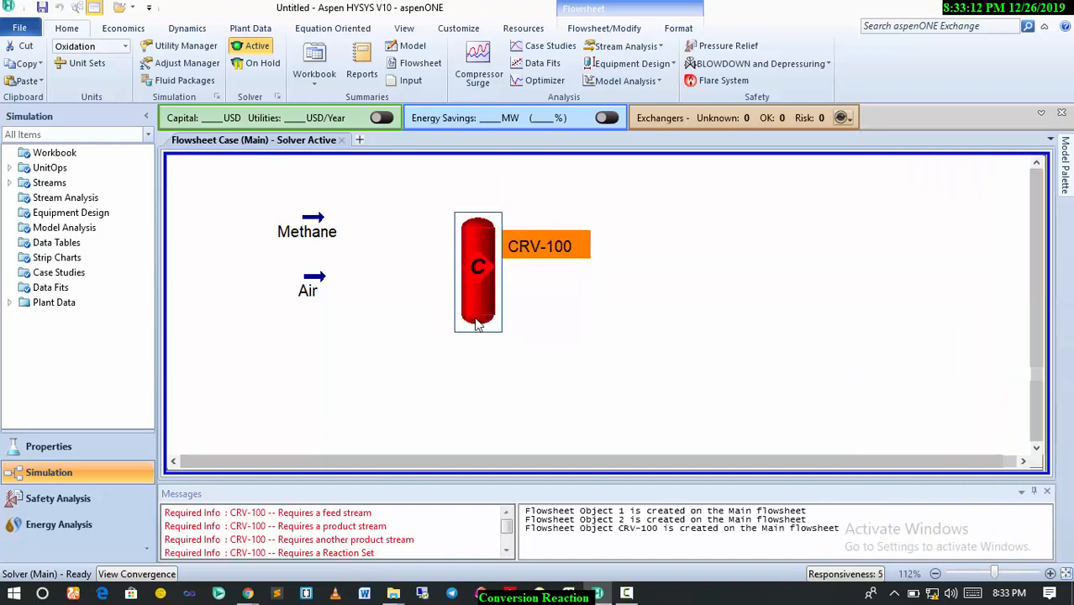
Set CRV-100's vapour outlet to Oxi Vap and liquid outlet to Oxi Liq
double_click(479, 272)
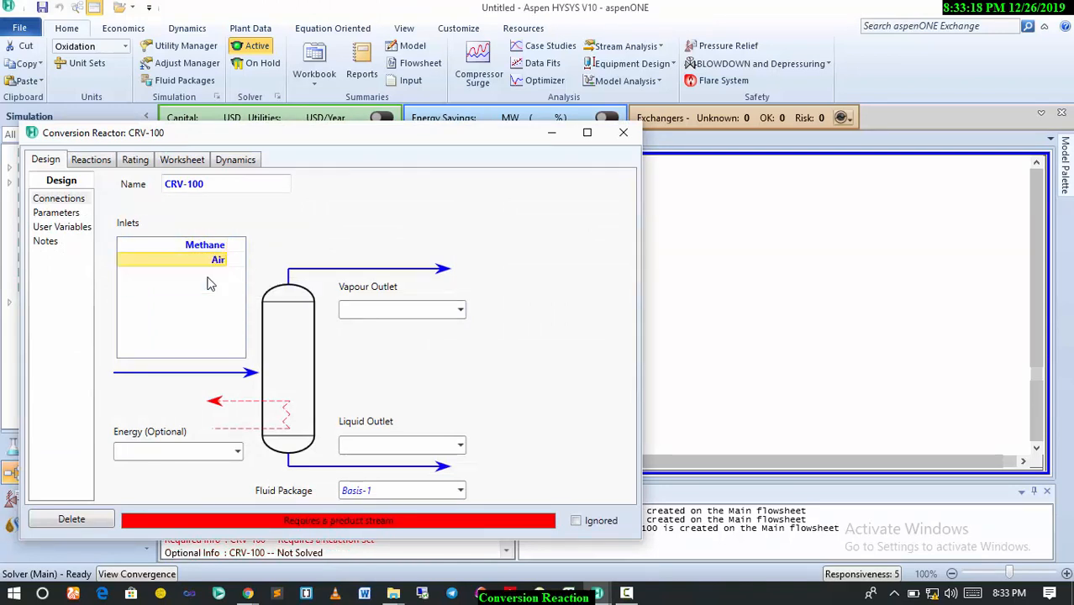
left_click(401, 309)
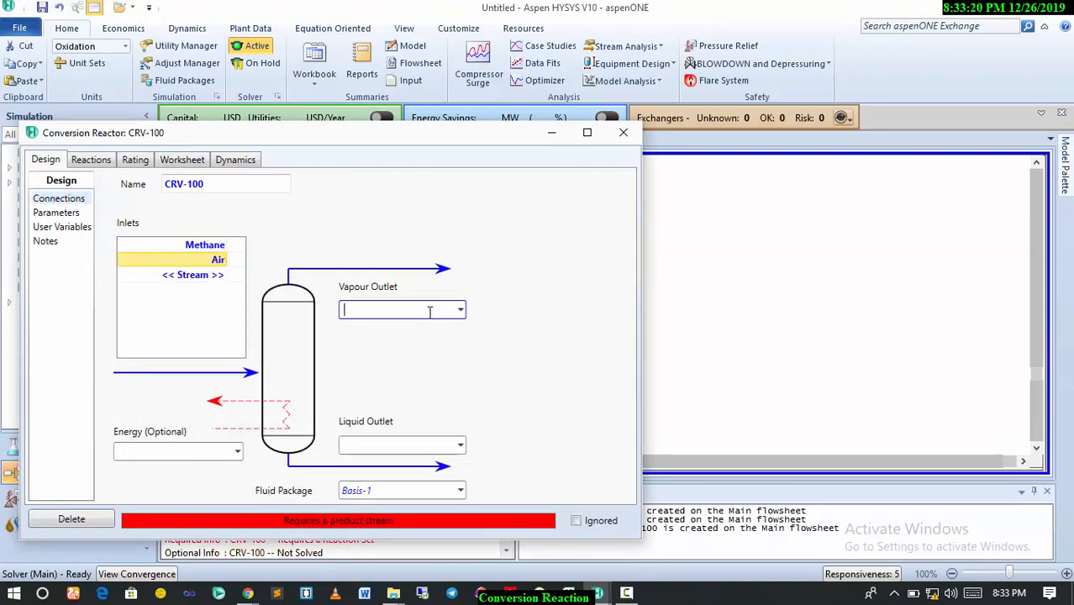
type("Oxi Vap")
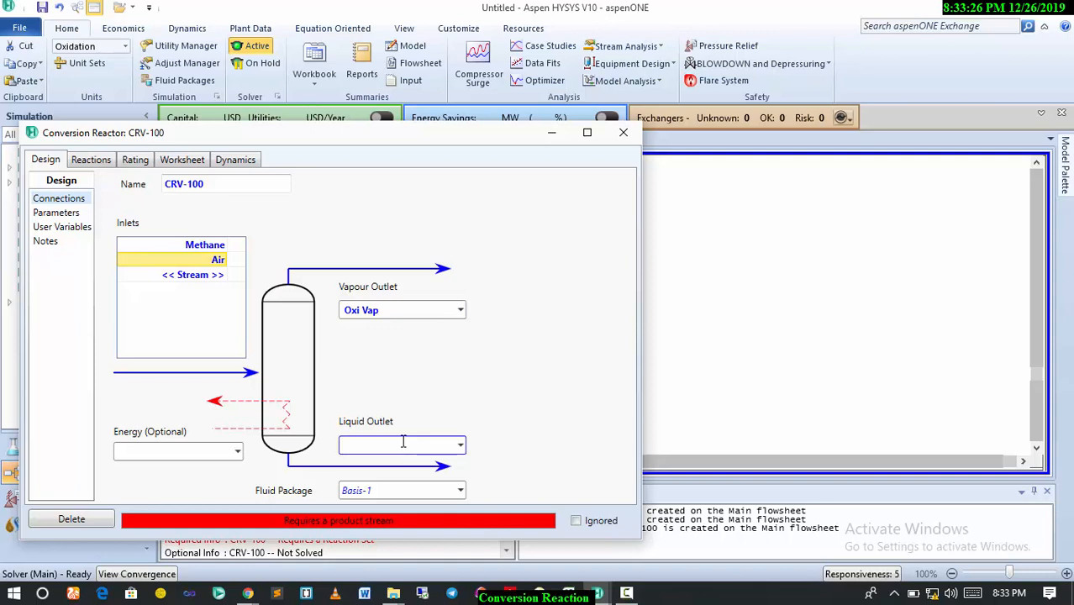
type("O")
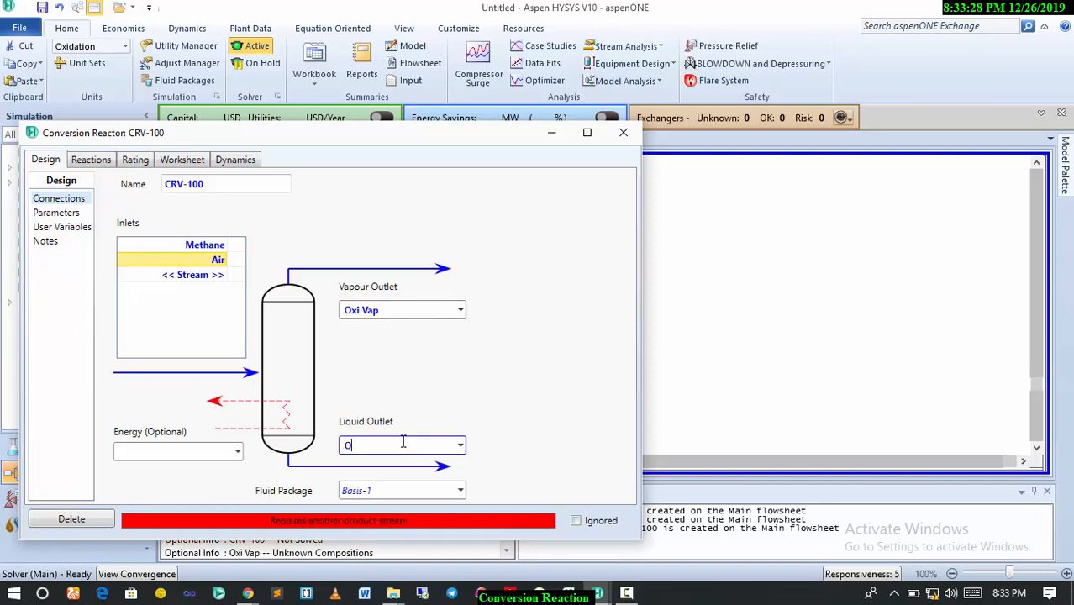
type("xi Liq")
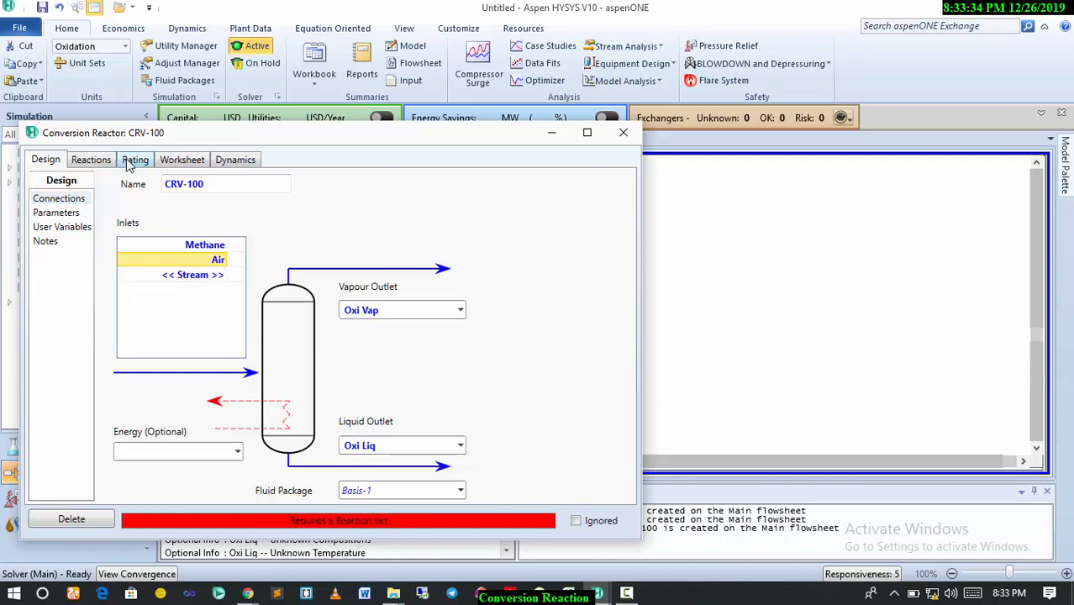
left_click(91, 159)
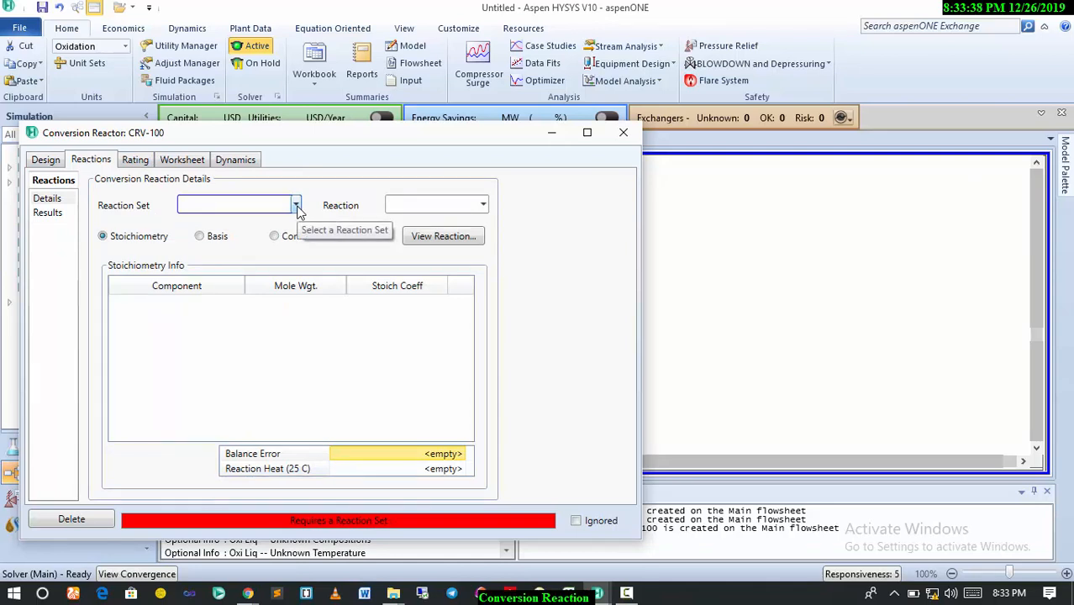
Select Oxidation Rxn as CRV-100's reaction set
left_click(296, 204)
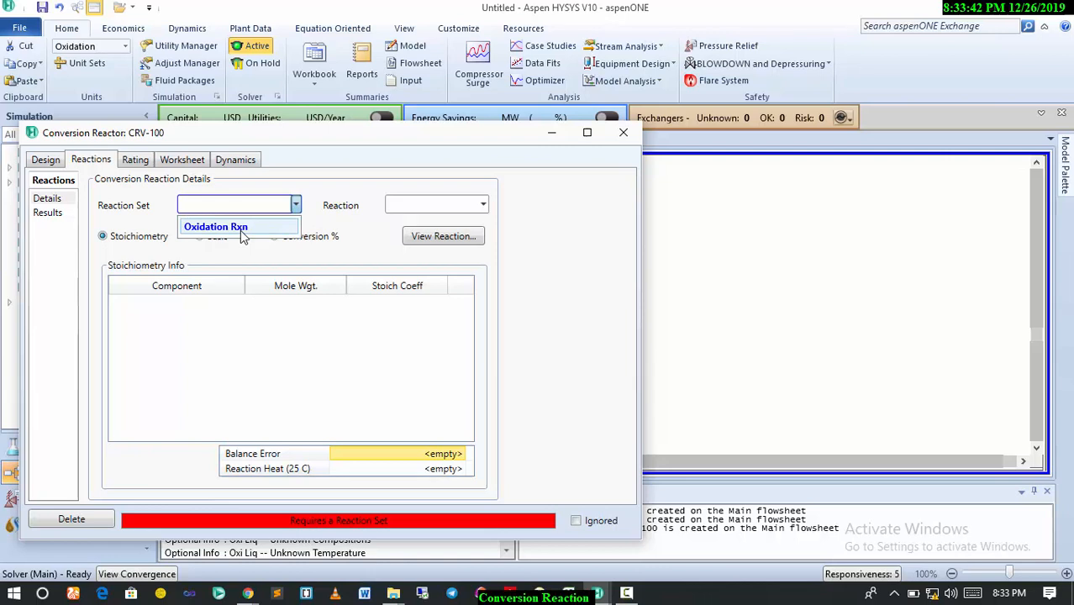
left_click(215, 226)
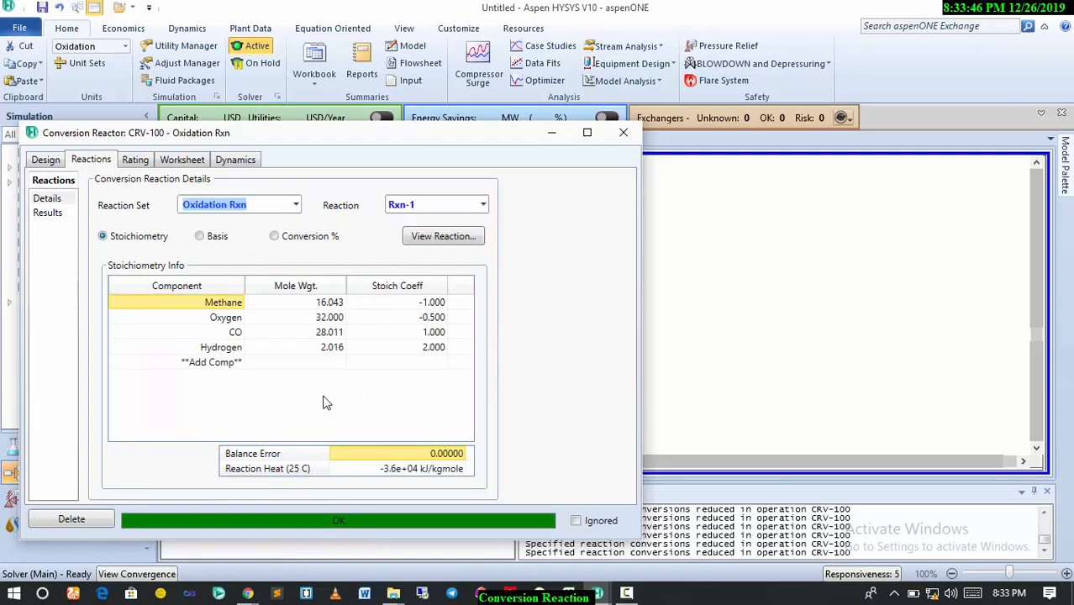
mouse_move(292, 249)
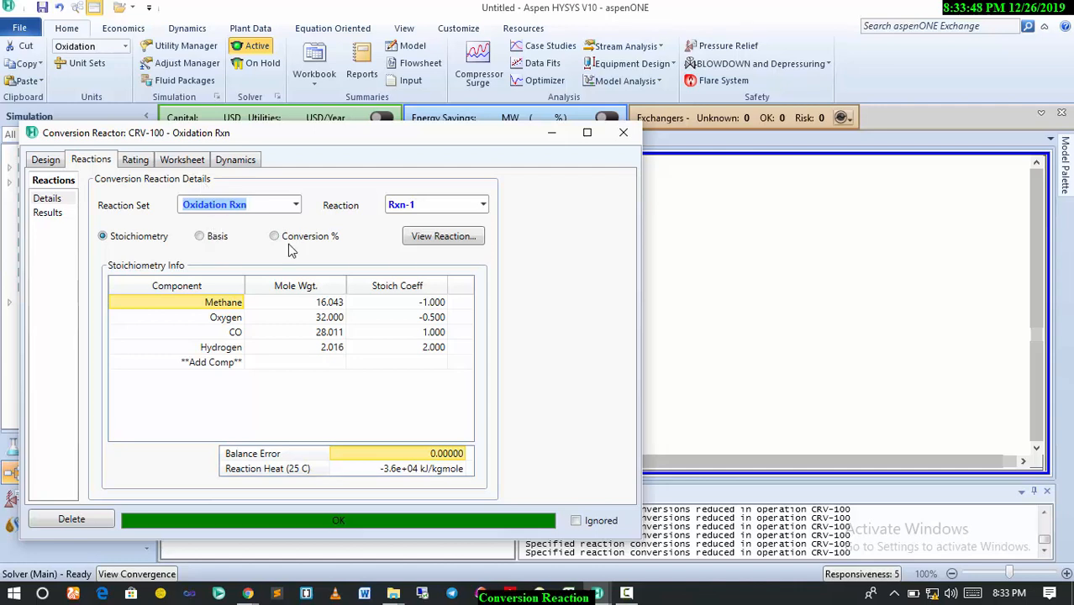
left_click(135, 160)
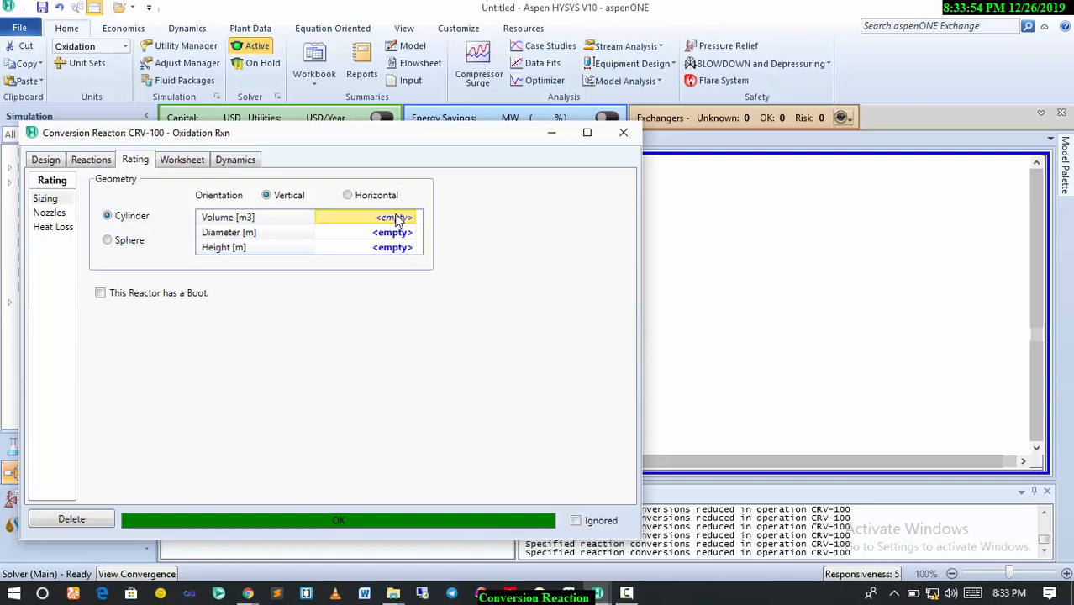
Enter a reactor volume of 100 m3 on the Rating sizing page
type("100")
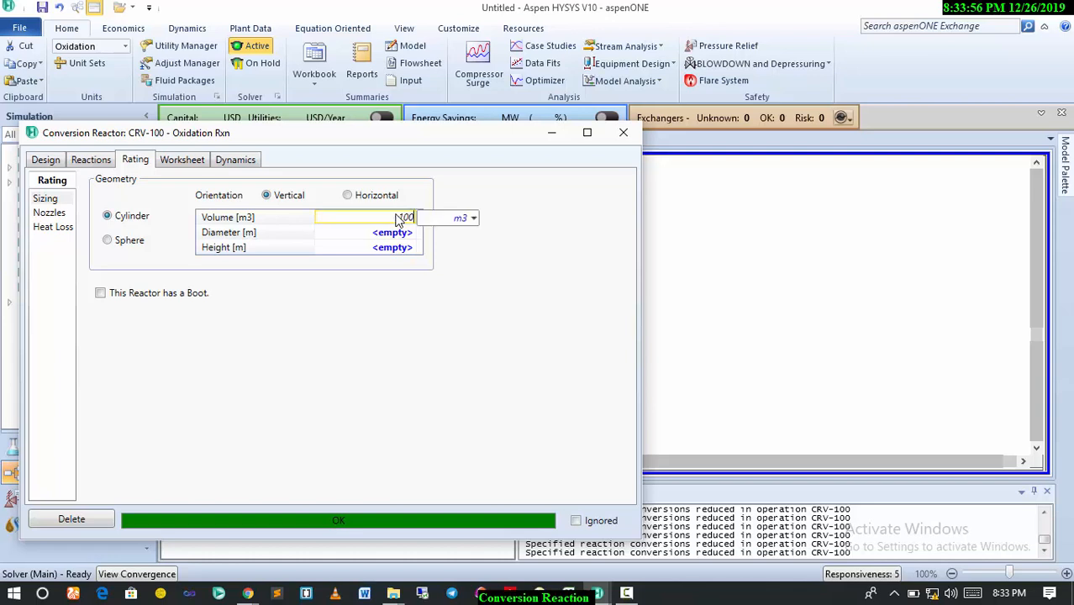
type("100")
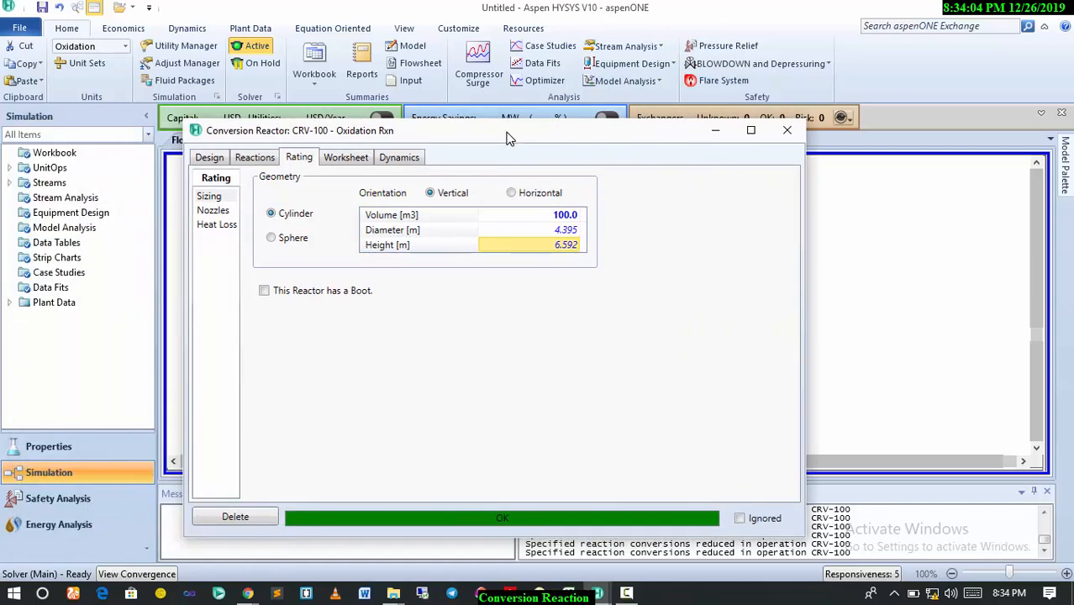
left_click(255, 157)
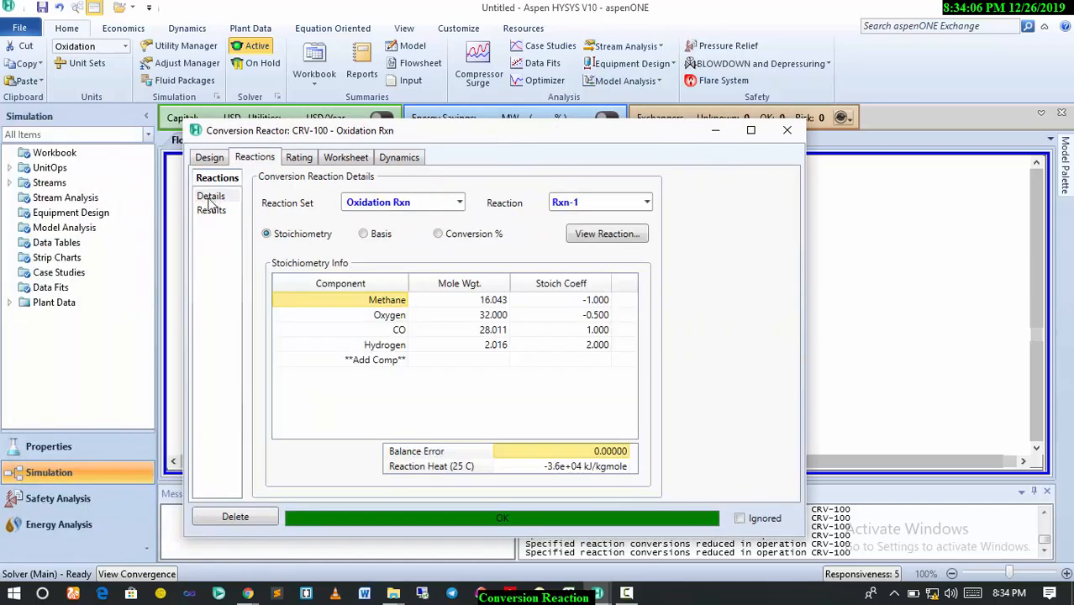
Review reaction extents Rxn-1 40% and Rxn-2 34.60%, then view stream conditions
left_click(211, 209)
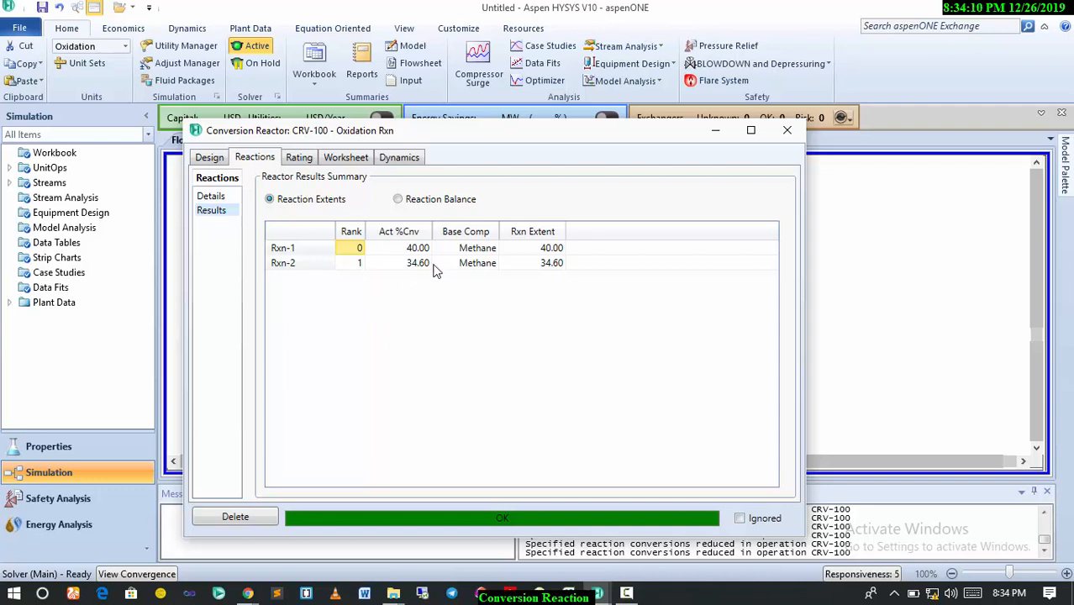
mouse_move(454, 232)
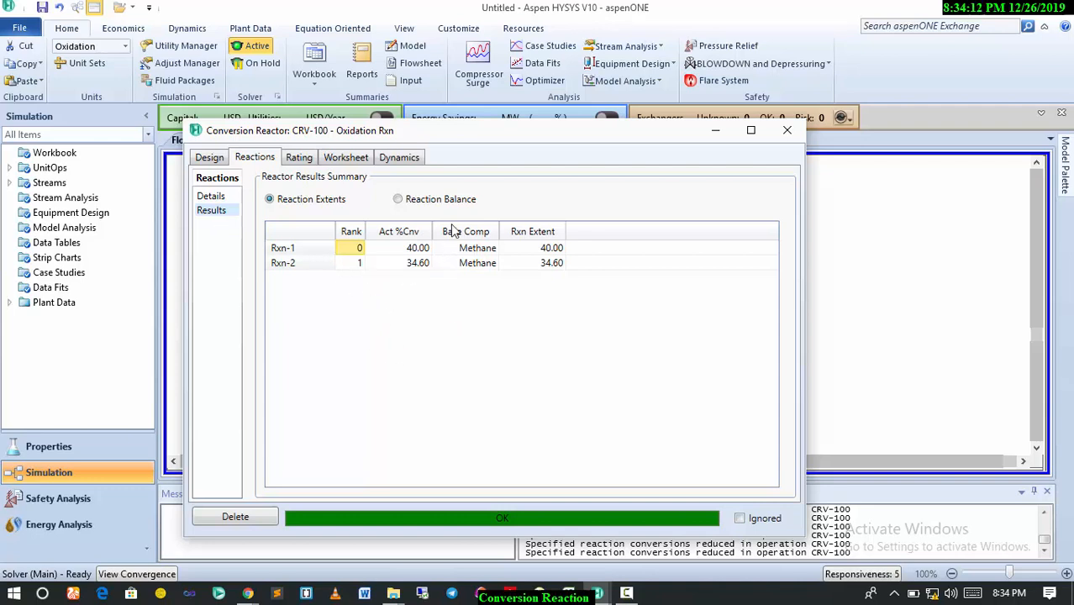
mouse_move(436, 267)
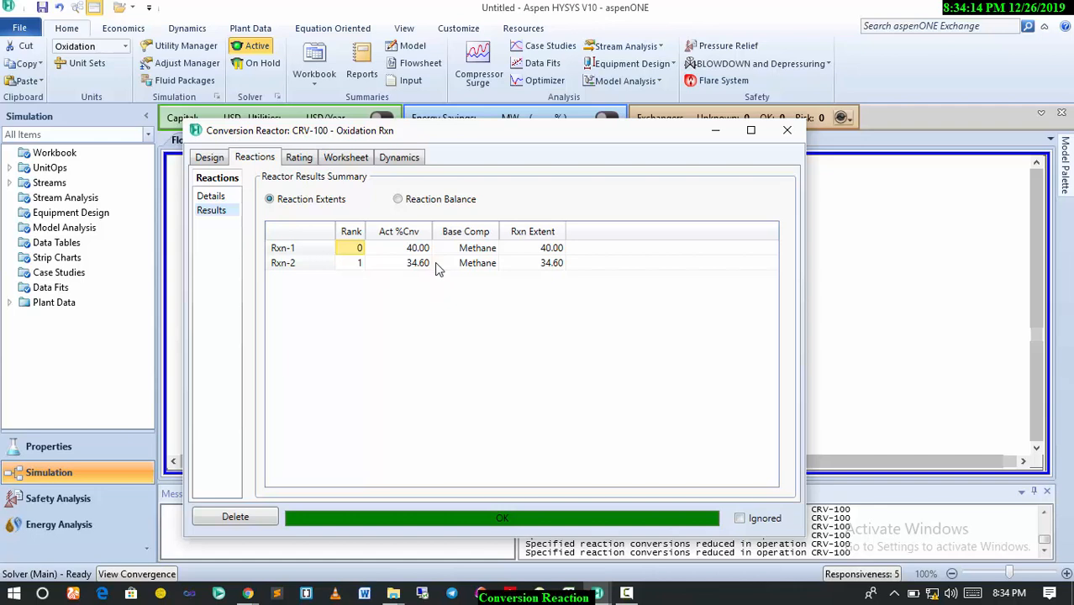
mouse_move(412, 261)
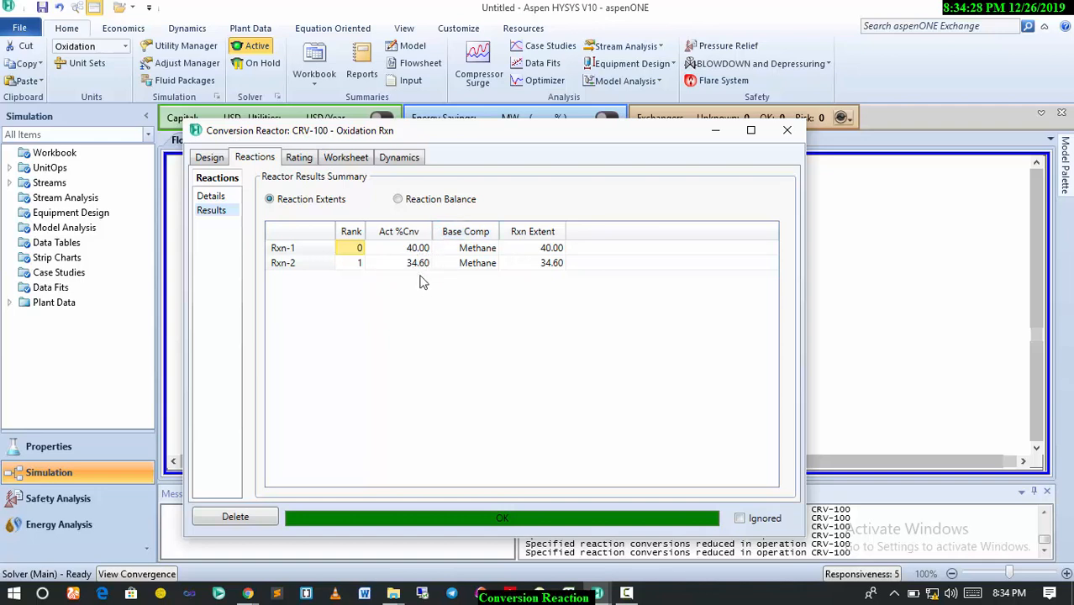
mouse_move(671, 244)
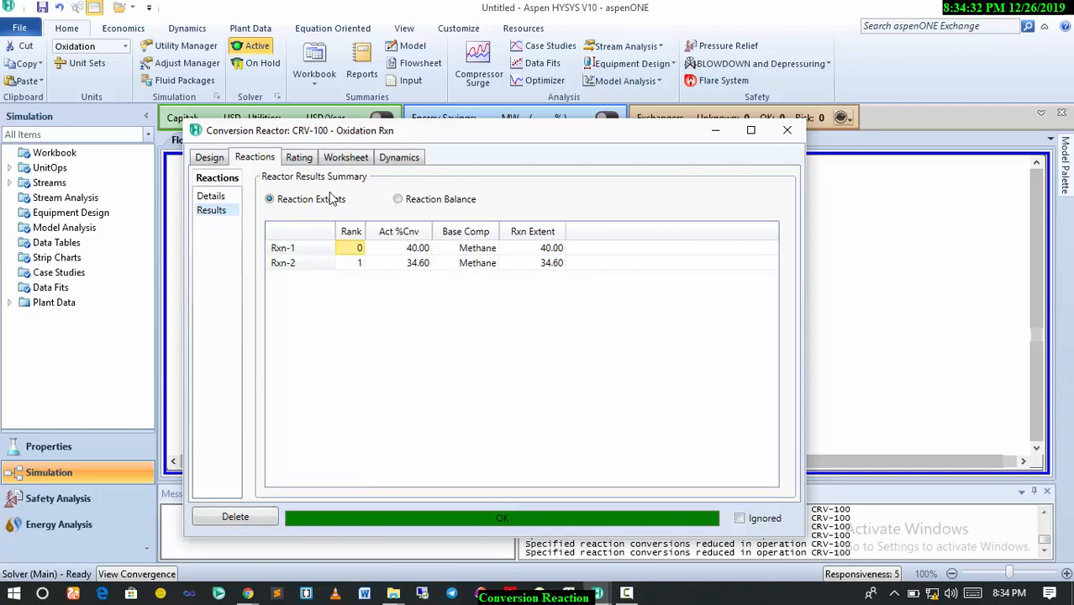
left_click(346, 157)
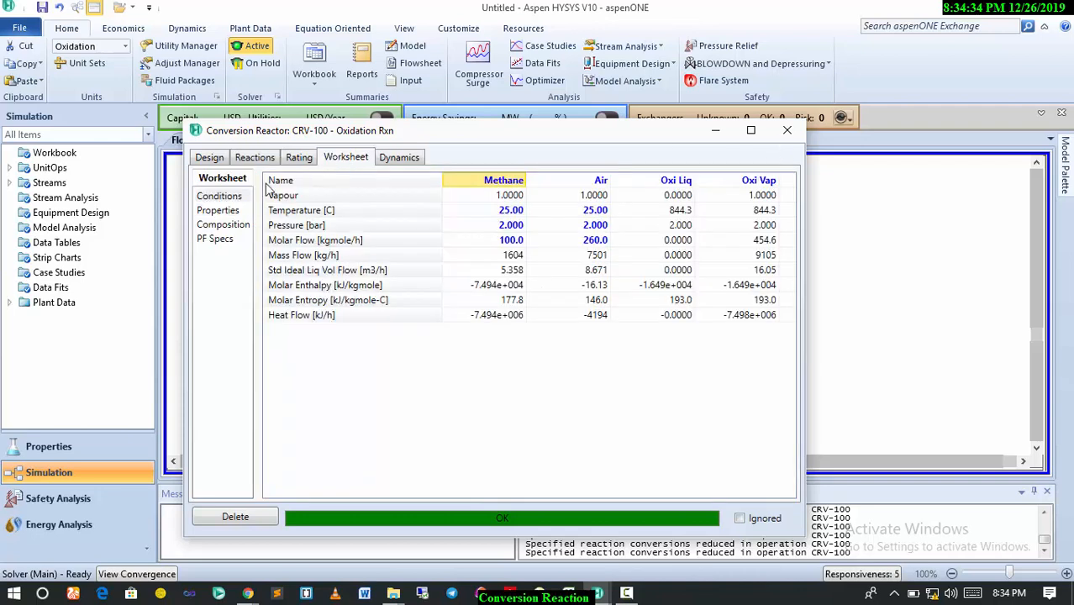
Show stream mole fractions, e.g. 0.3282 hydrogen in Oxi Vap
left_click(223, 224)
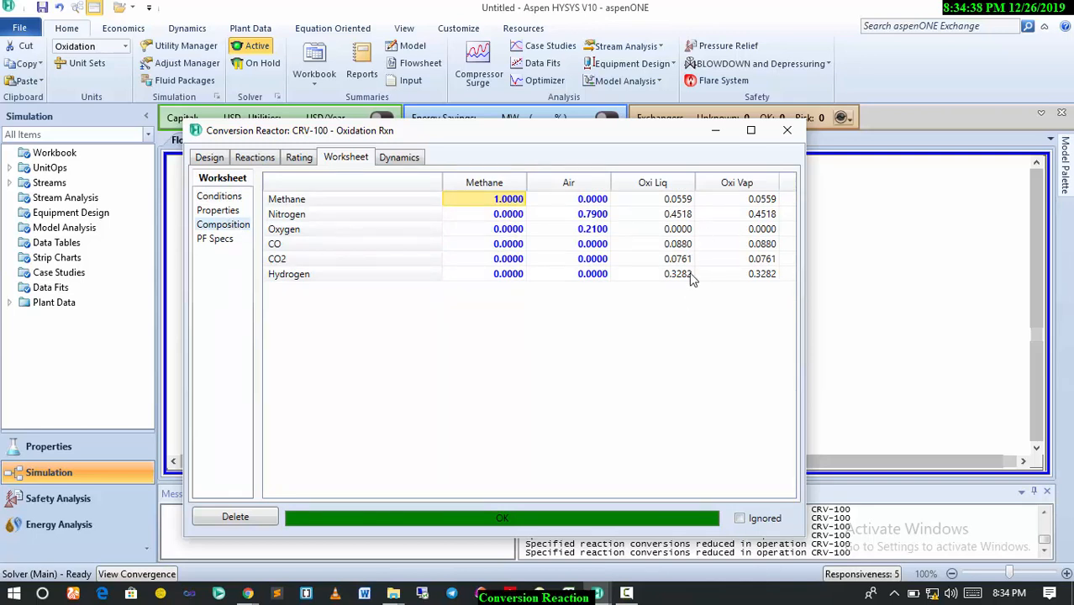
mouse_move(687, 271)
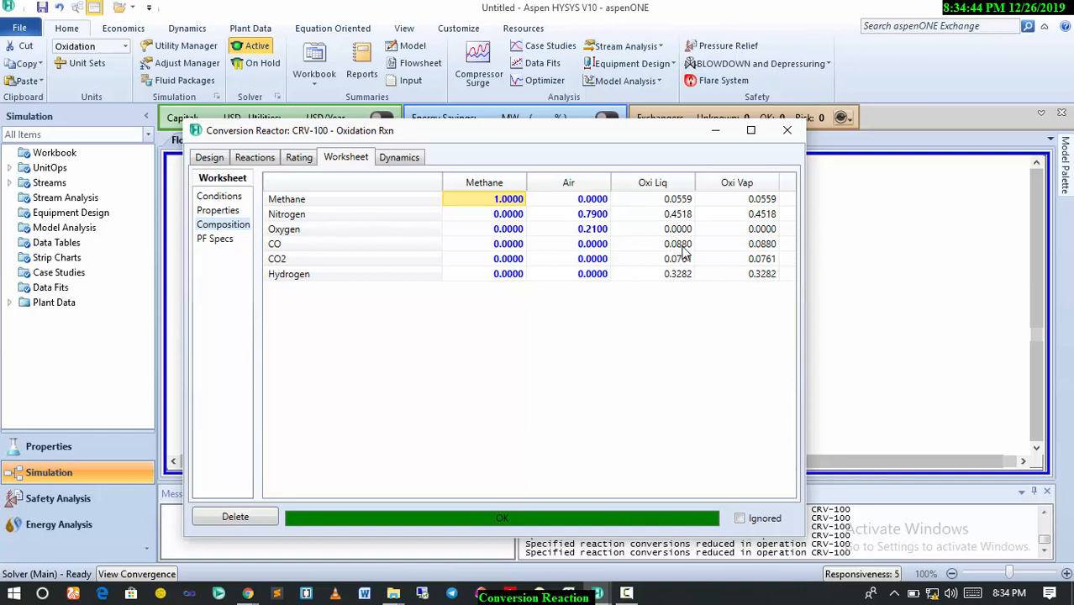
mouse_move(690, 220)
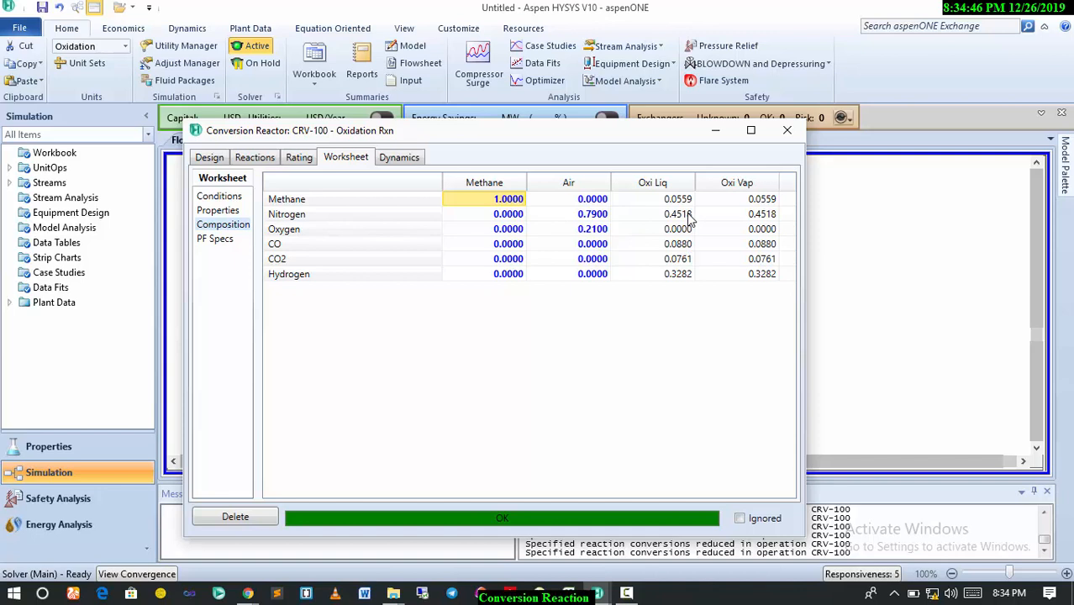
mouse_move(685, 282)
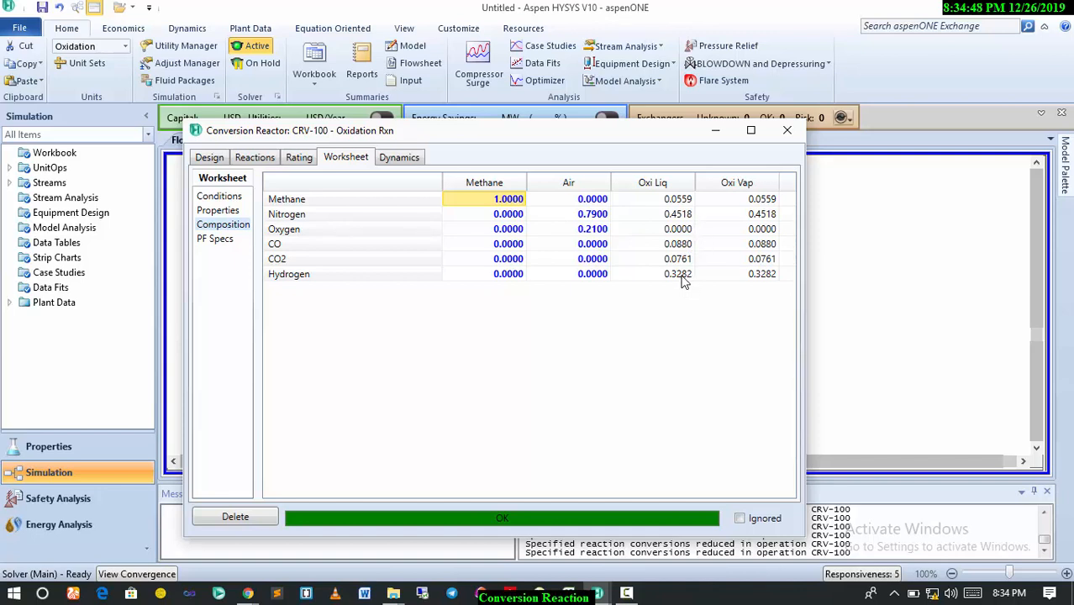
mouse_move(721, 280)
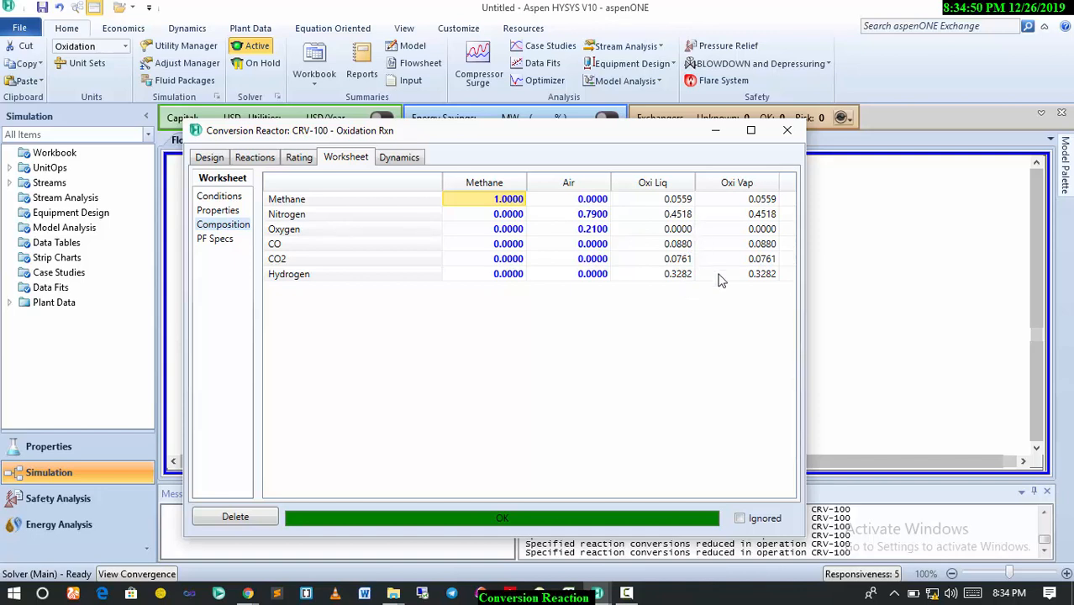
mouse_move(776, 281)
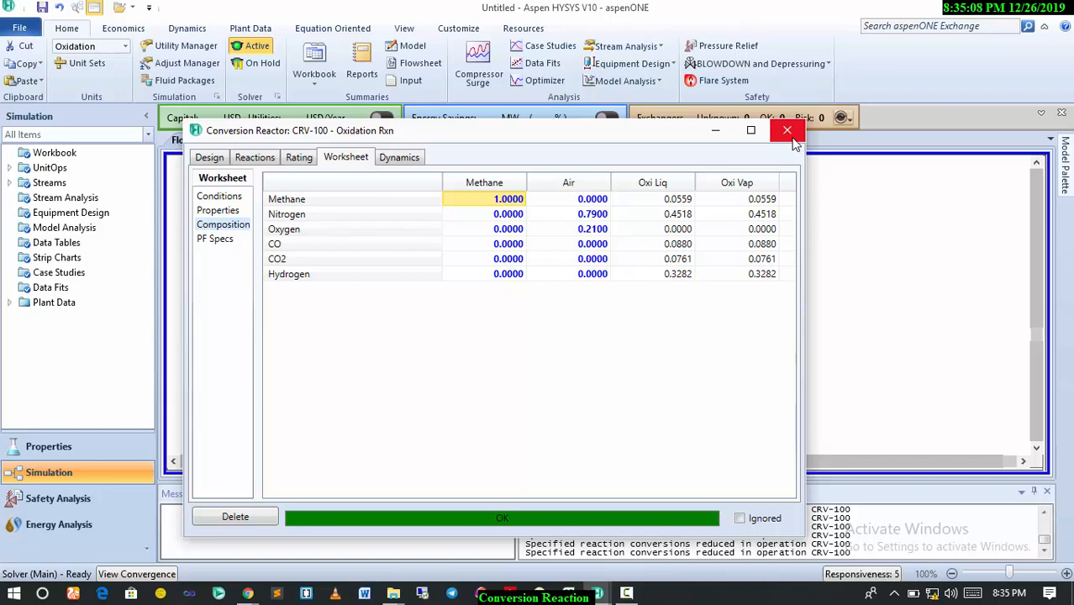
Close the CRV-100 reactor window to show the flowsheet with Methane, Air, Oxi Vap and Oxi Liq
left_click(787, 130)
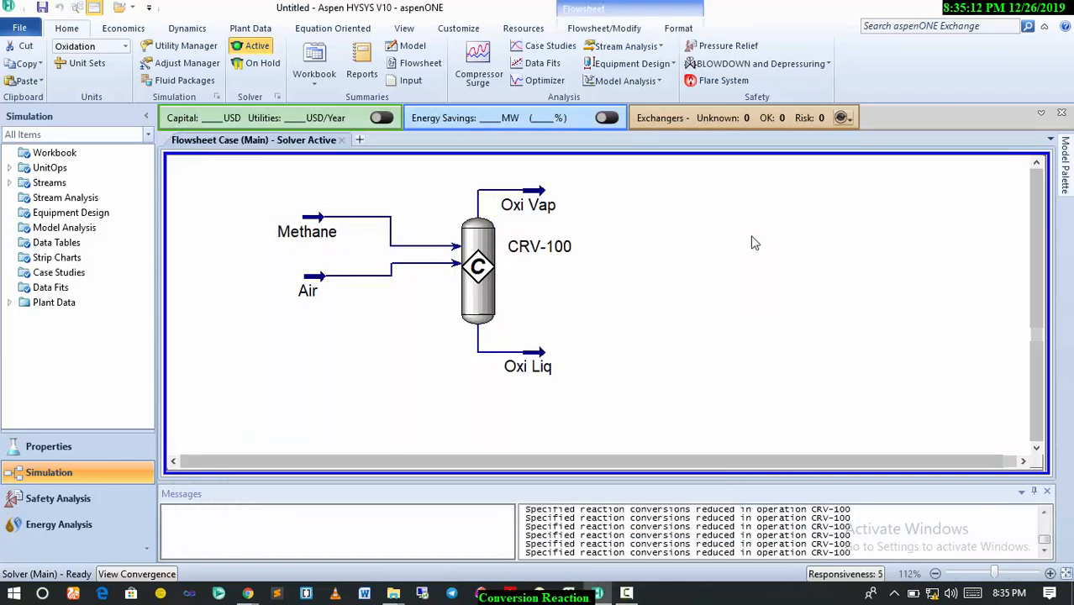